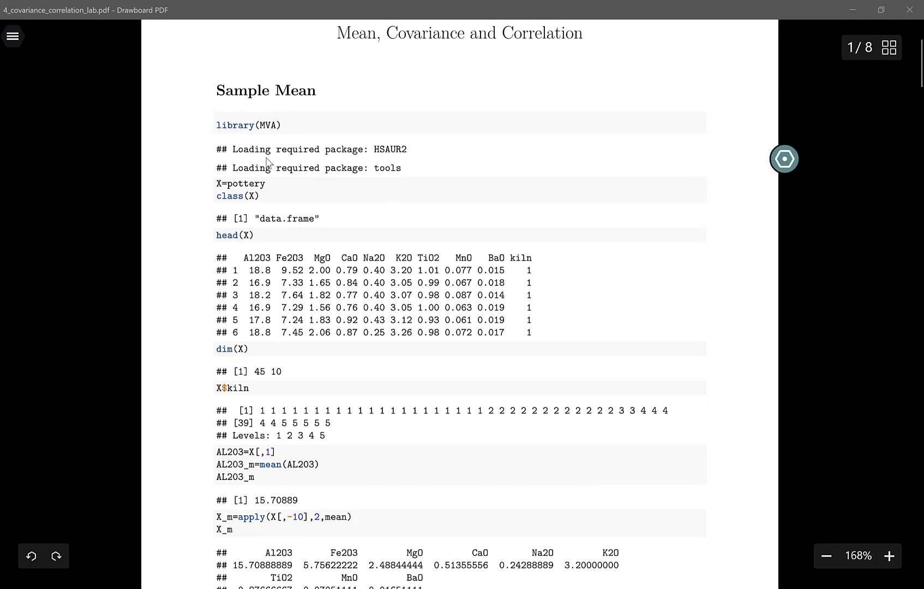
mouse_move(272, 186)
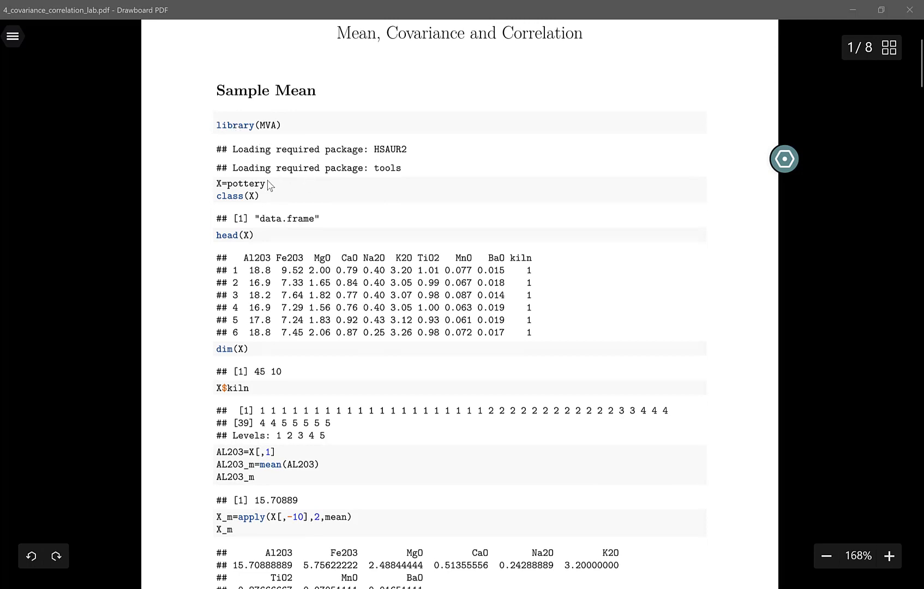
mouse_move(277, 194)
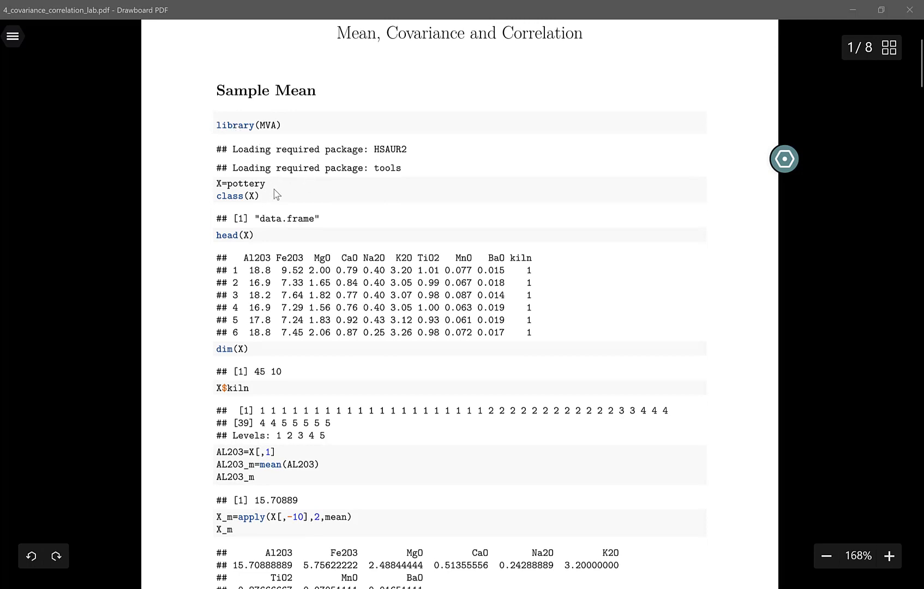
- Scroll down page 1 to reach the head(X) call and its output
scroll("down", 3)
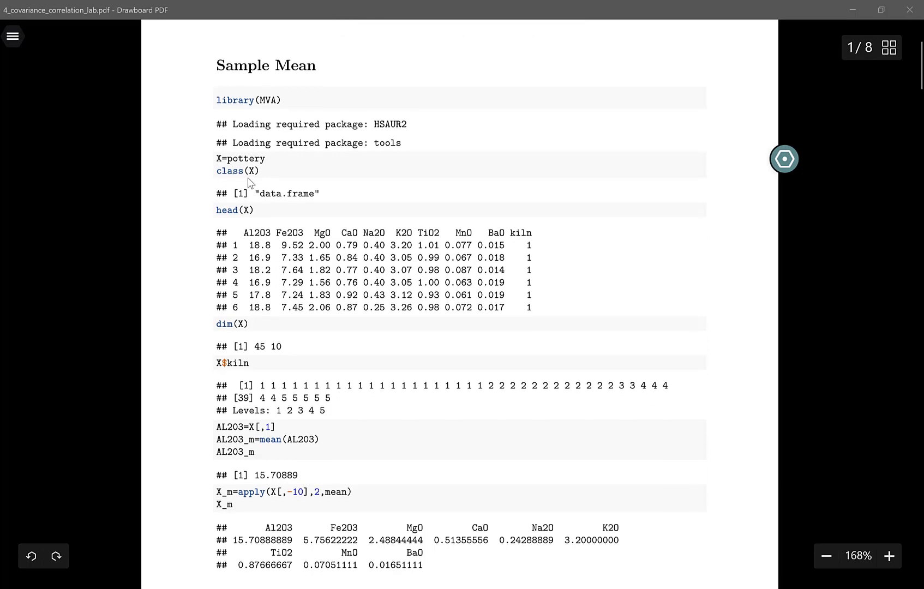
mouse_move(273, 189)
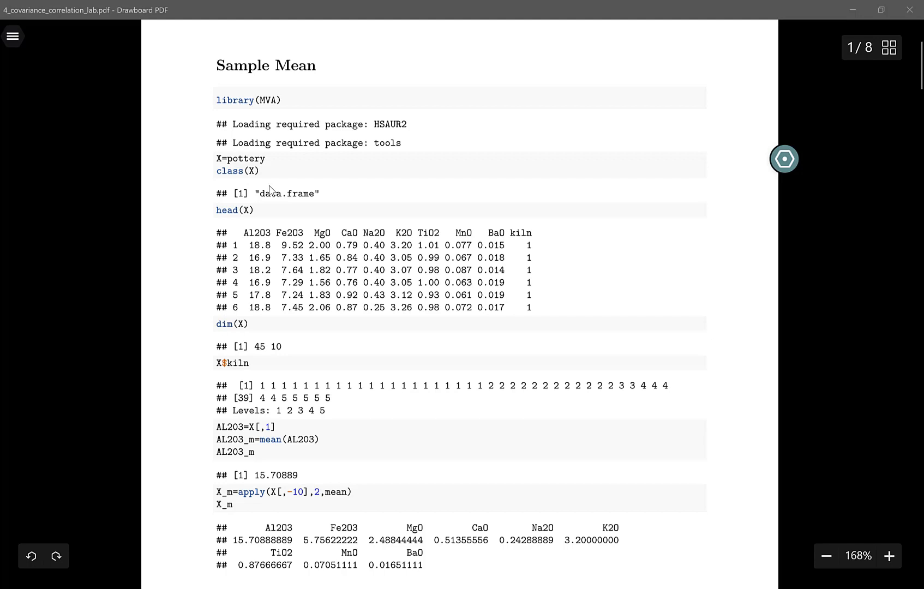
mouse_move(264, 205)
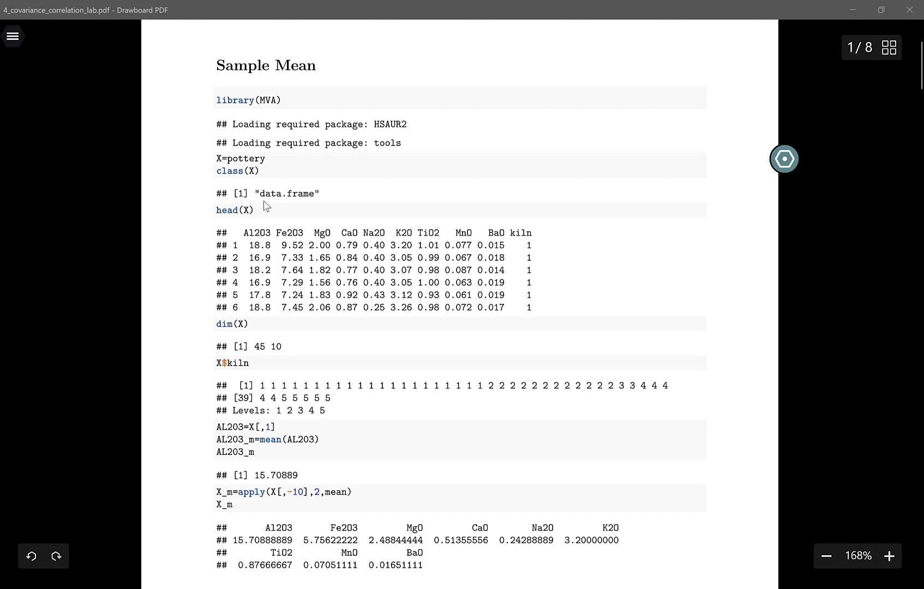
mouse_move(226, 195)
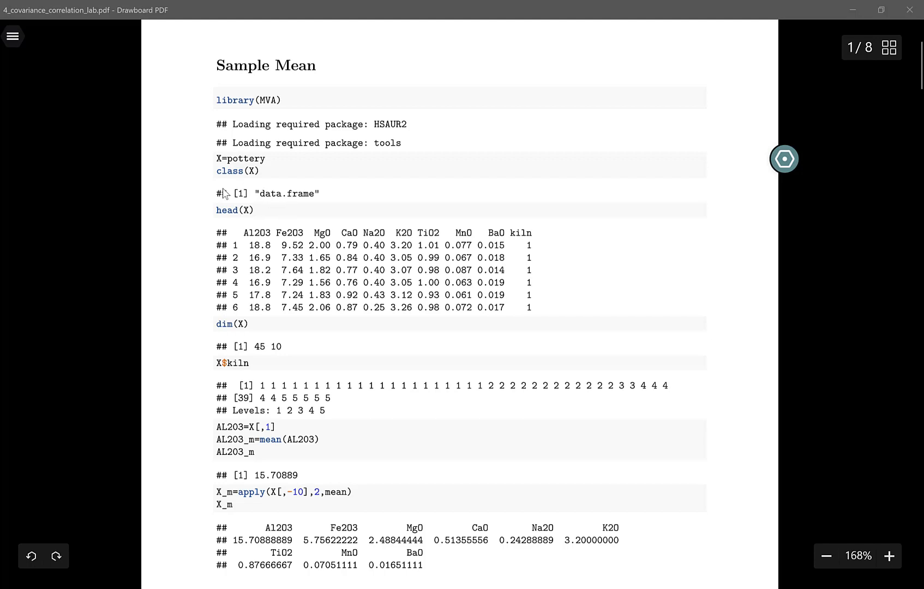
scroll("down", 3)
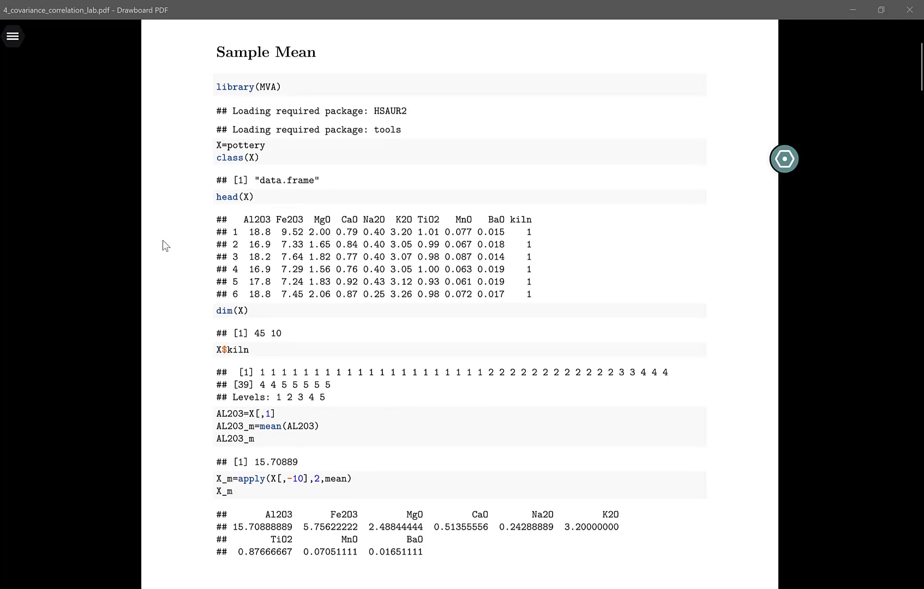
scroll("down", 3)
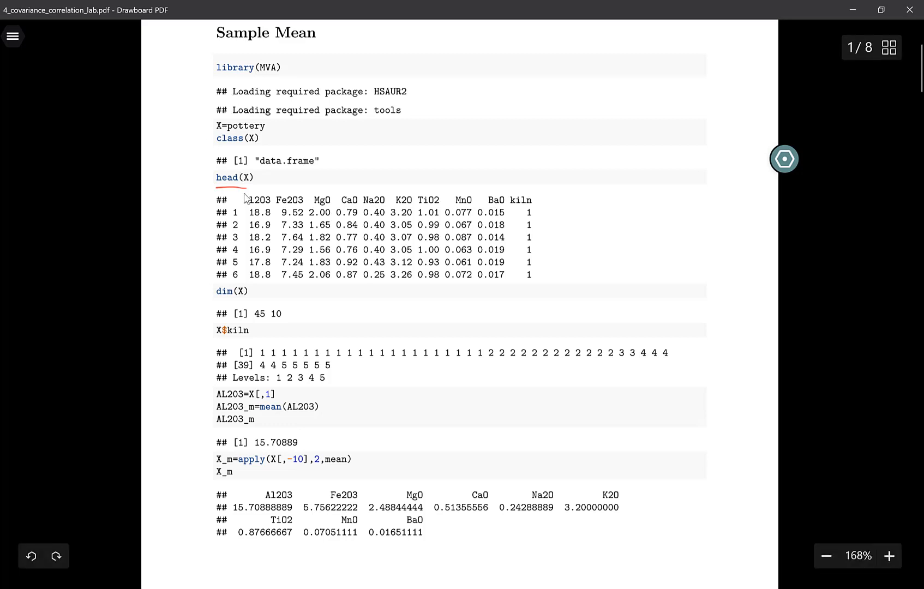
mouse_move(242, 216)
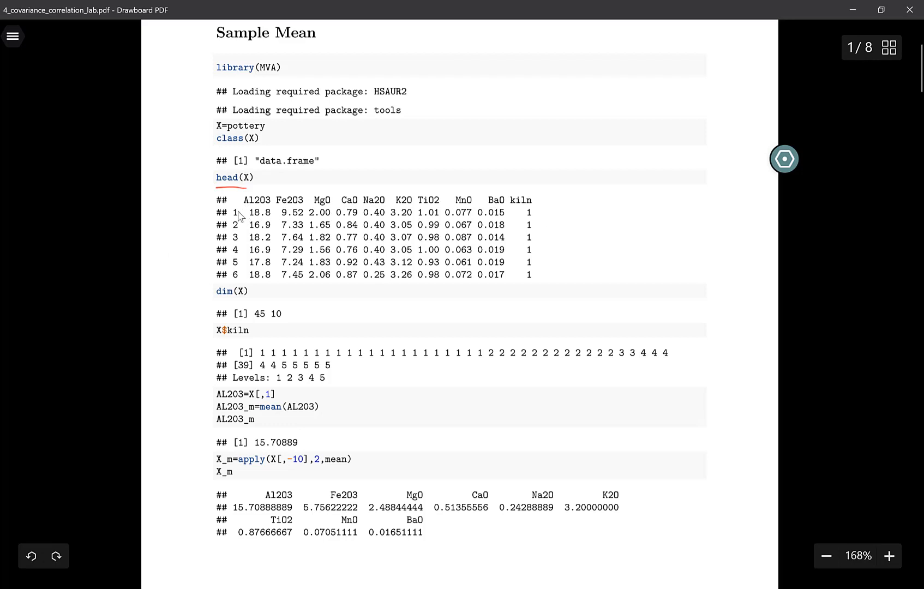
mouse_move(550, 264)
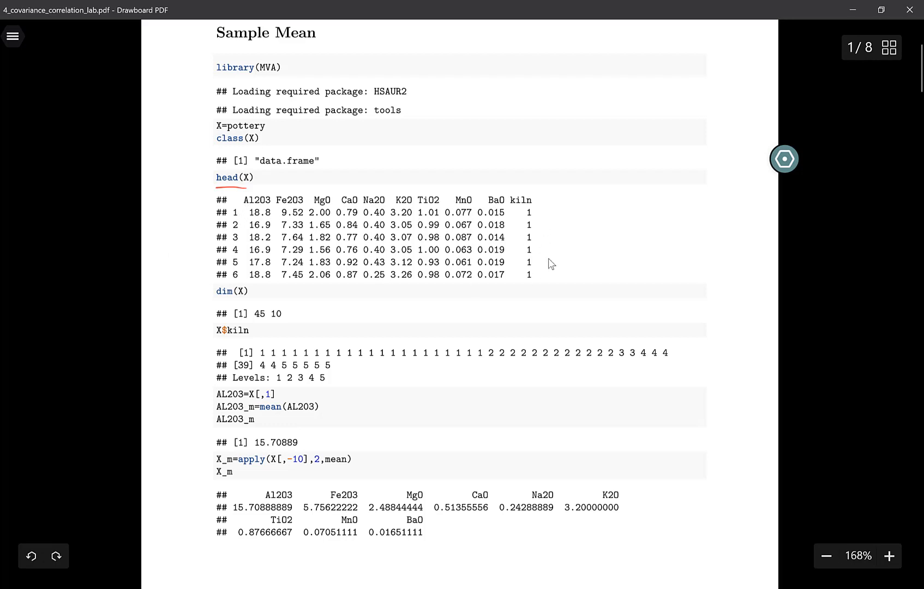
mouse_move(338, 235)
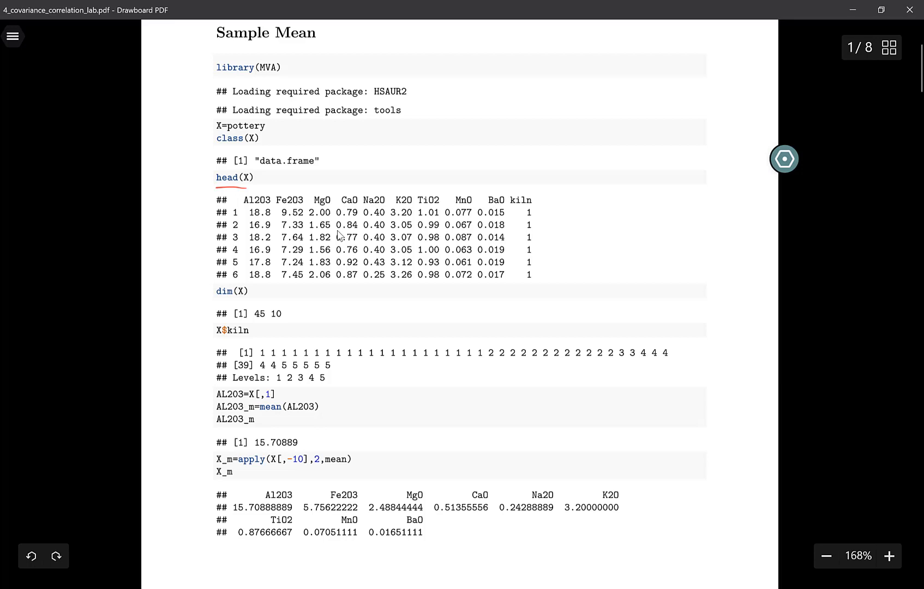
mouse_move(429, 212)
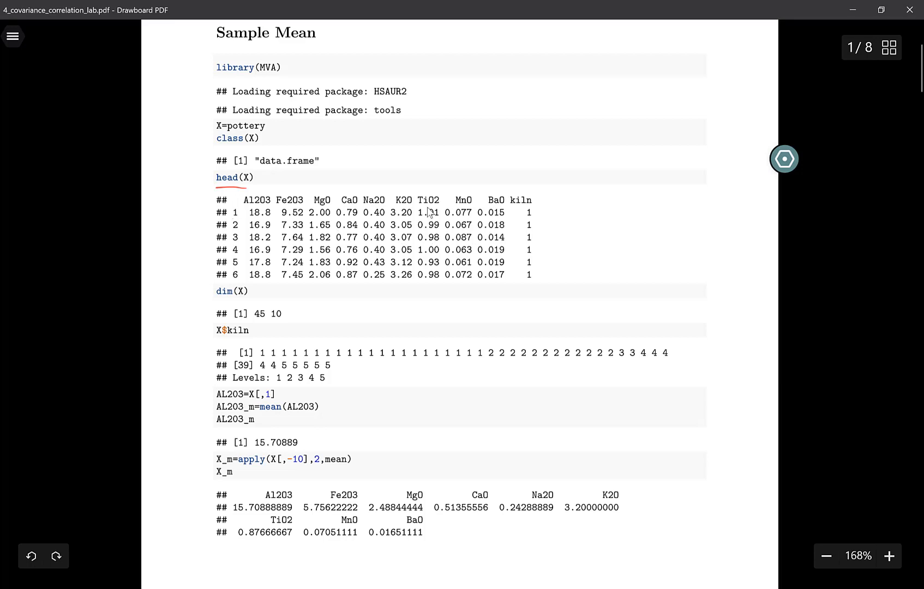
mouse_move(519, 250)
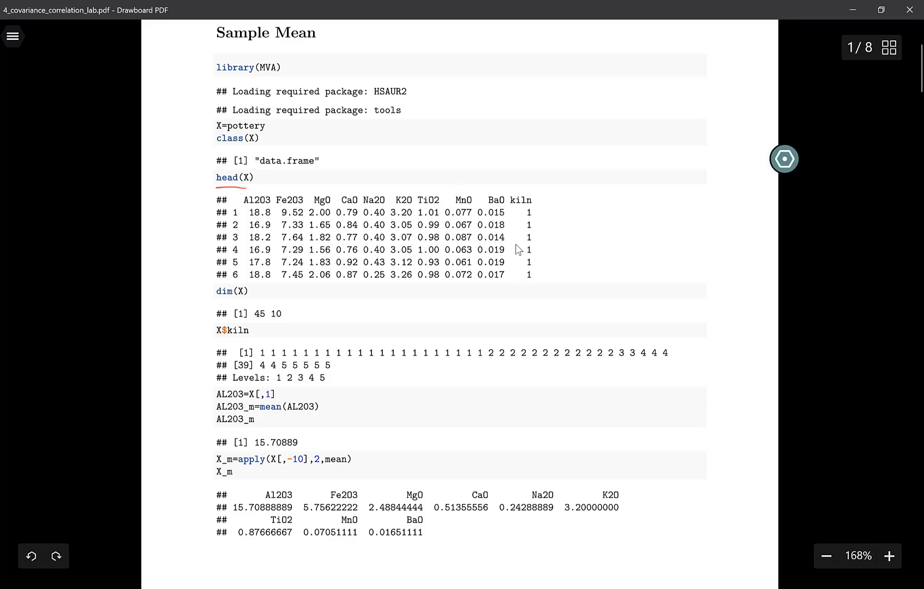
mouse_move(524, 283)
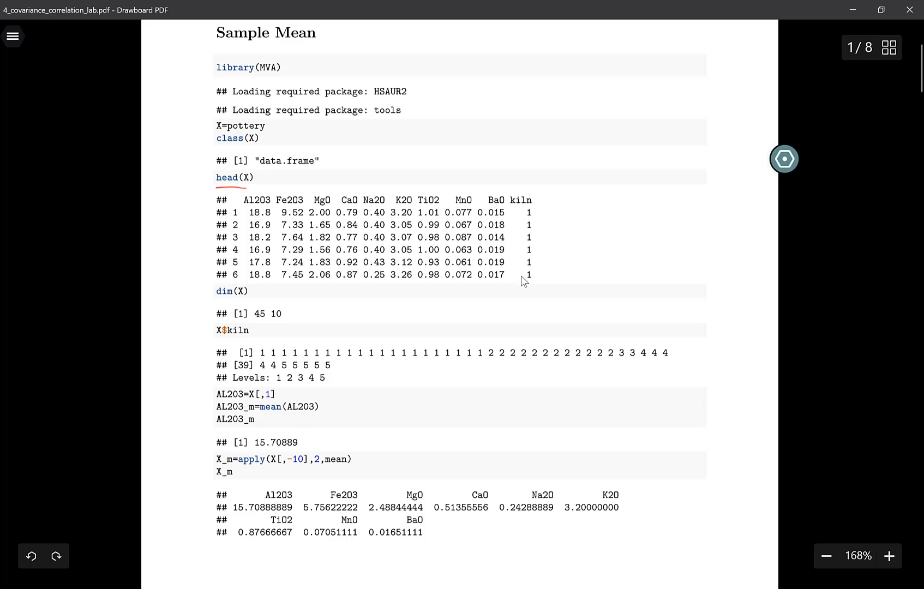
scroll("down", 3)
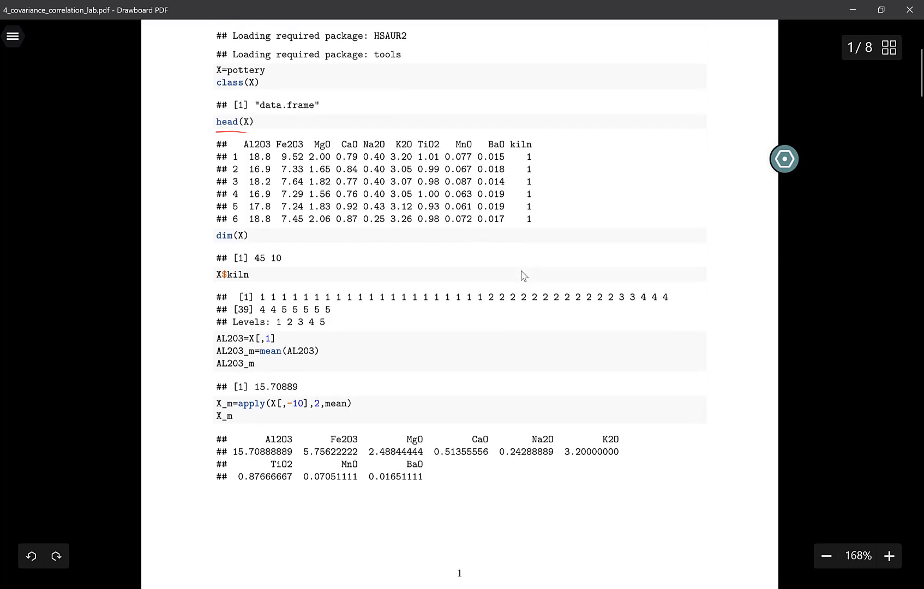
scroll("down", 3)
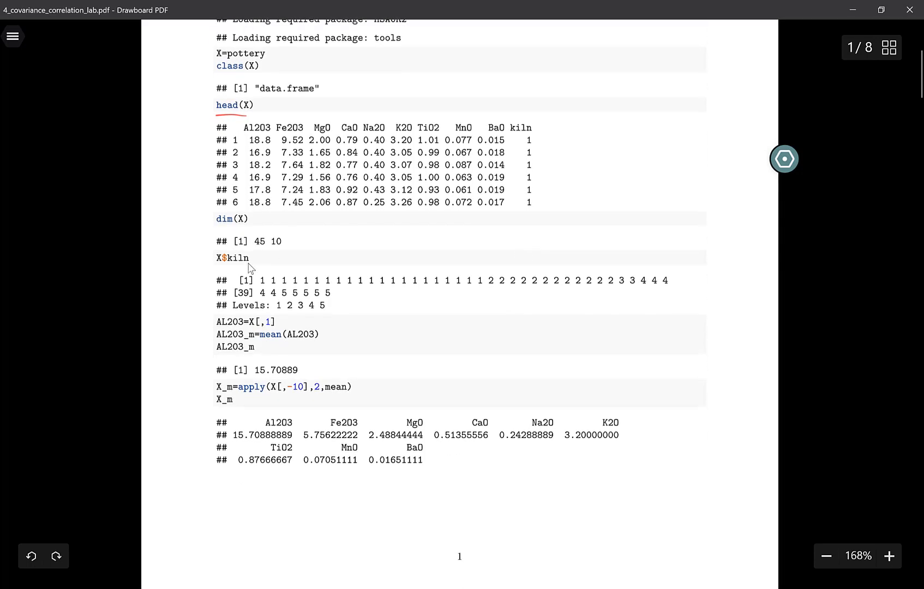
mouse_move(257, 260)
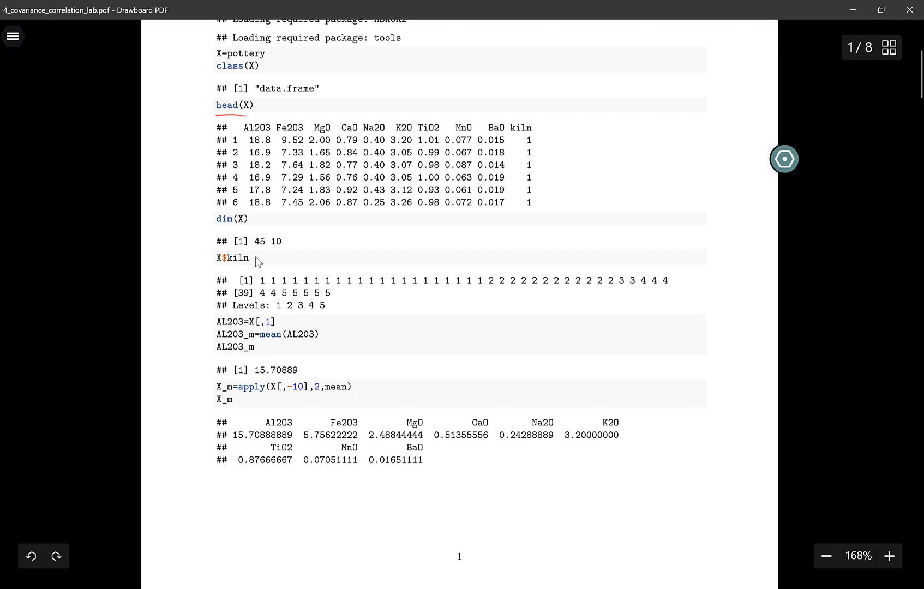
mouse_move(277, 320)
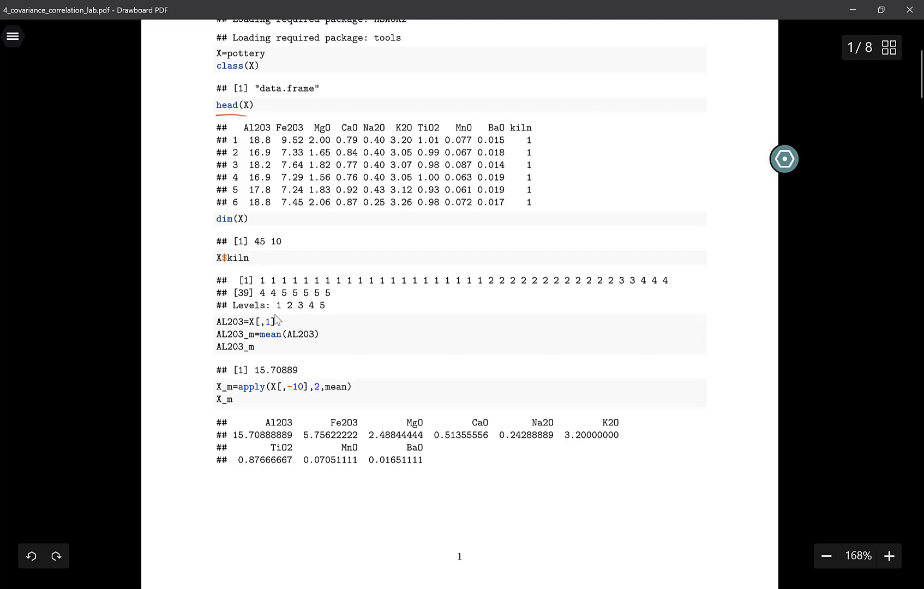
mouse_move(327, 317)
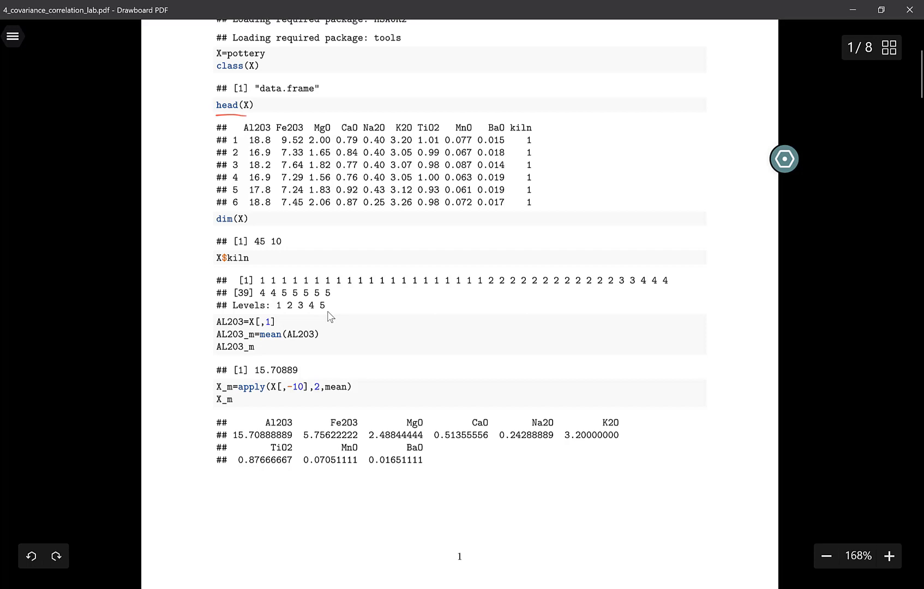
mouse_move(384, 185)
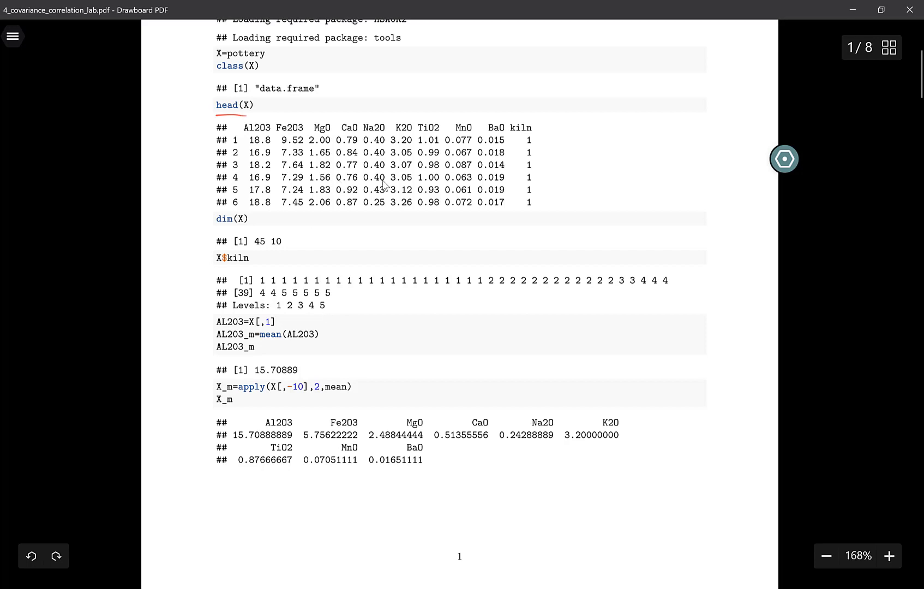
mouse_move(444, 194)
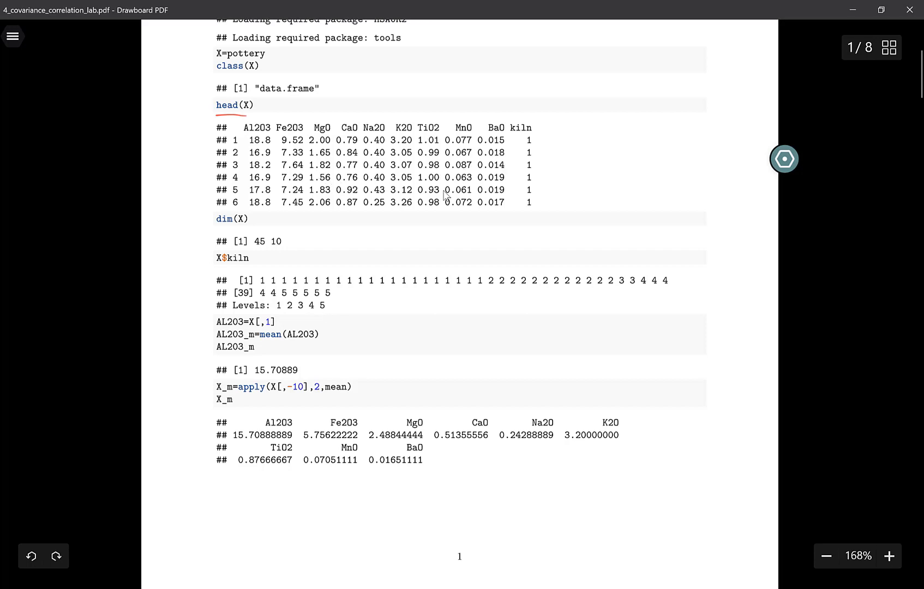
mouse_move(469, 143)
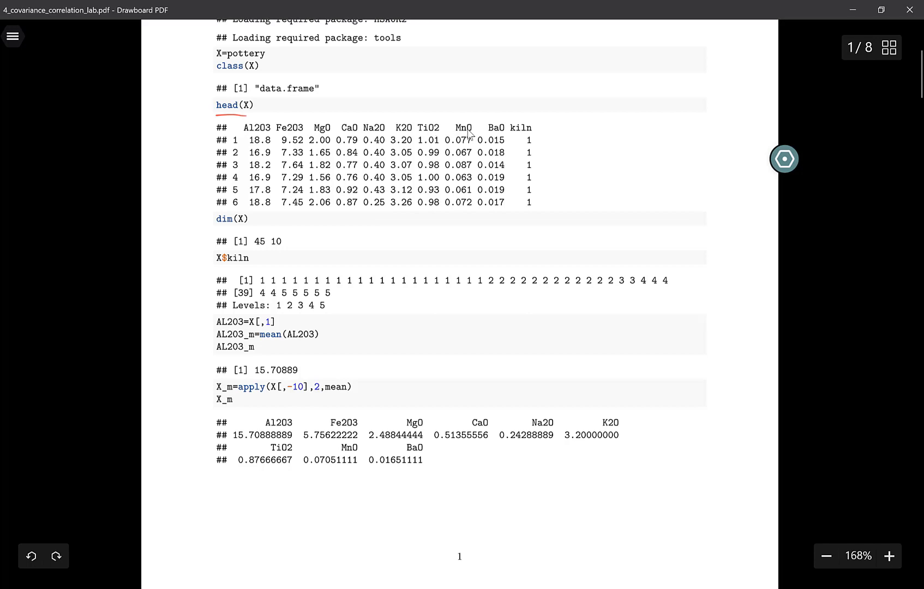
mouse_move(520, 227)
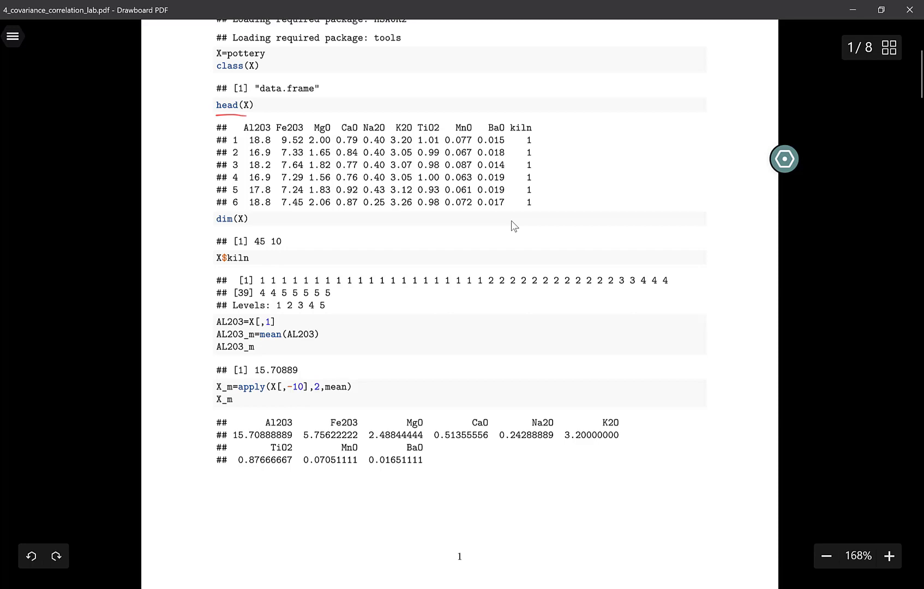
scroll("down", 3)
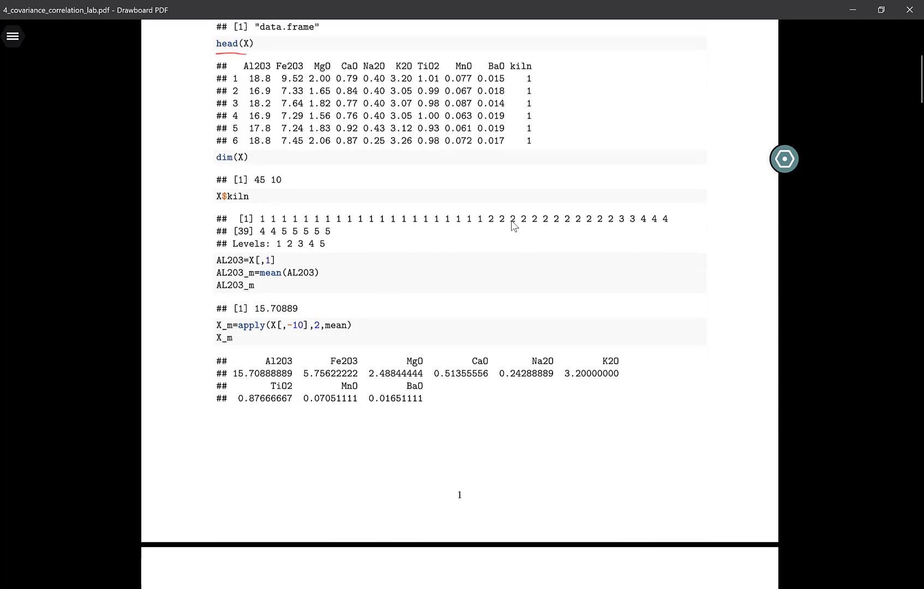
scroll("down", 3)
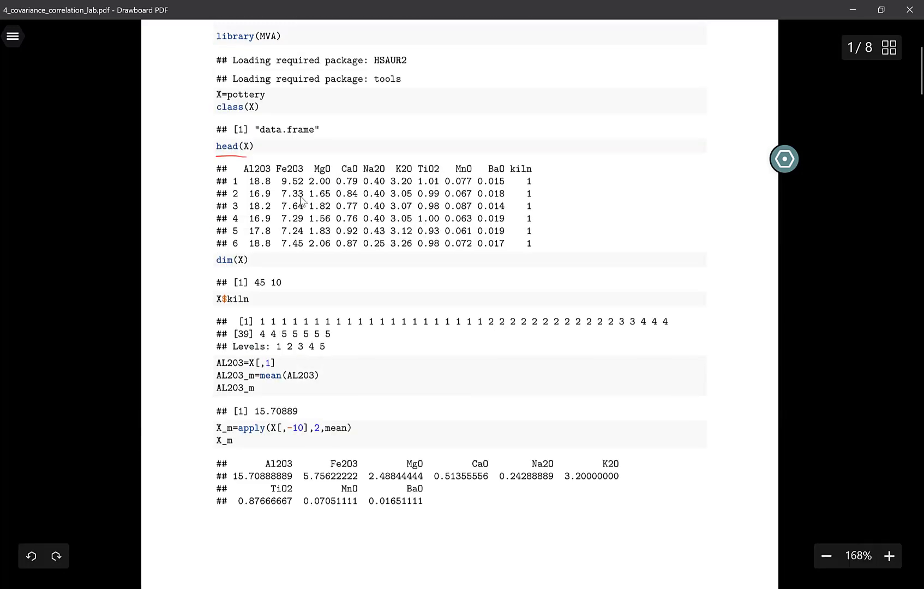
mouse_move(540, 166)
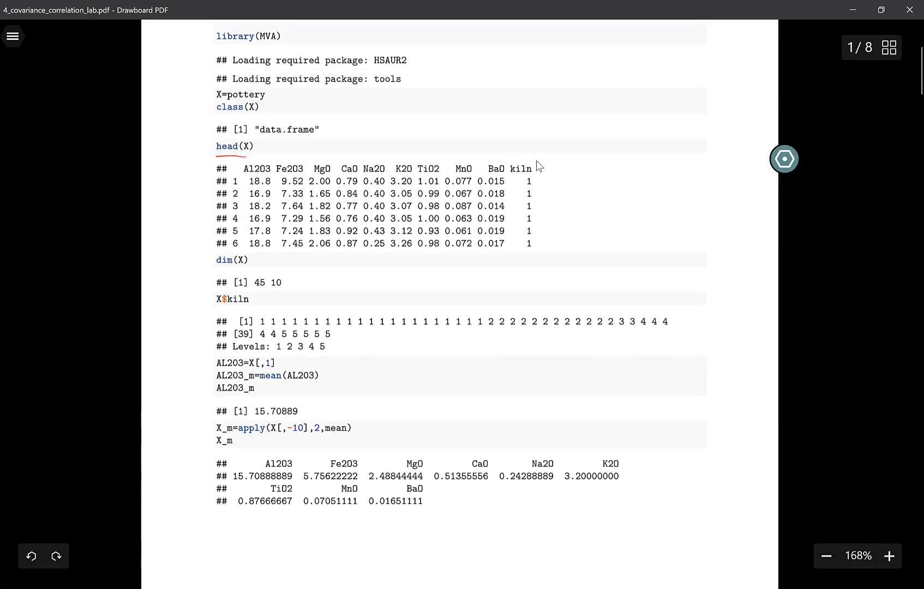
- Draw a red loop around the kiln column values of the head(X) output
left_click_drag(542, 168, 538, 268)
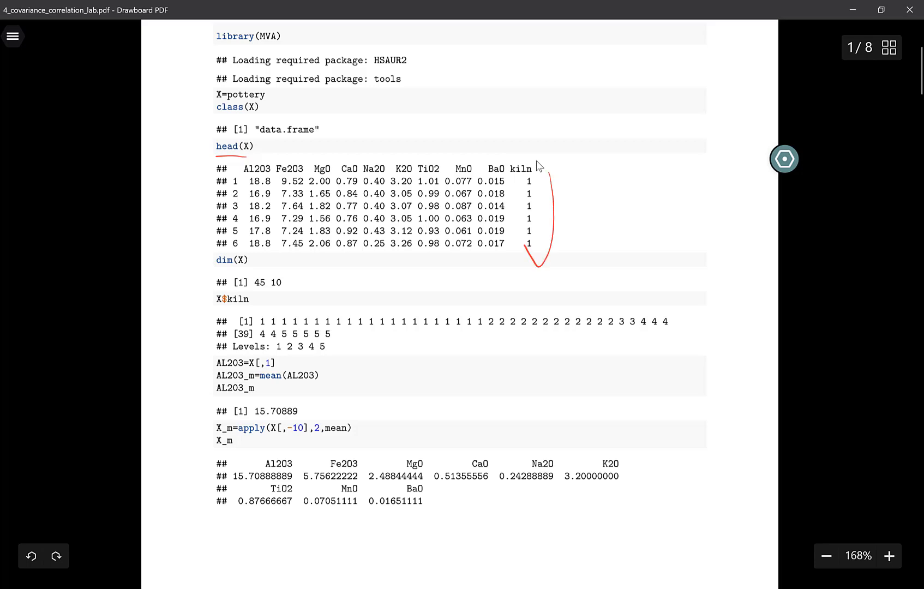
left_click_drag(537, 168, 508, 212)
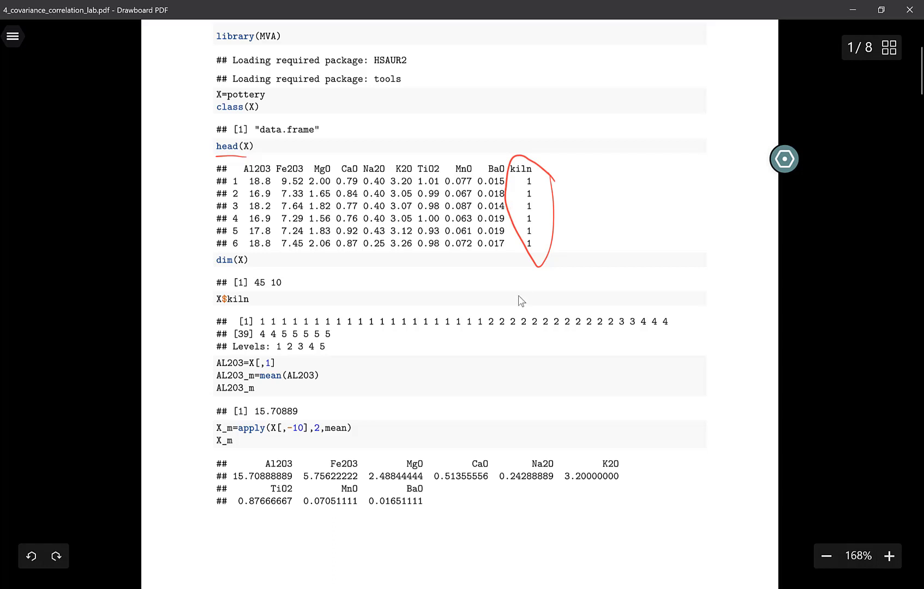
scroll("down", 3)
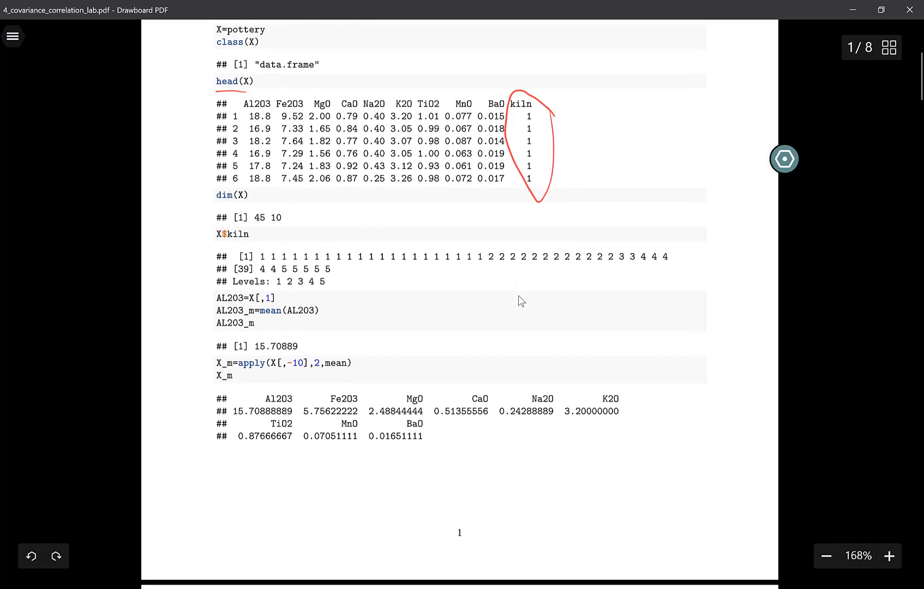
mouse_move(274, 187)
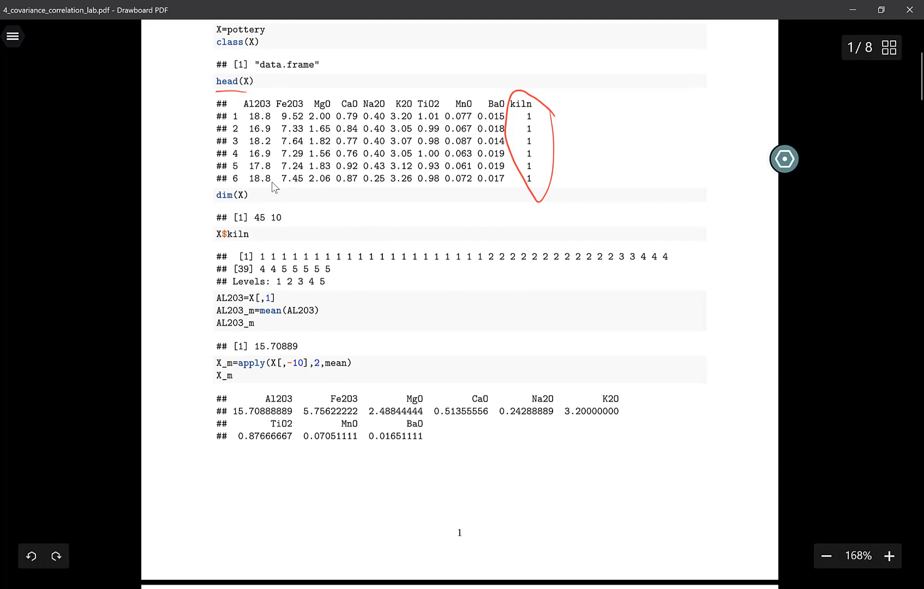
mouse_move(249, 188)
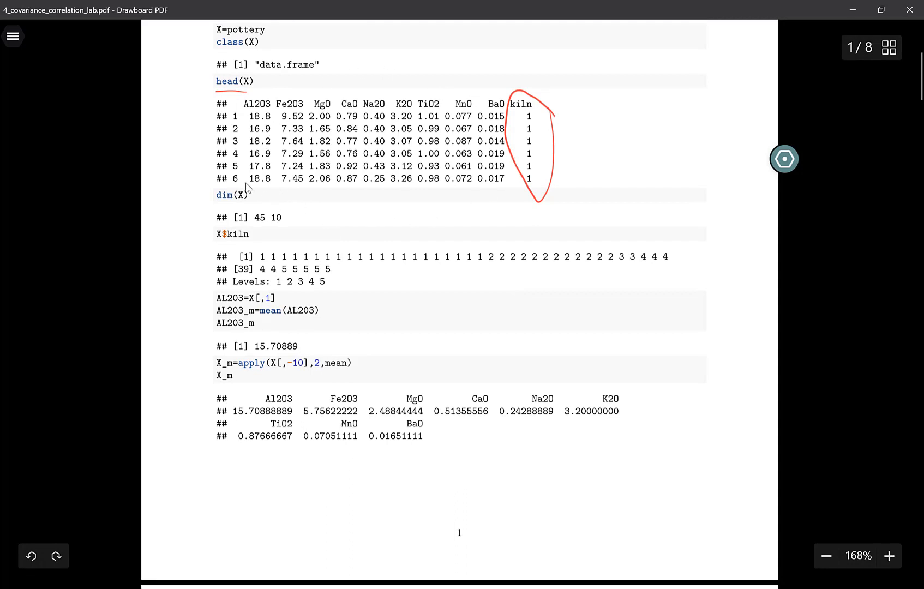
mouse_move(467, 235)
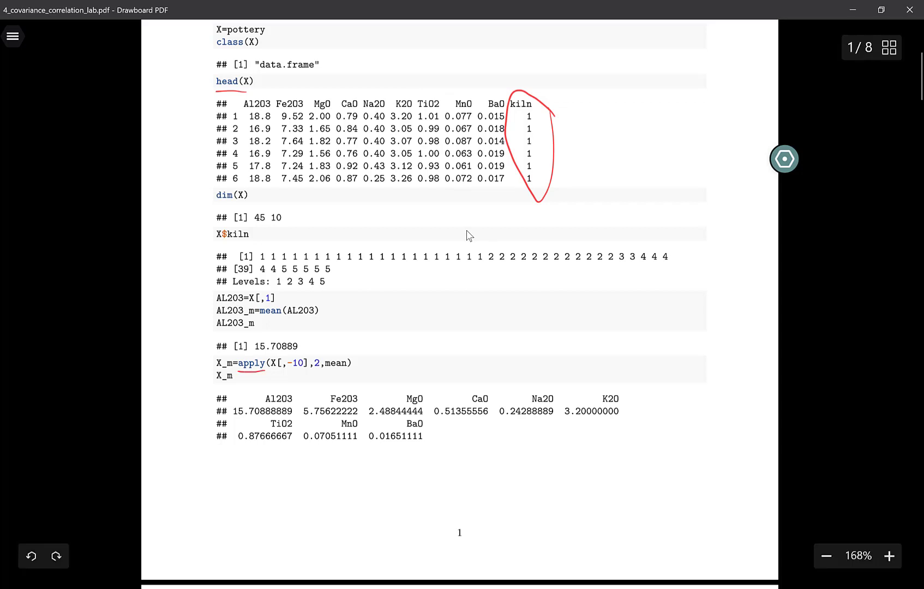
- Add a short red mark under the 2 argument of apply(X[,-10],2,mean)
scroll("down", 3)
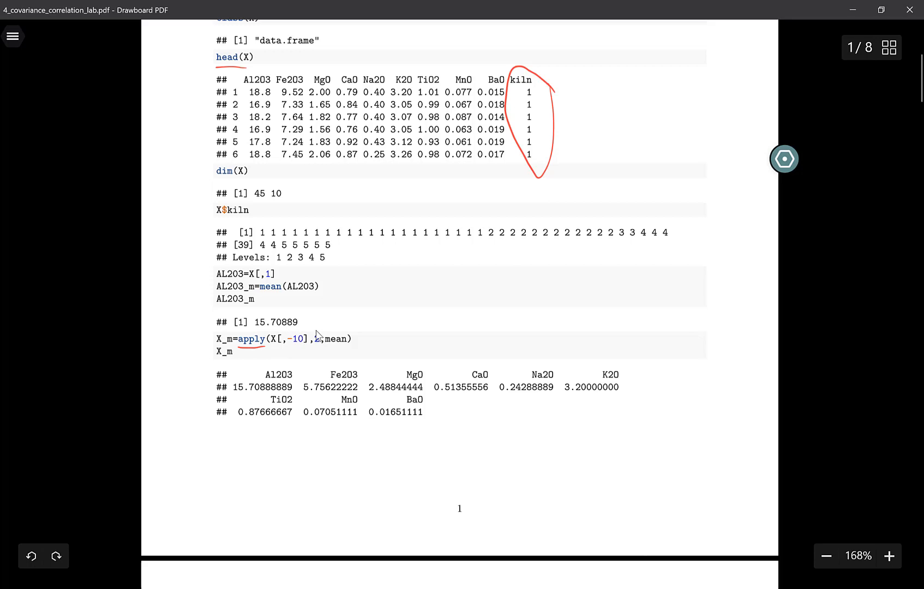
mouse_move(310, 343)
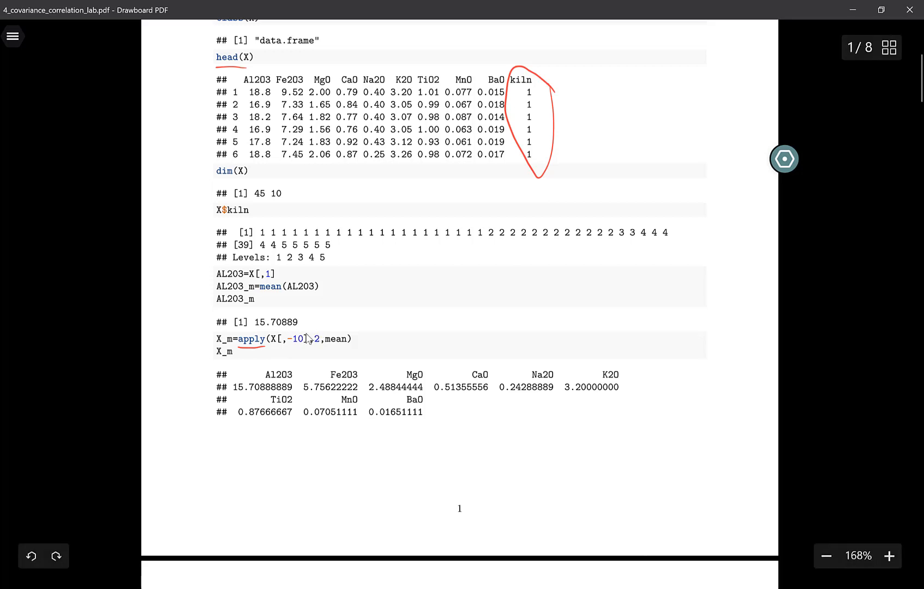
mouse_move(318, 333)
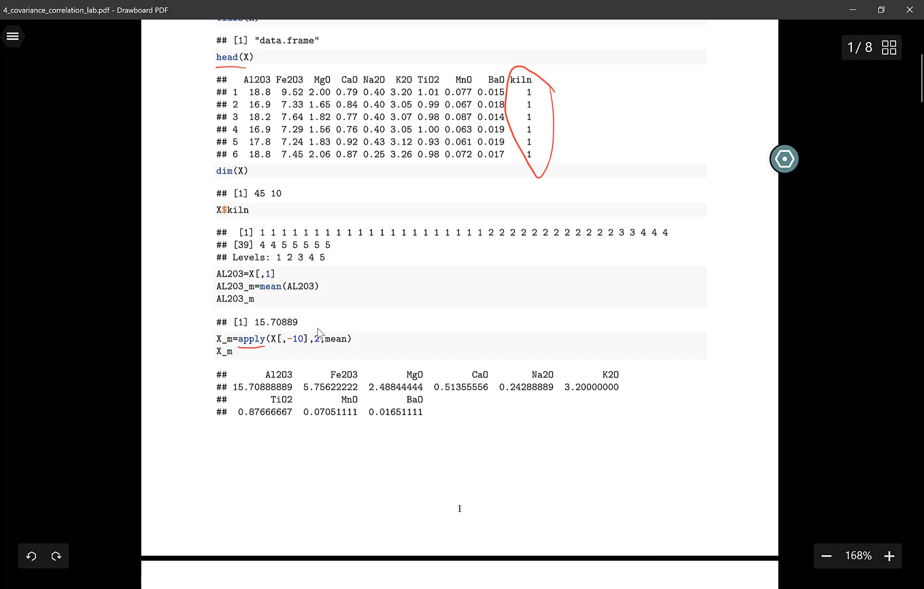
mouse_move(318, 332)
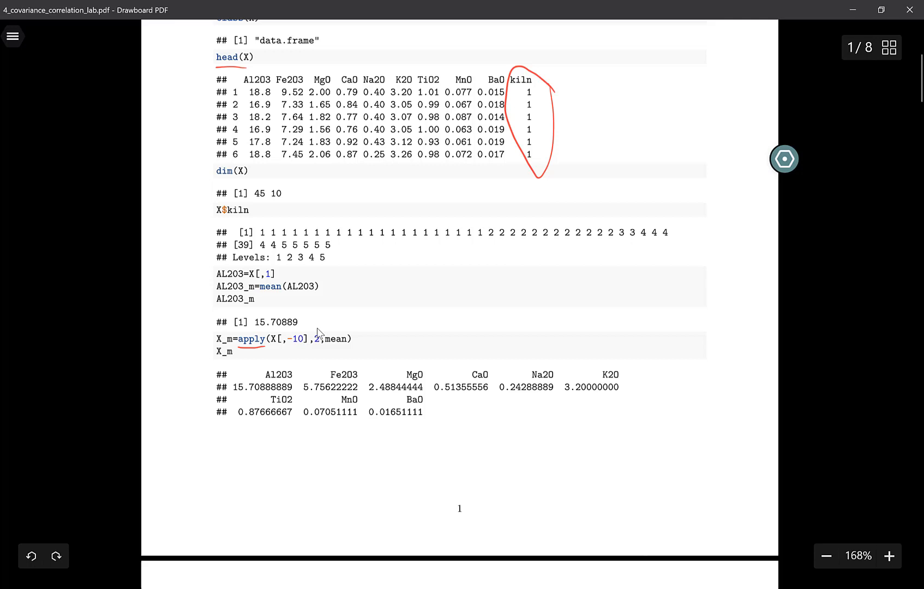
mouse_move(344, 342)
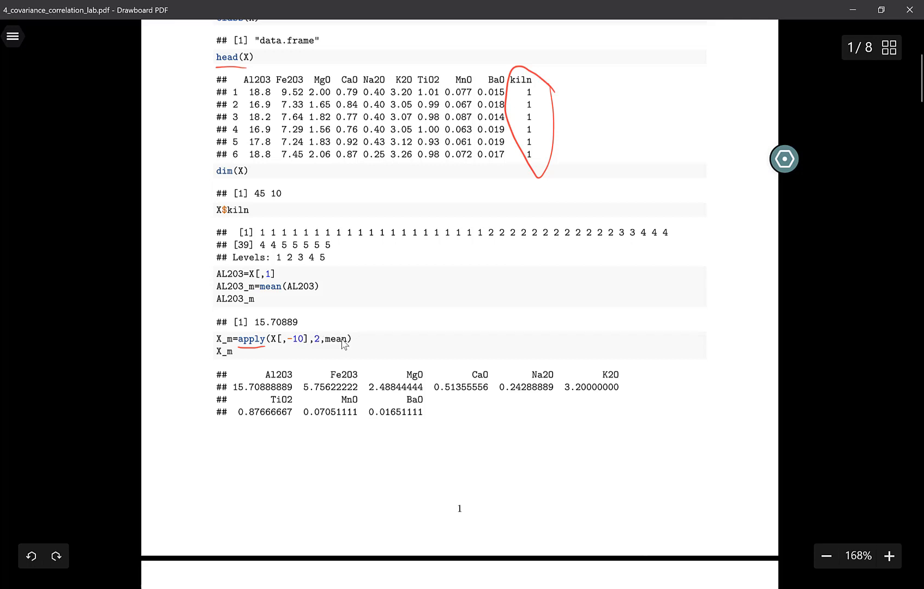
mouse_move(349, 351)
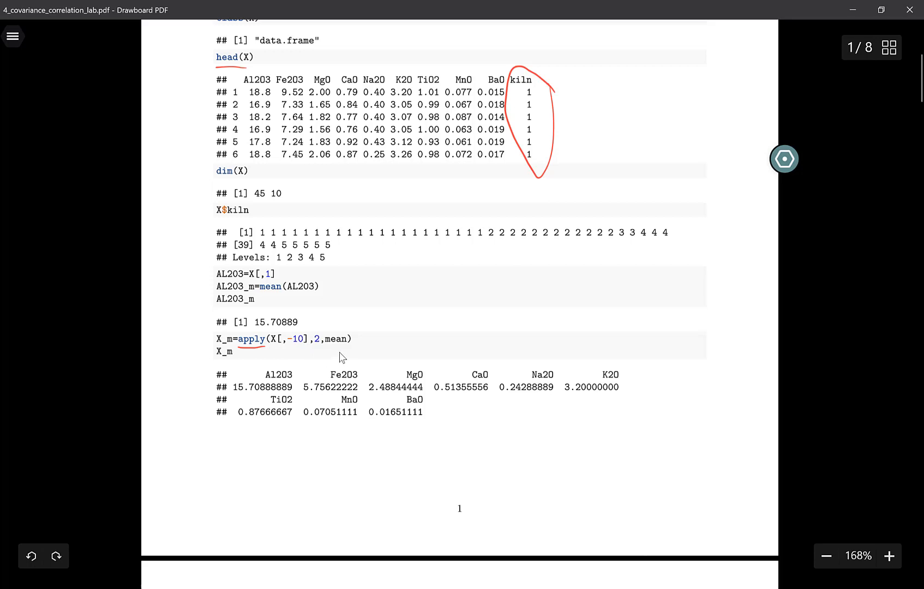
mouse_move(319, 359)
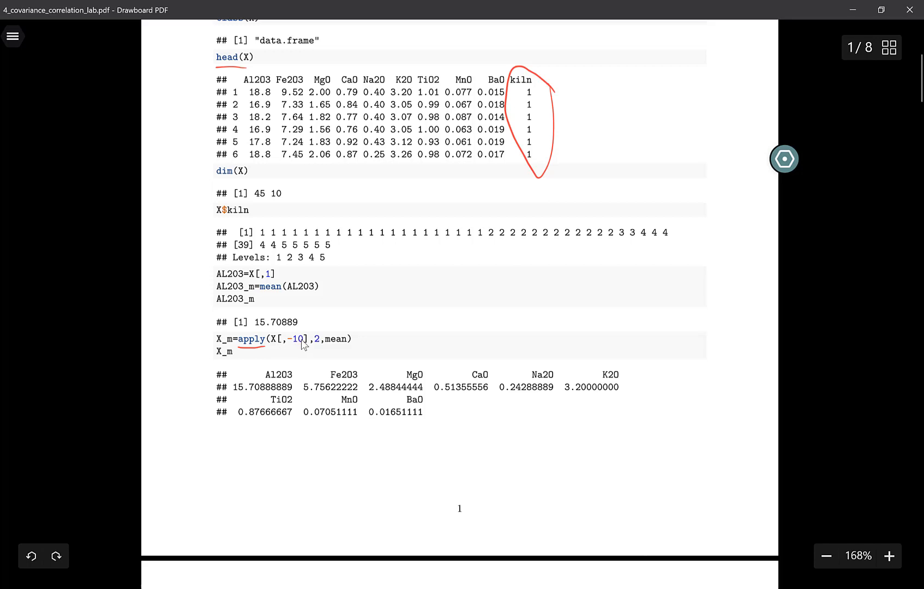
mouse_move(328, 351)
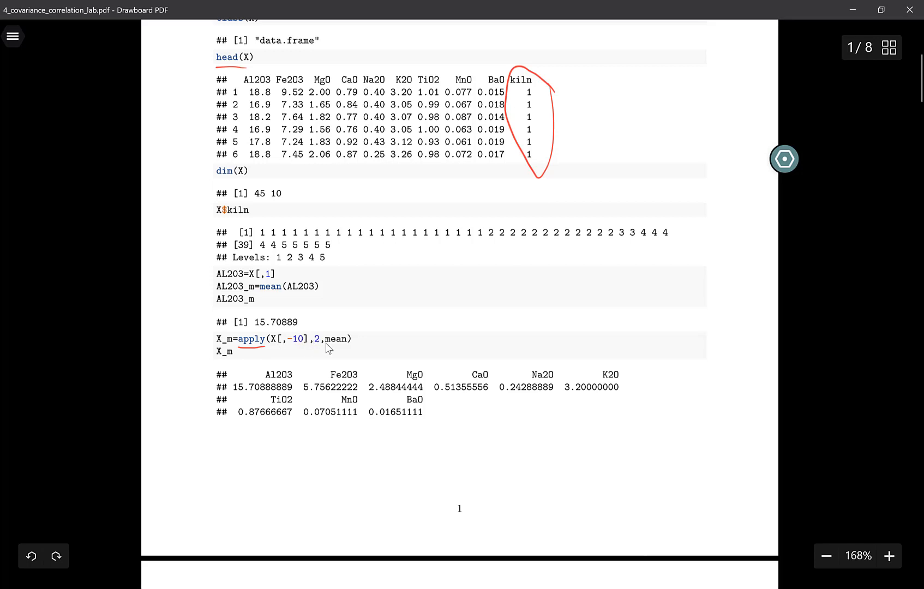
left_click(316, 352)
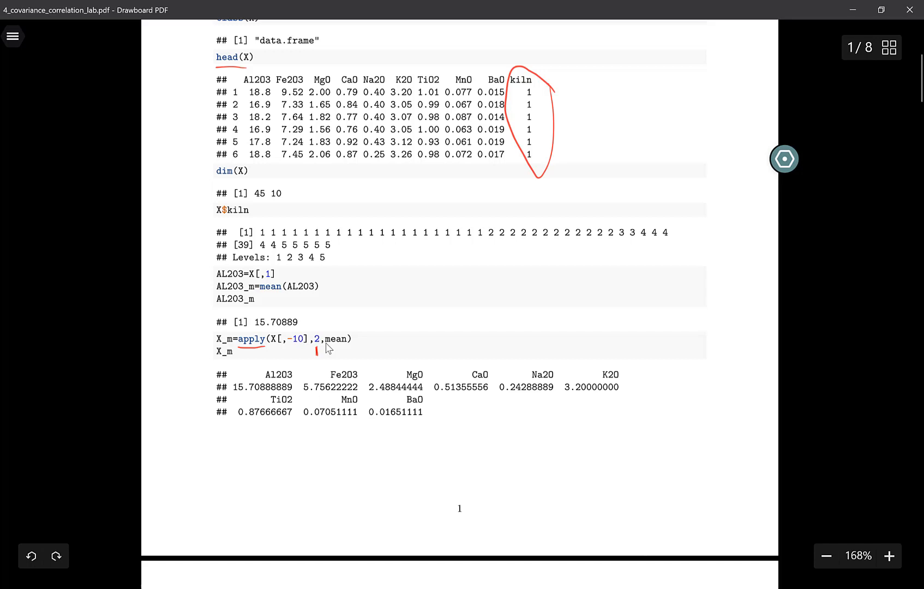
mouse_move(343, 352)
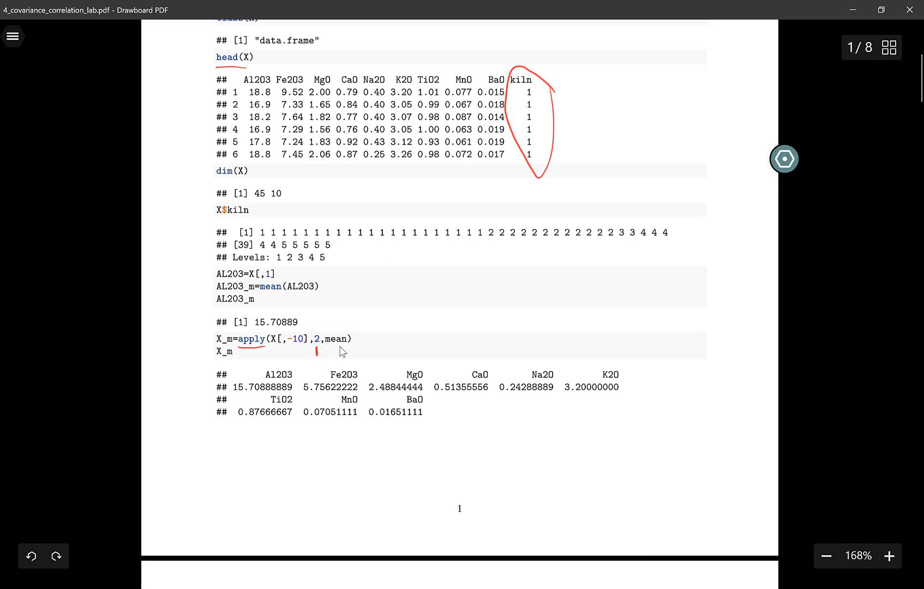
mouse_move(274, 354)
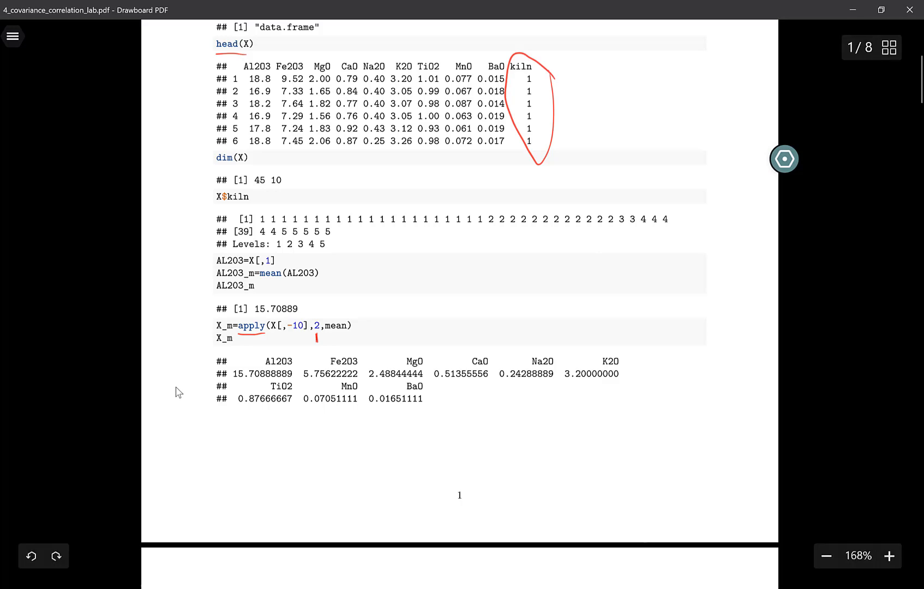
- Underline X_m=apply(X[,-10],2,var) in red, then continue to the Sample Covariance plot
scroll("down", 3)
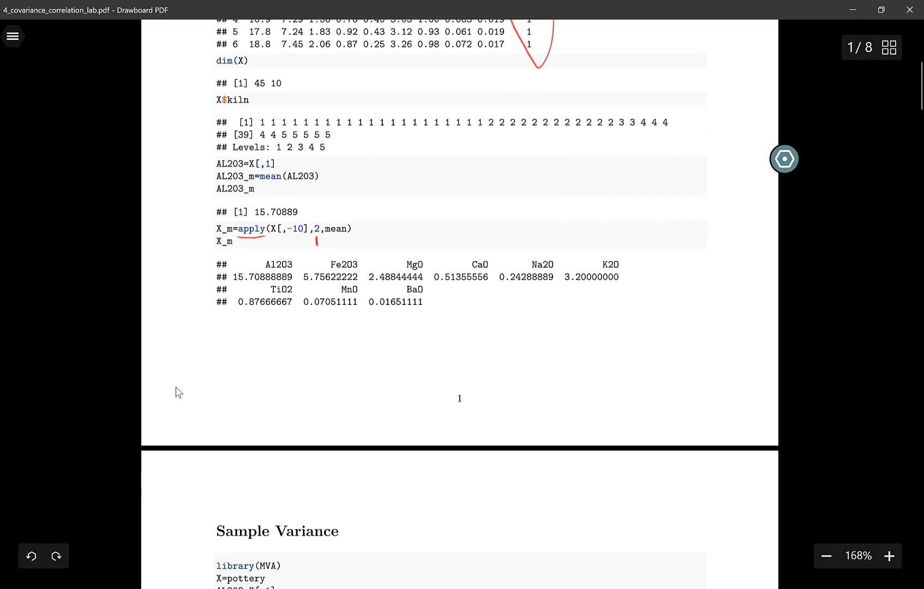
scroll("down", 3)
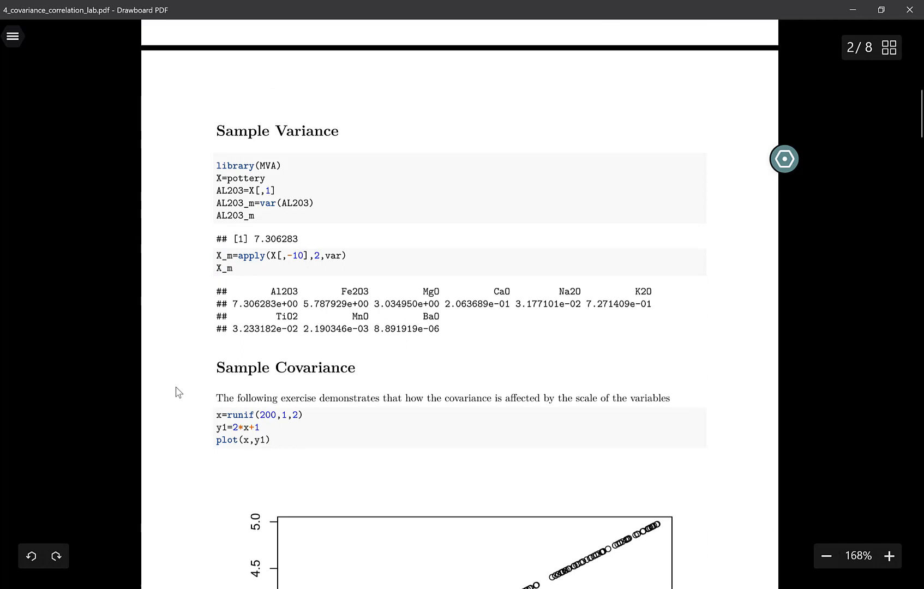
scroll("down", 3)
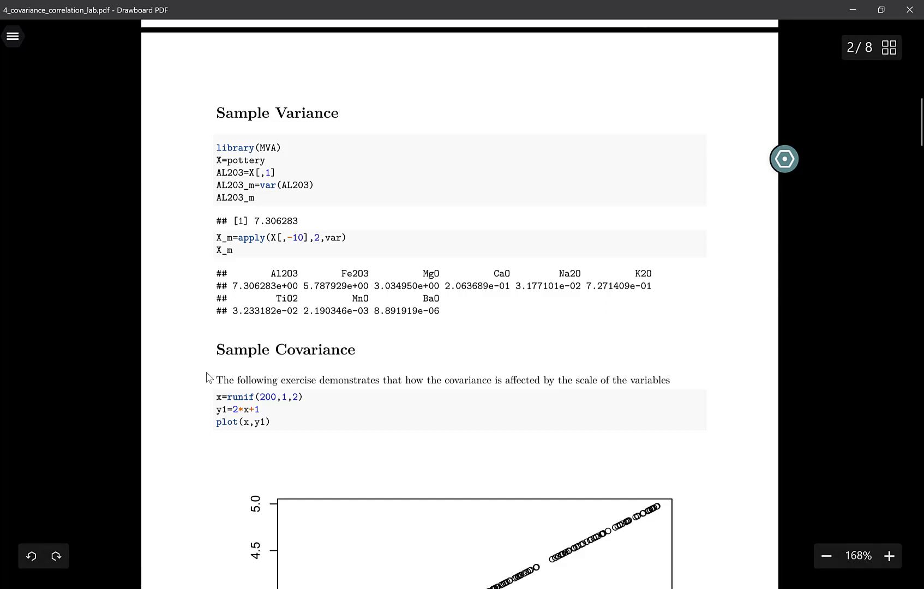
left_click_drag(239, 248, 300, 248)
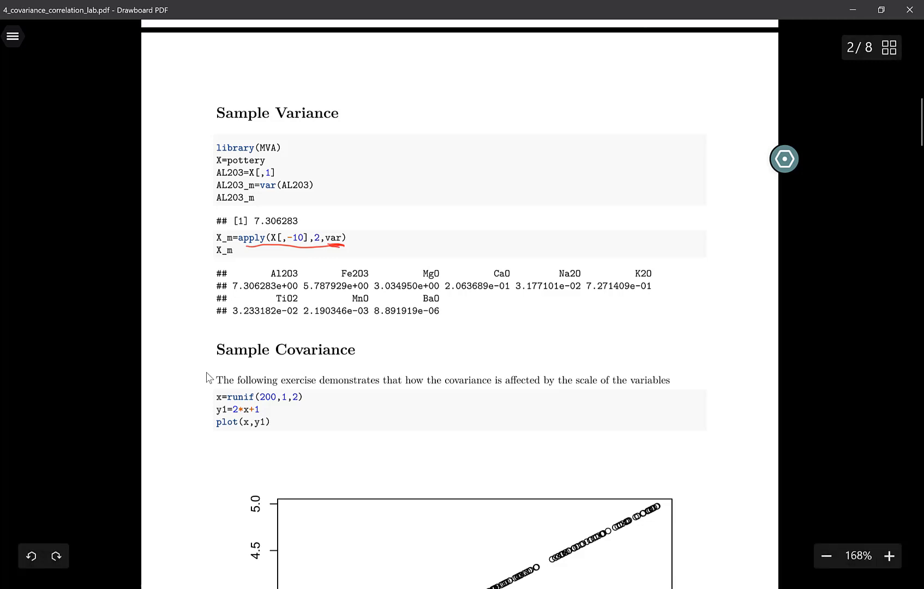
scroll("down", 3)
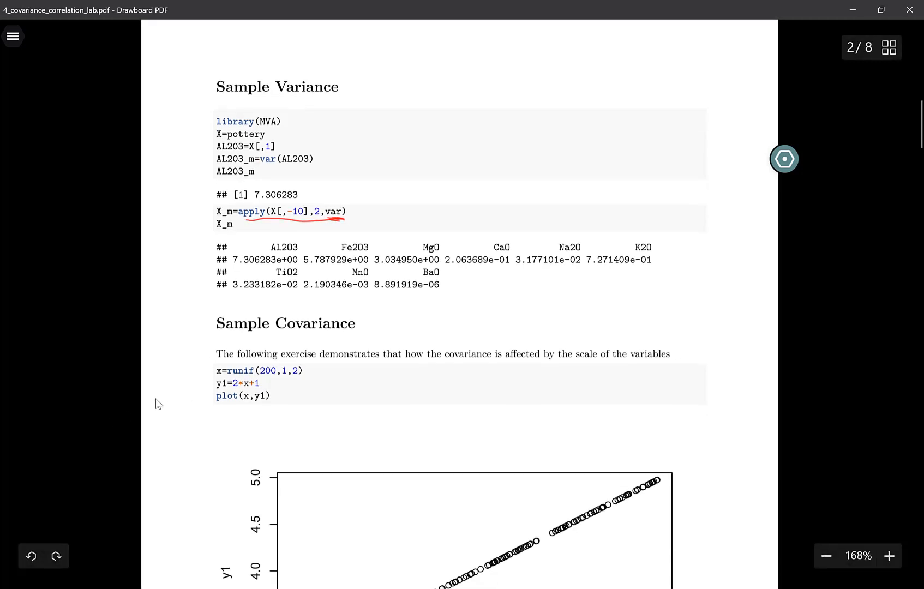
scroll("down", 3)
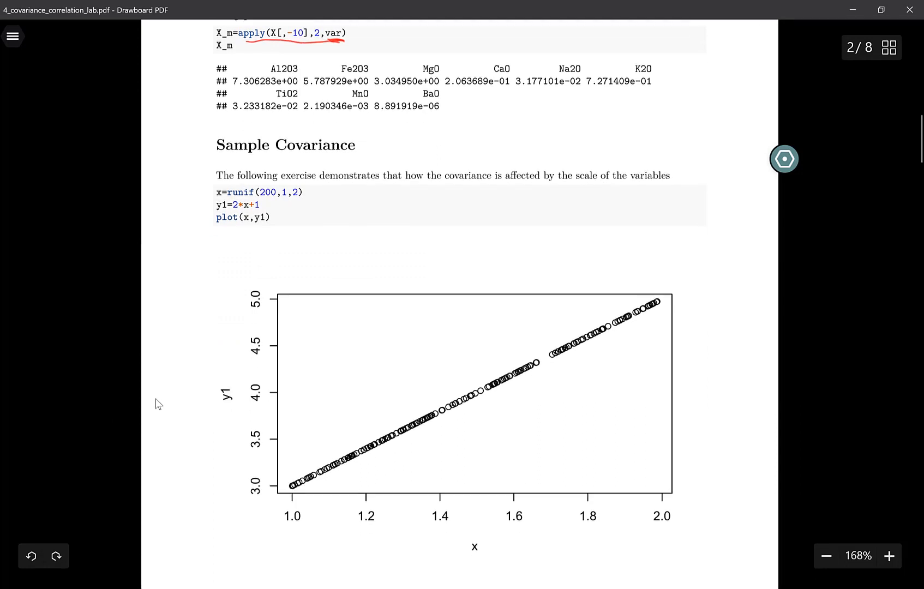
scroll("down", 3)
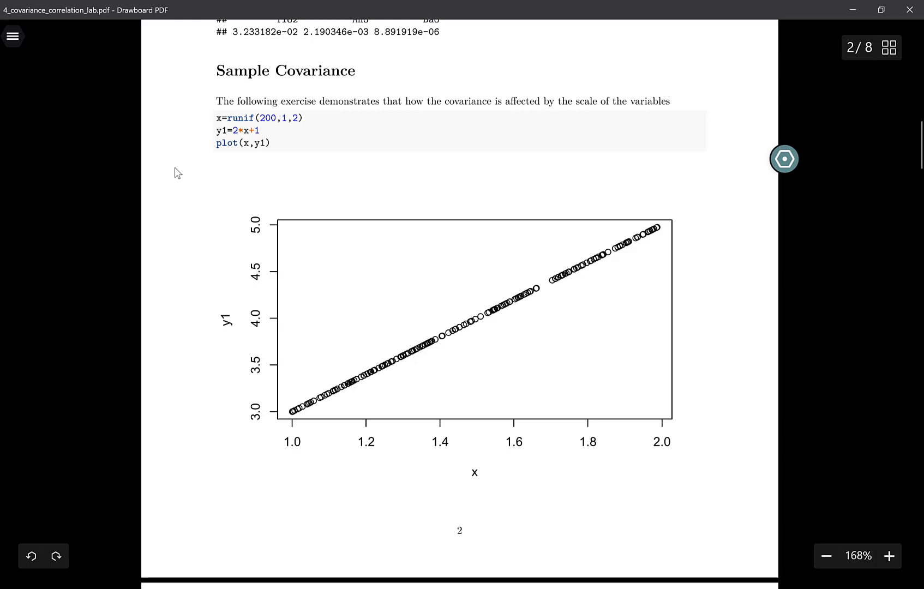
mouse_move(216, 120)
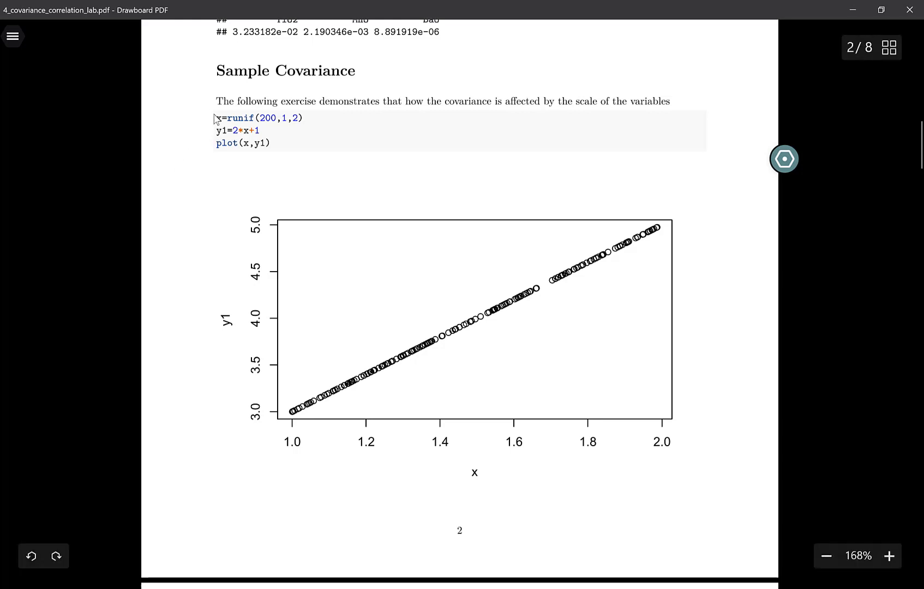
mouse_move(277, 123)
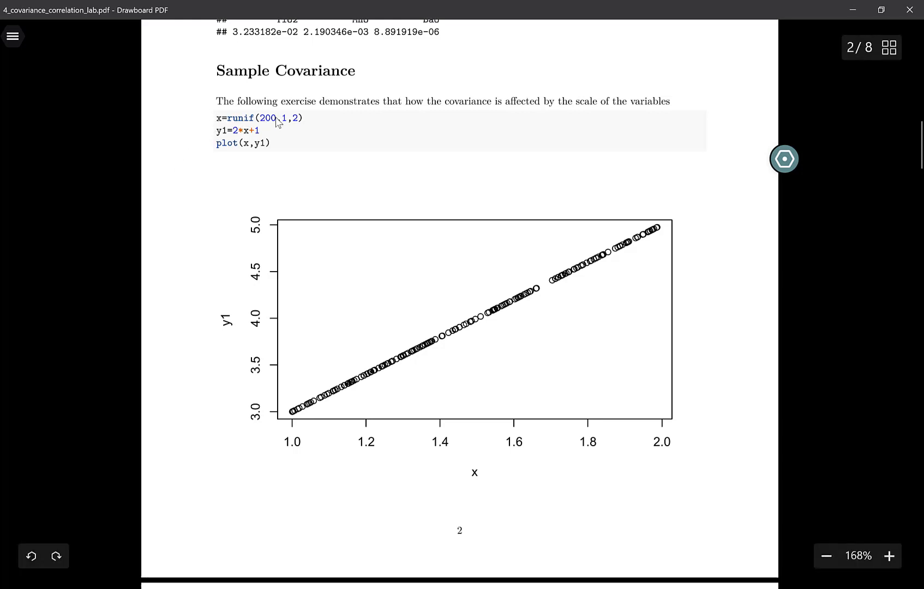
mouse_move(272, 126)
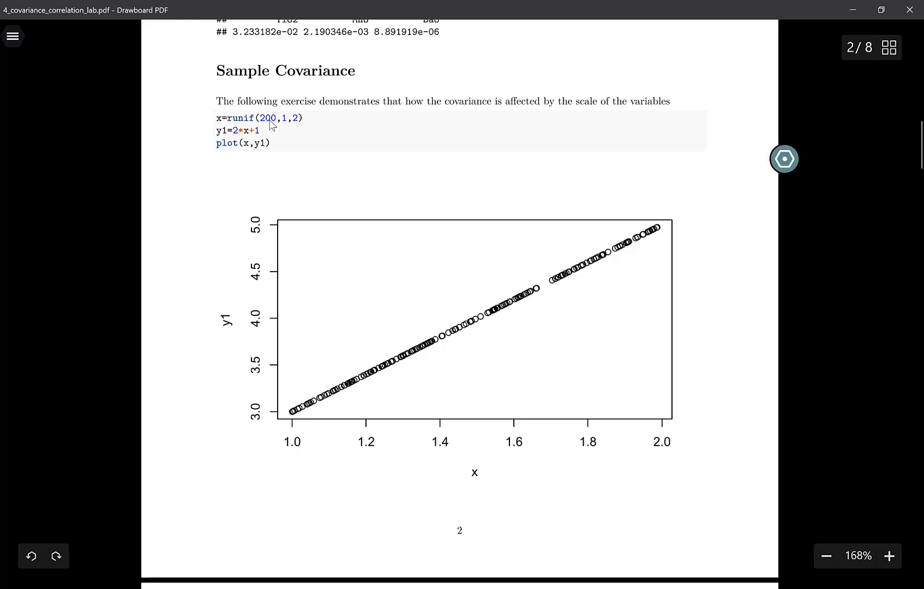
mouse_move(241, 128)
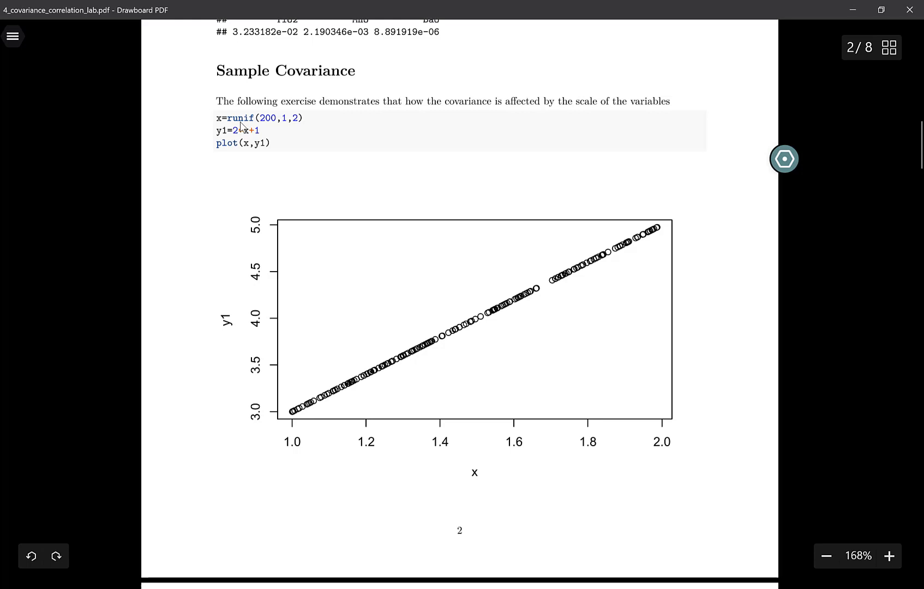
mouse_move(296, 125)
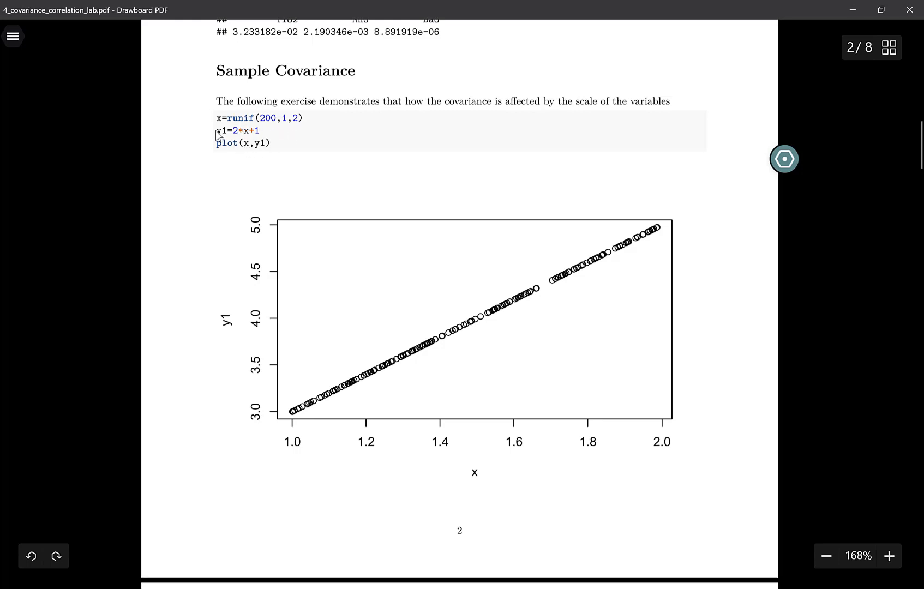
mouse_move(229, 142)
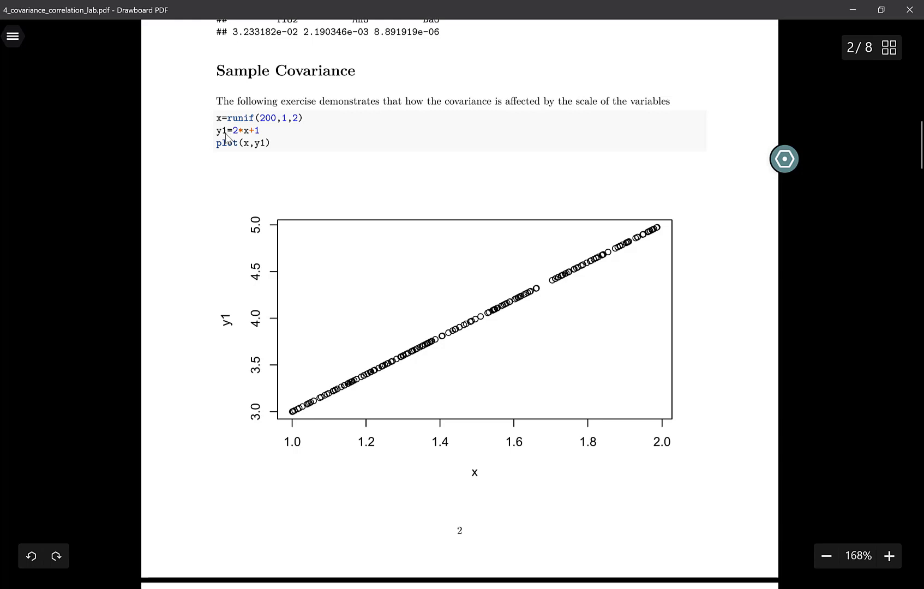
mouse_move(239, 133)
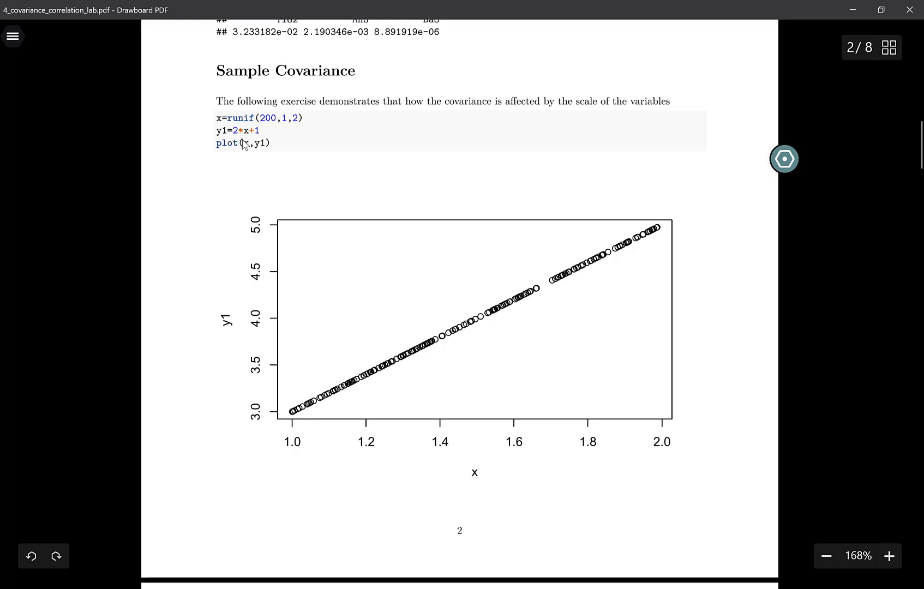
mouse_move(251, 155)
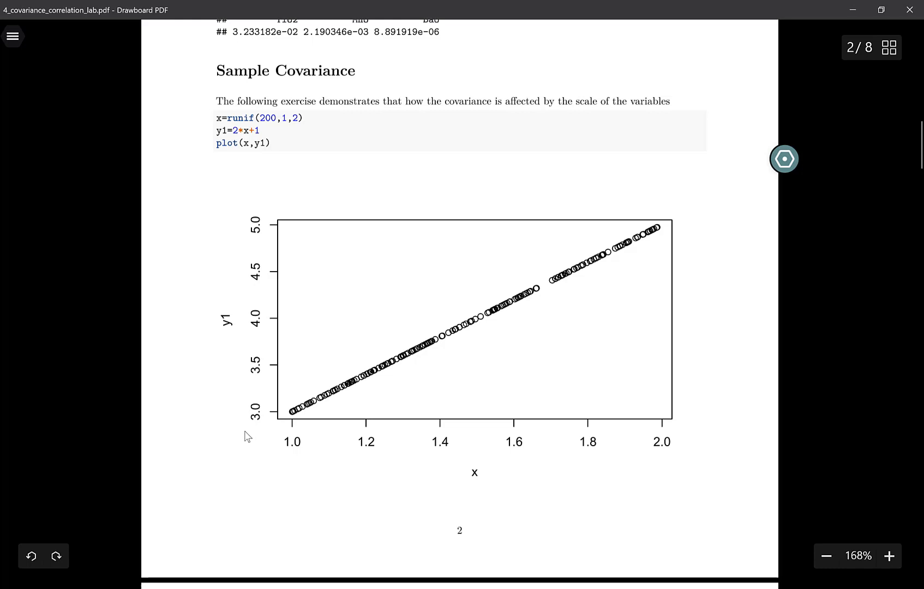
mouse_move(198, 310)
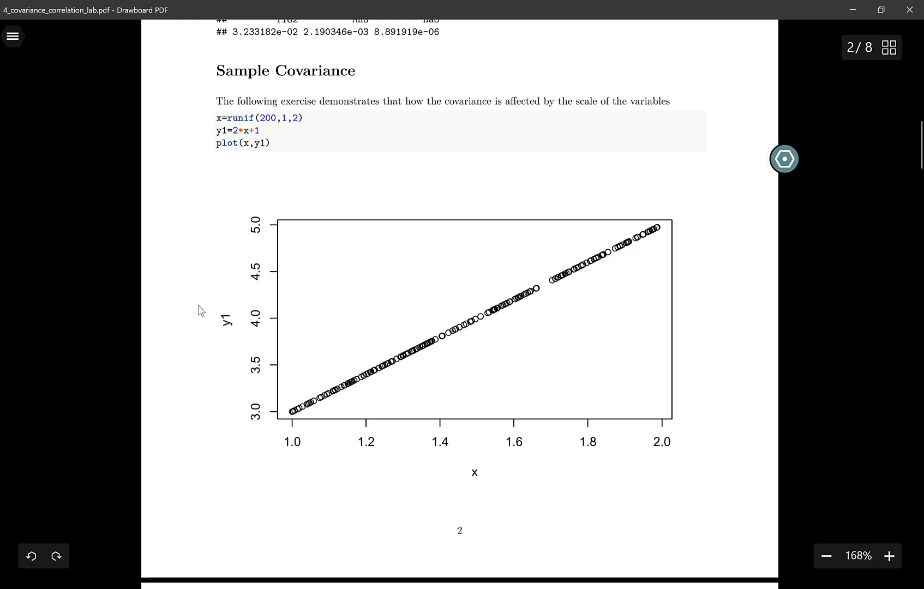
mouse_move(233, 139)
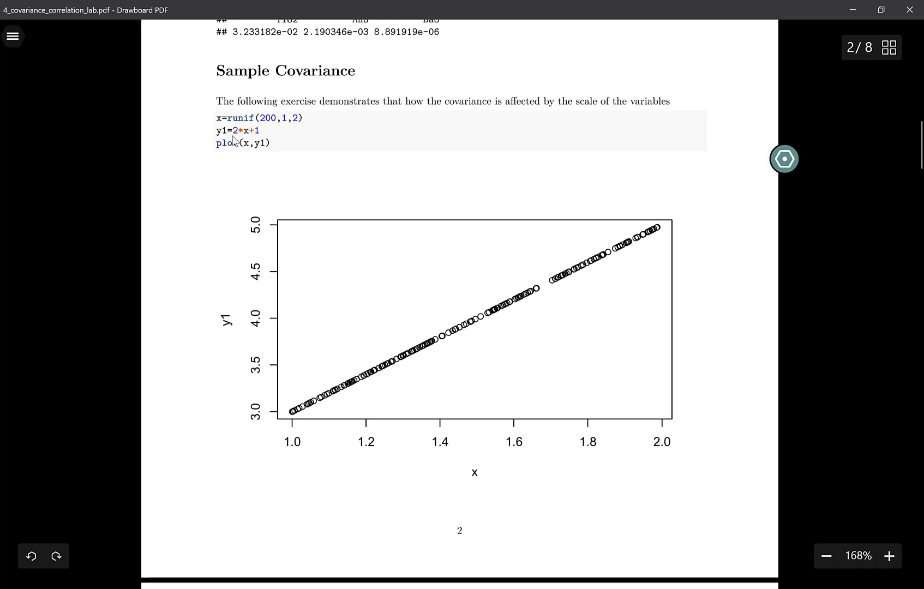
mouse_move(254, 318)
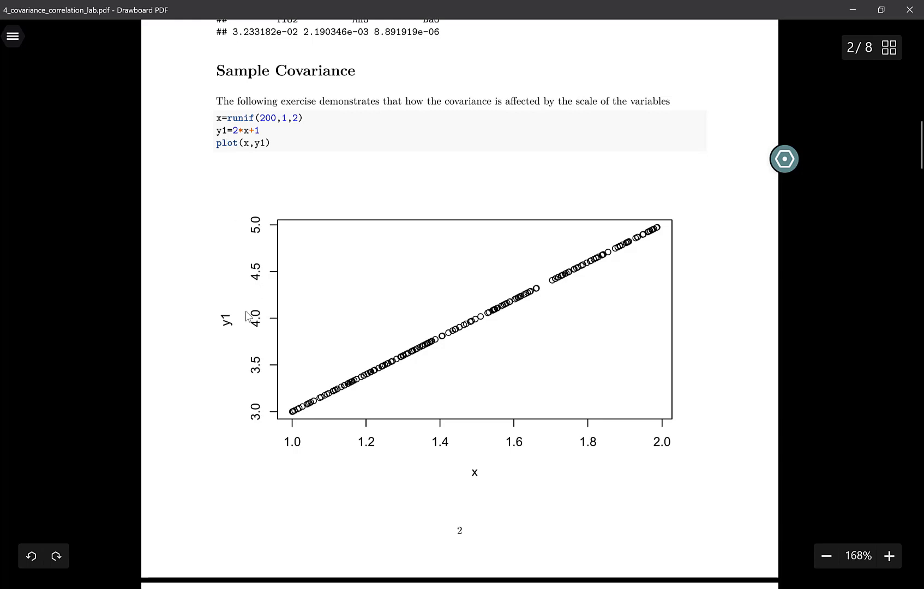
mouse_move(484, 343)
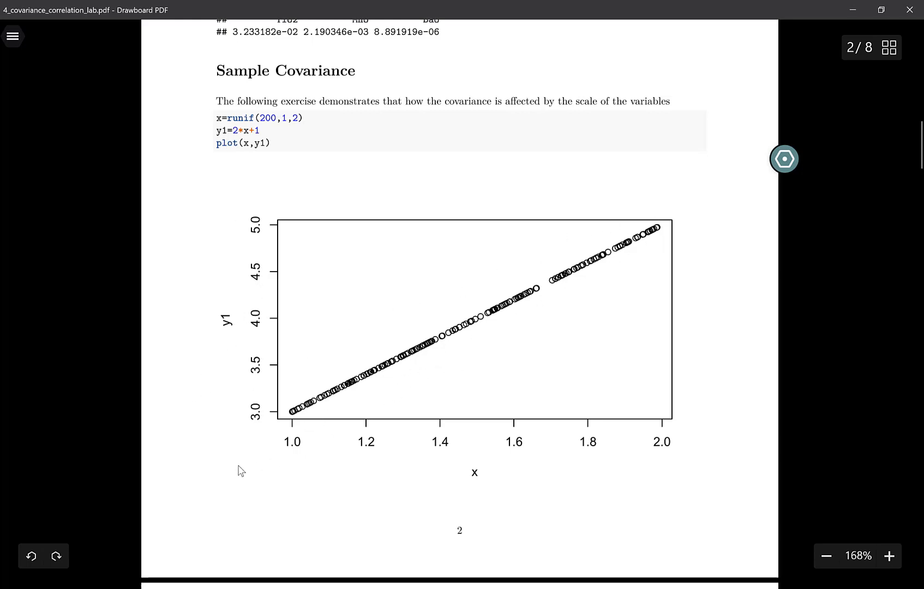
- Scroll past the y1 scatter plot to the cov(x,y1) code block on page 3
scroll("down", 3)
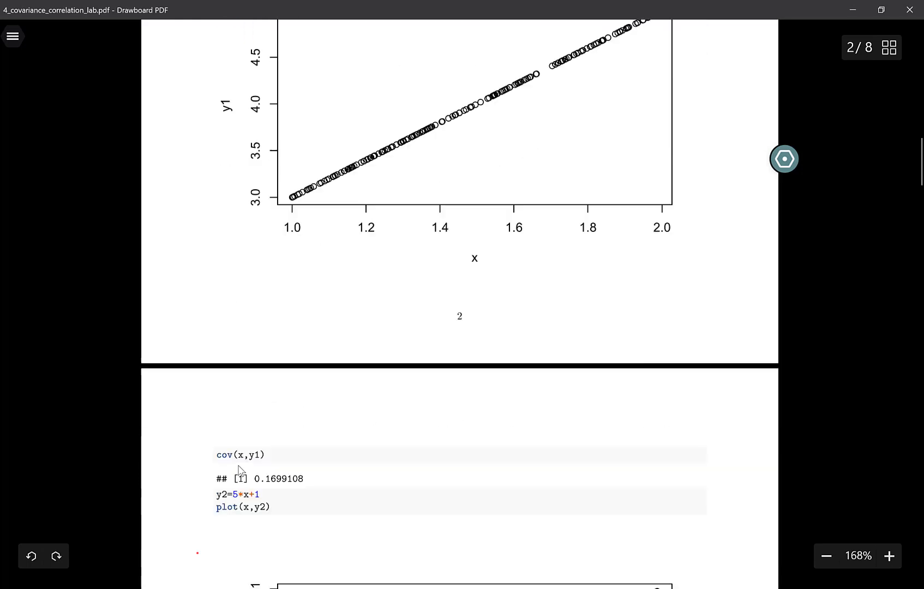
- Scroll page 3 to the y2 plot, the cov(x,y2) result 0.4247769 and the conclusion
scroll("down", 3)
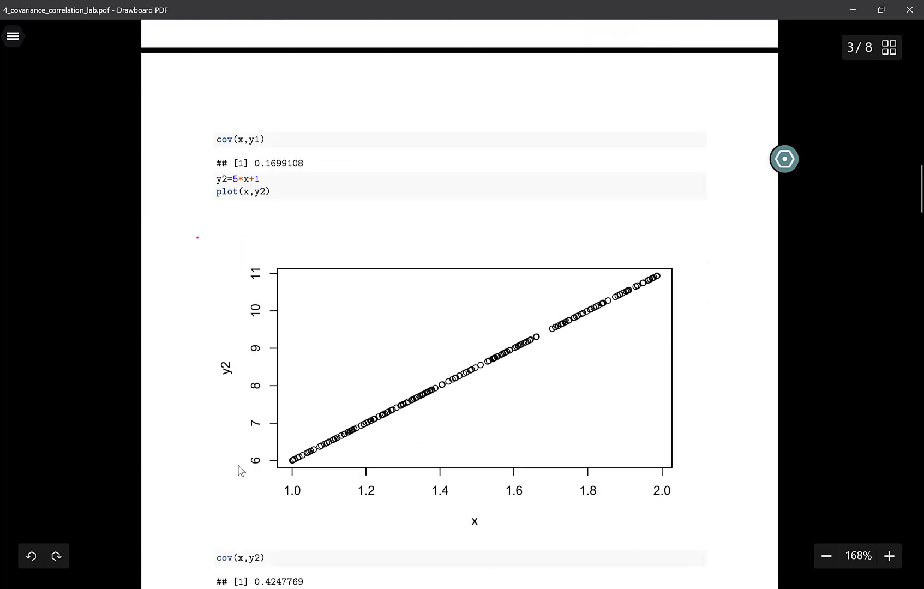
mouse_move(225, 162)
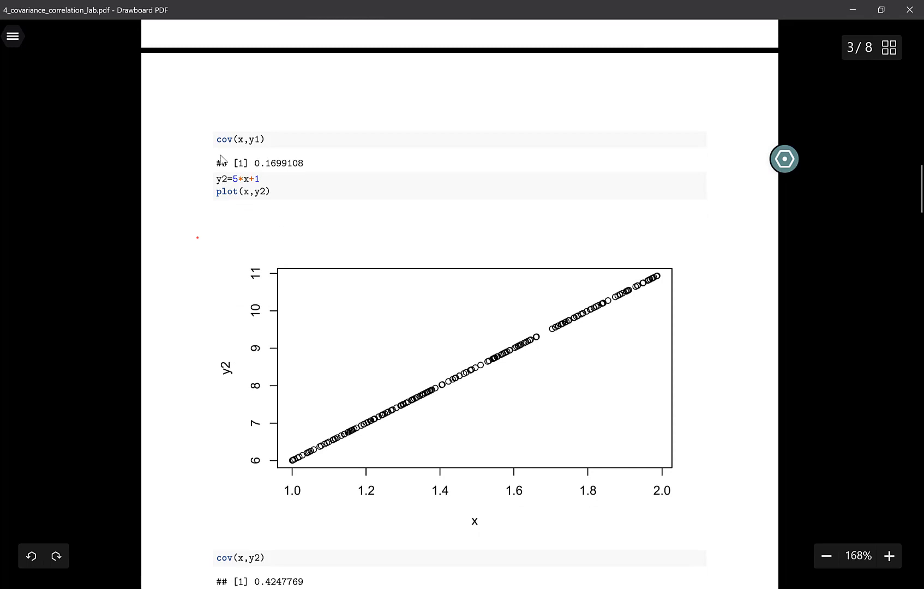
mouse_move(288, 173)
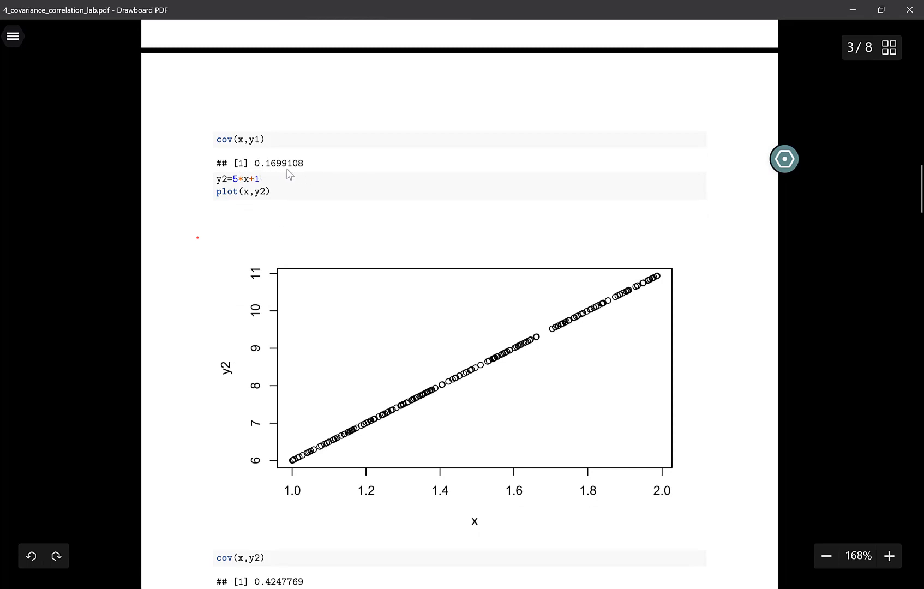
mouse_move(207, 183)
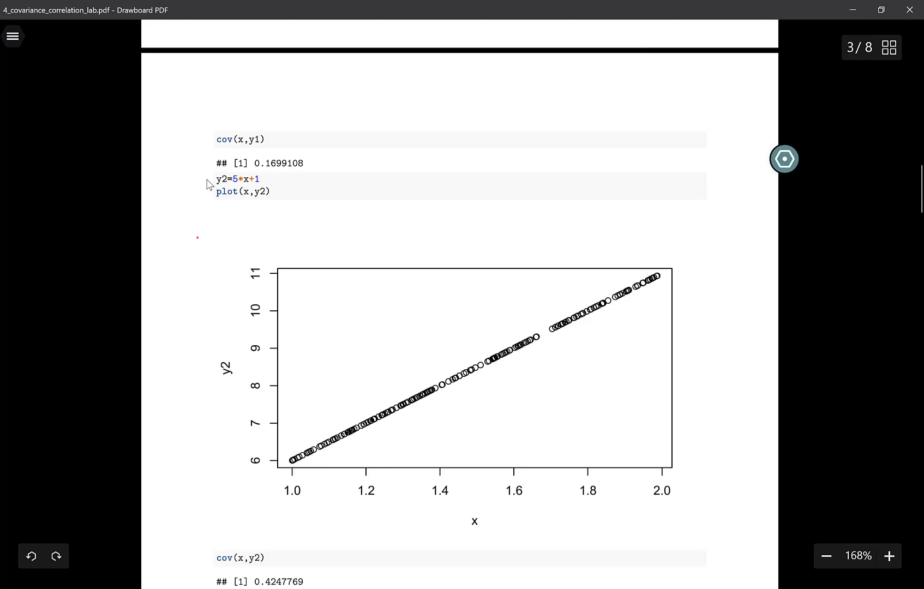
mouse_move(205, 190)
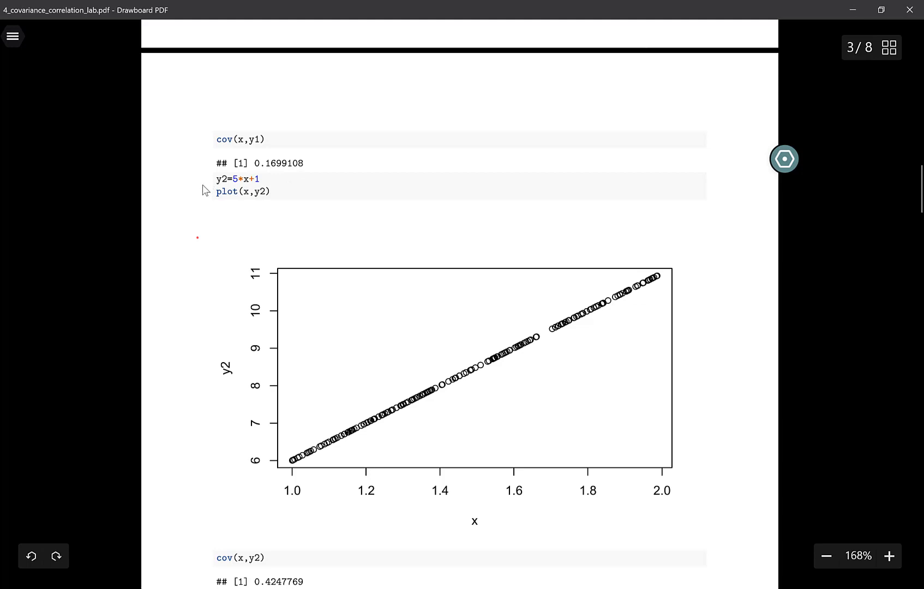
mouse_move(257, 192)
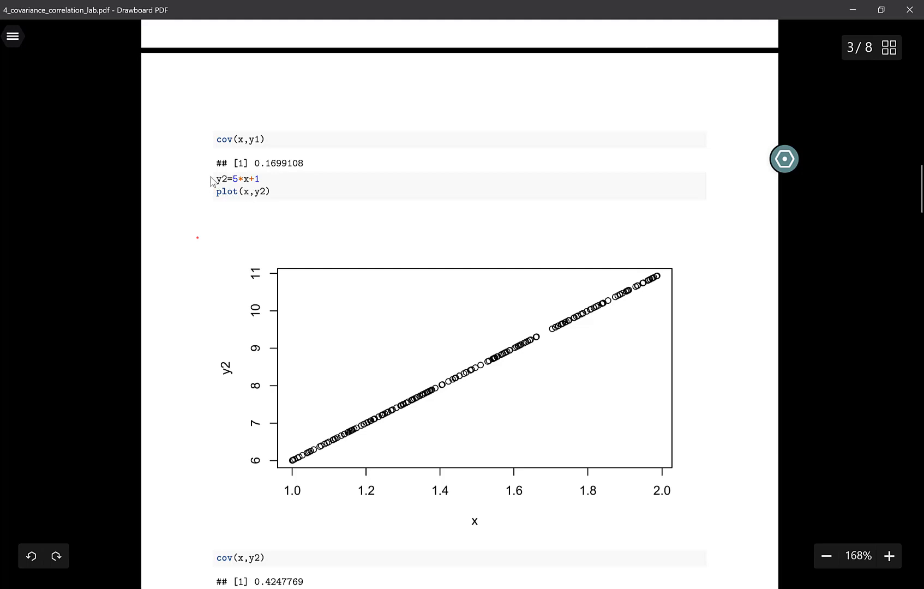
mouse_move(244, 194)
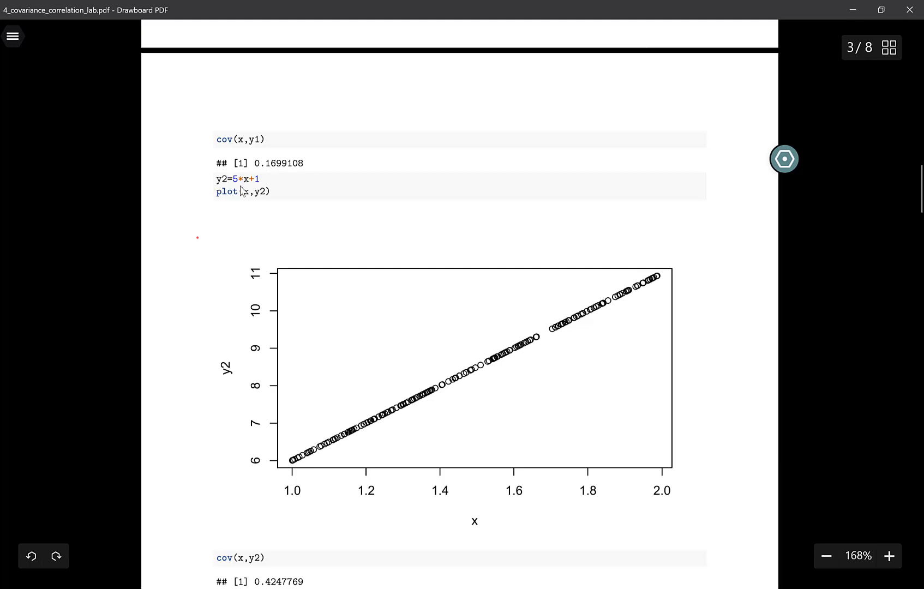
scroll("down", 3)
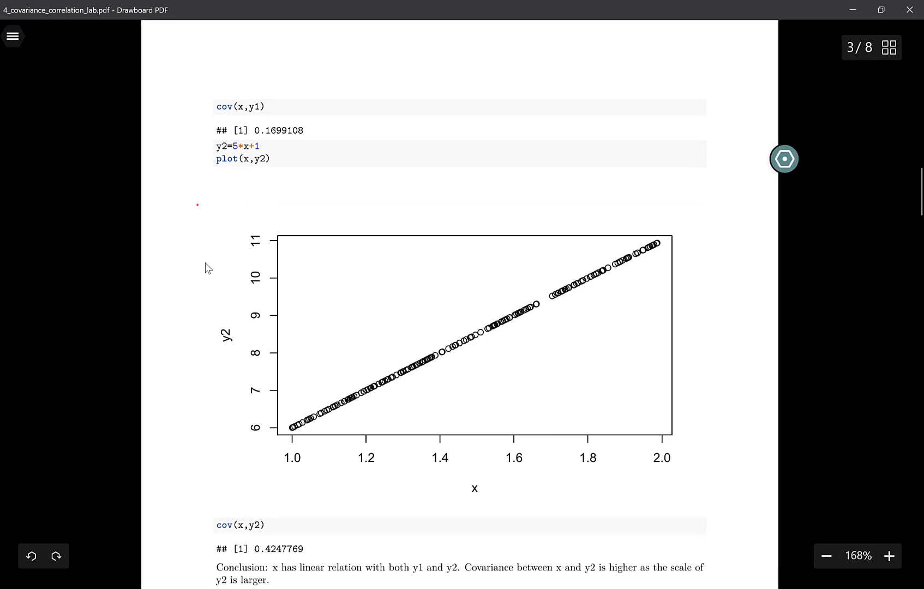
scroll("down", 3)
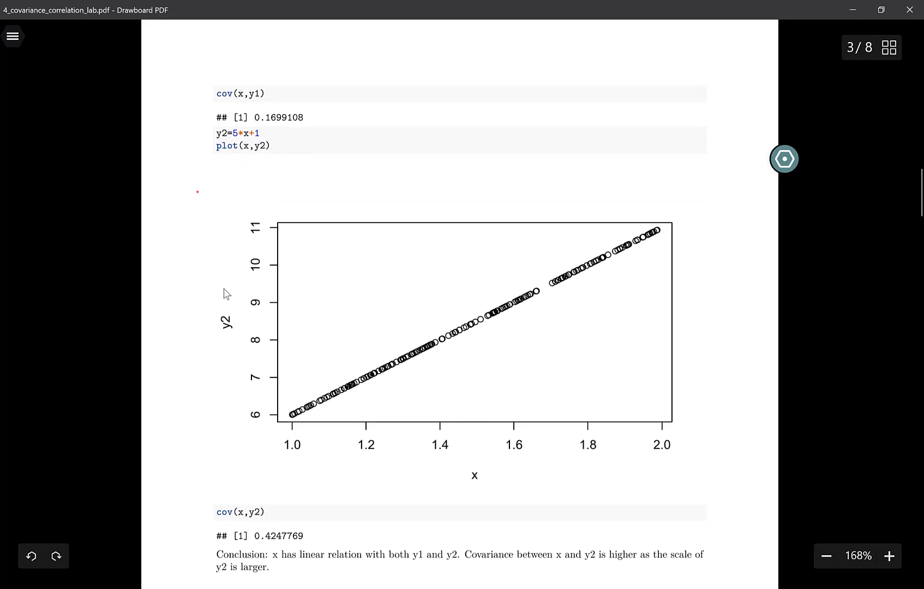
mouse_move(329, 416)
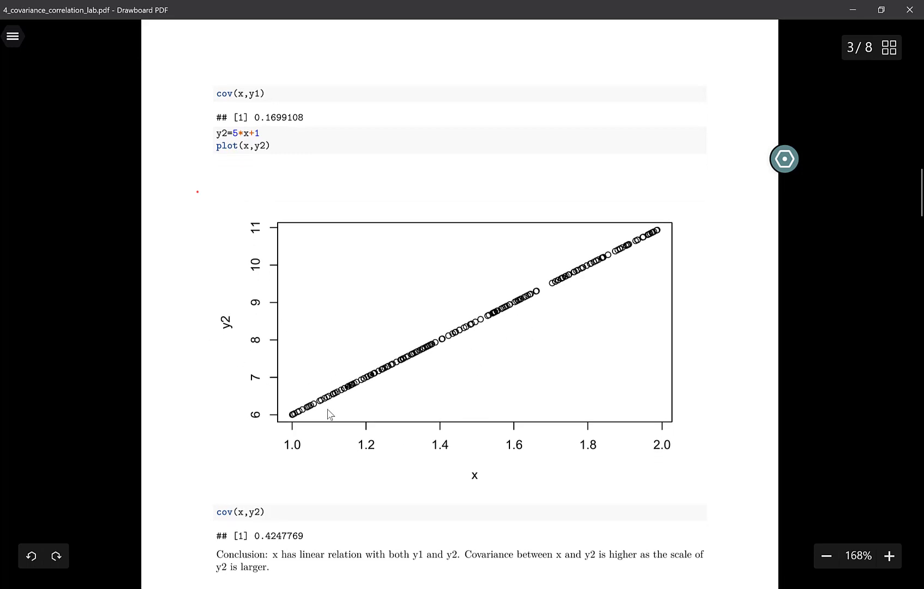
scroll("down", 3)
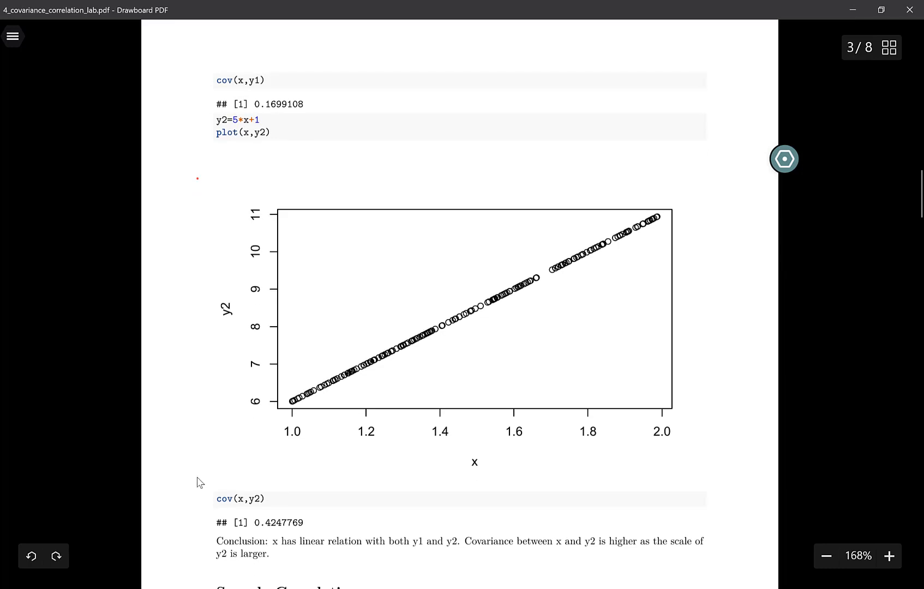
mouse_move(240, 512)
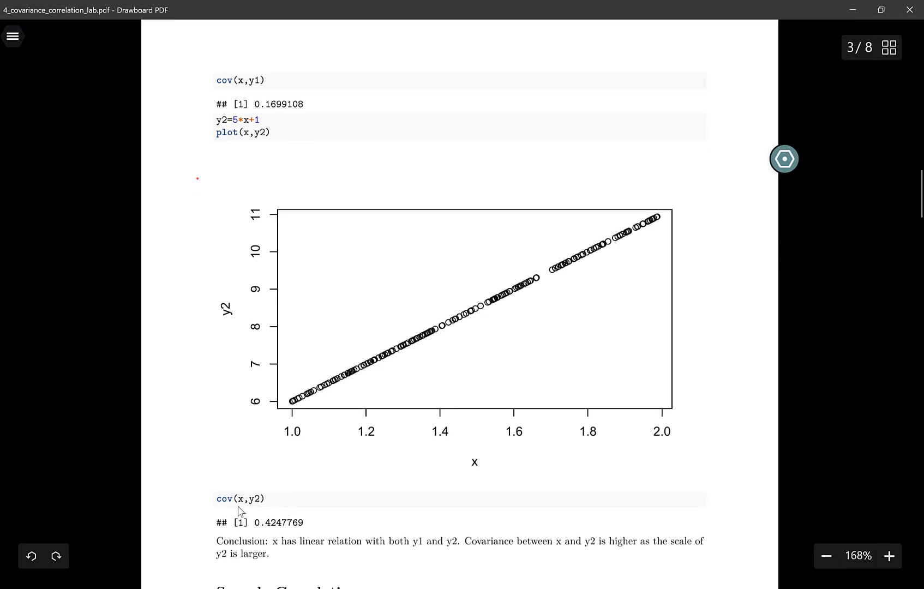
- Circle the covariance results 0.1699108 and 0.4247769 in red ink
left_click_drag(254, 532, 306, 533)
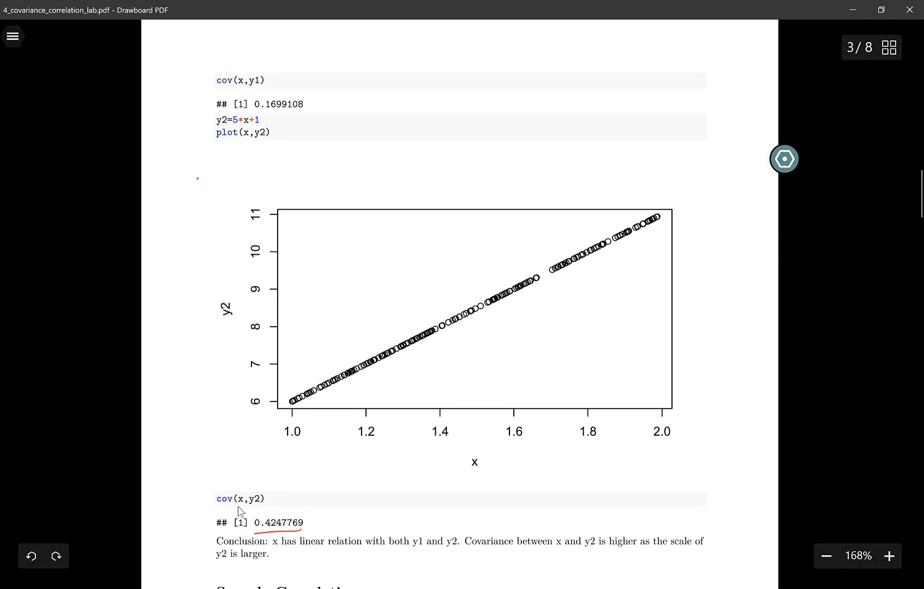
left_click_drag(218, 91, 253, 93)
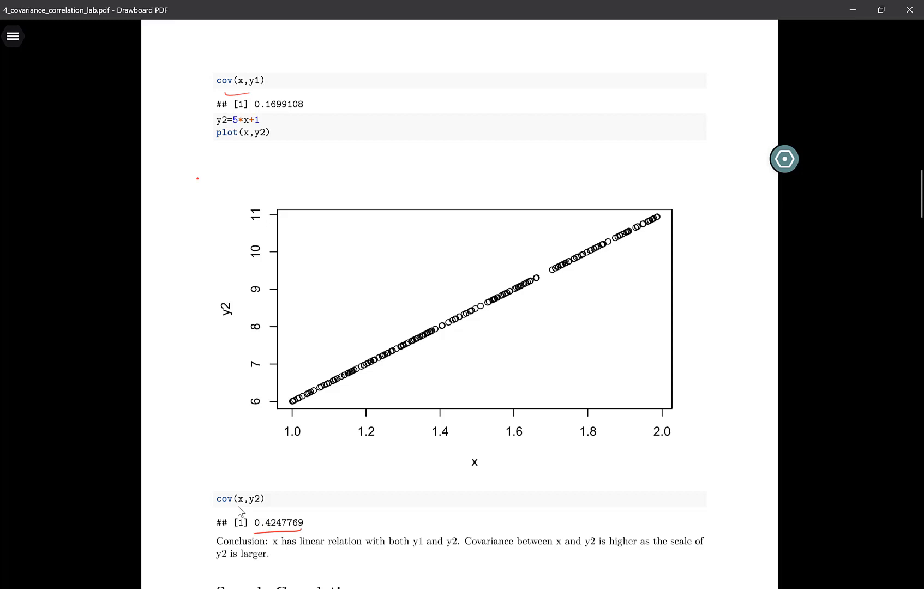
left_click_drag(253, 513, 306, 534)
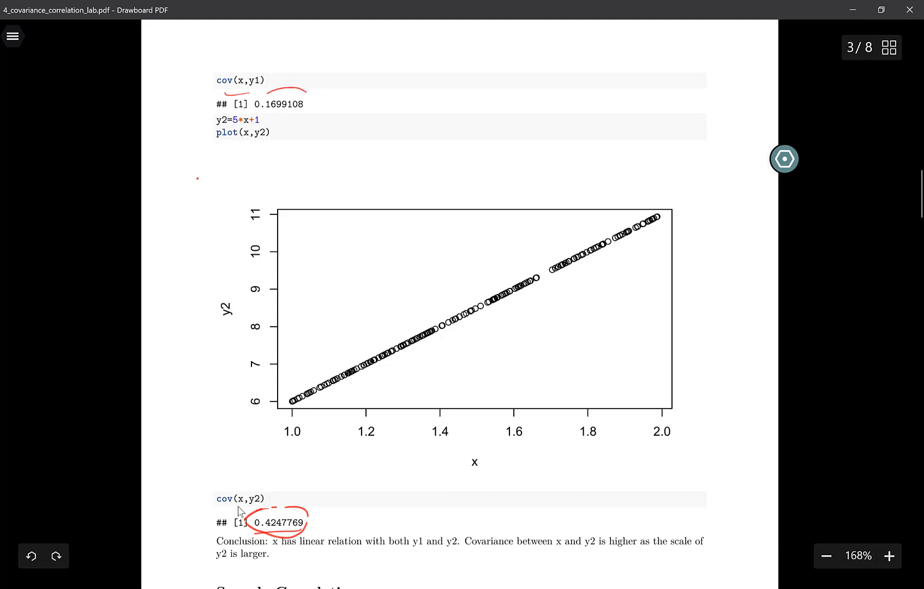
left_click_drag(230, 94, 318, 112)
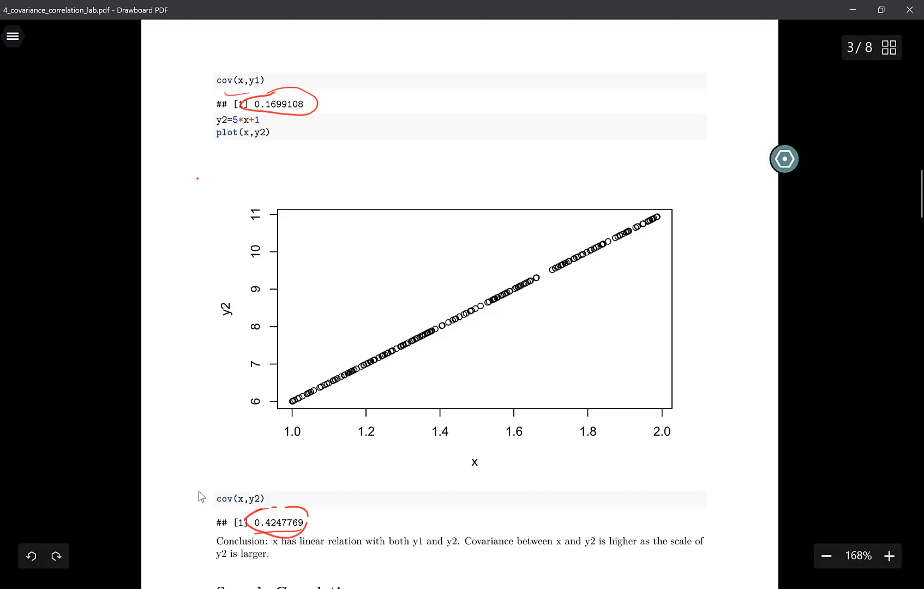
mouse_move(194, 465)
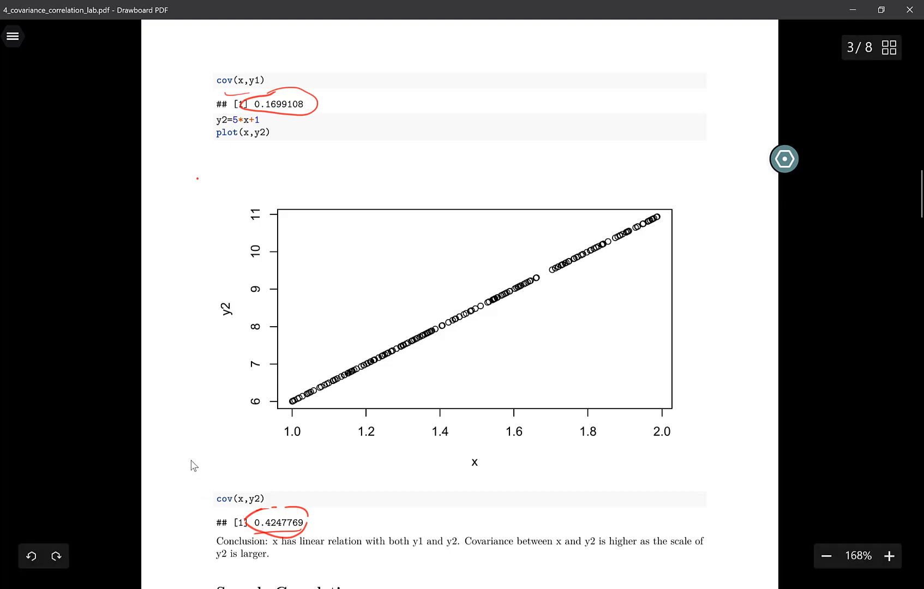
- Scroll to page 4 and draw a red arrow pointing at the y3=sin(x)+3 line
scroll("down", 3)
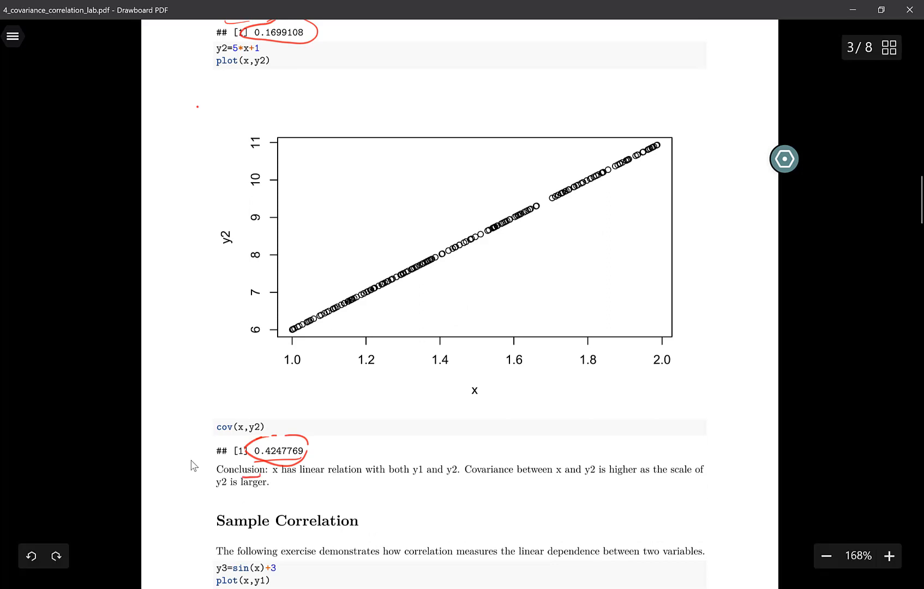
scroll("down", 3)
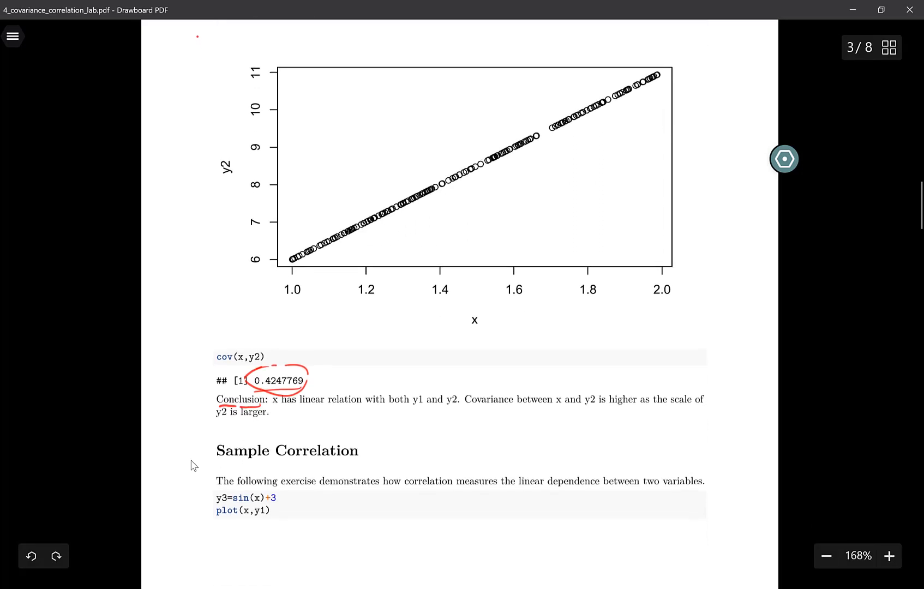
scroll("down", 3)
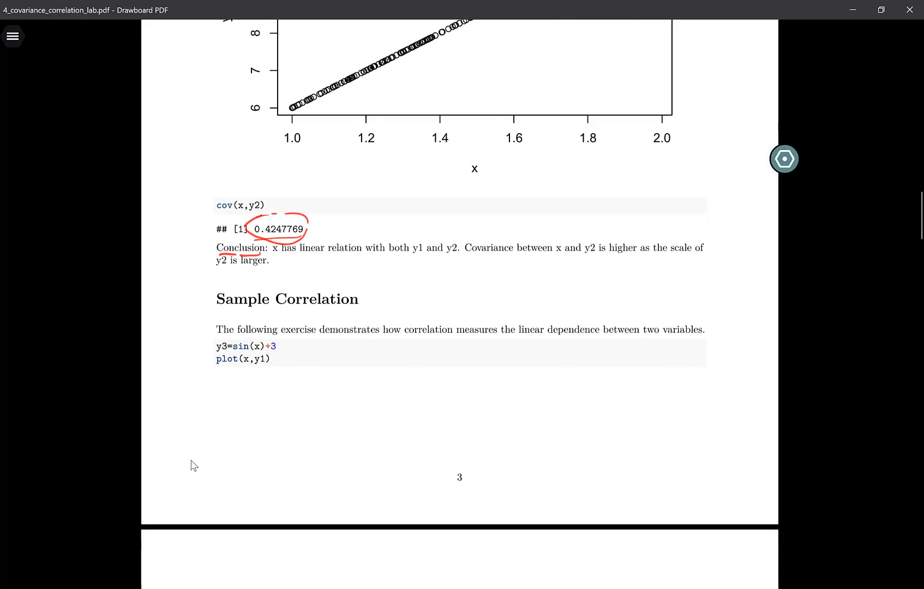
scroll("down", 3)
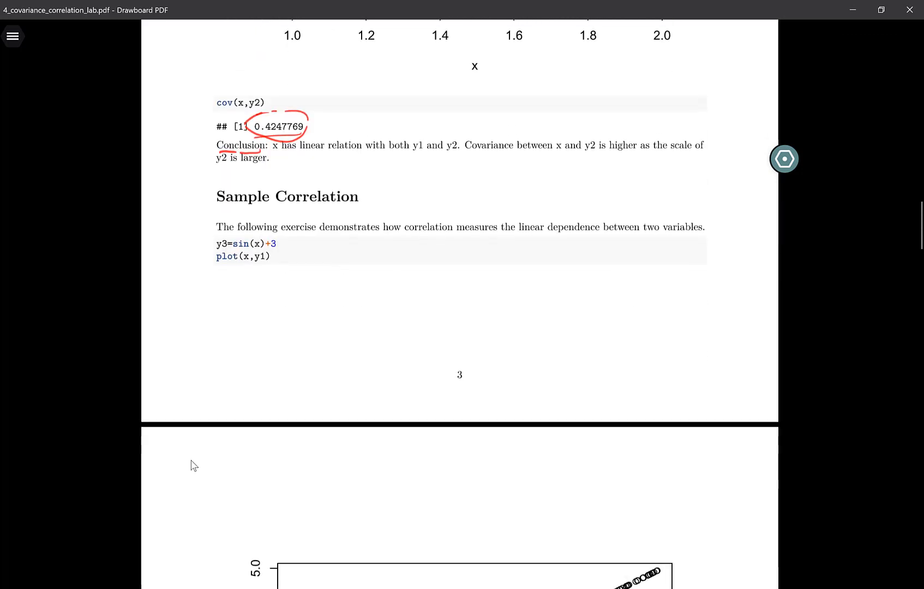
scroll("down", 3)
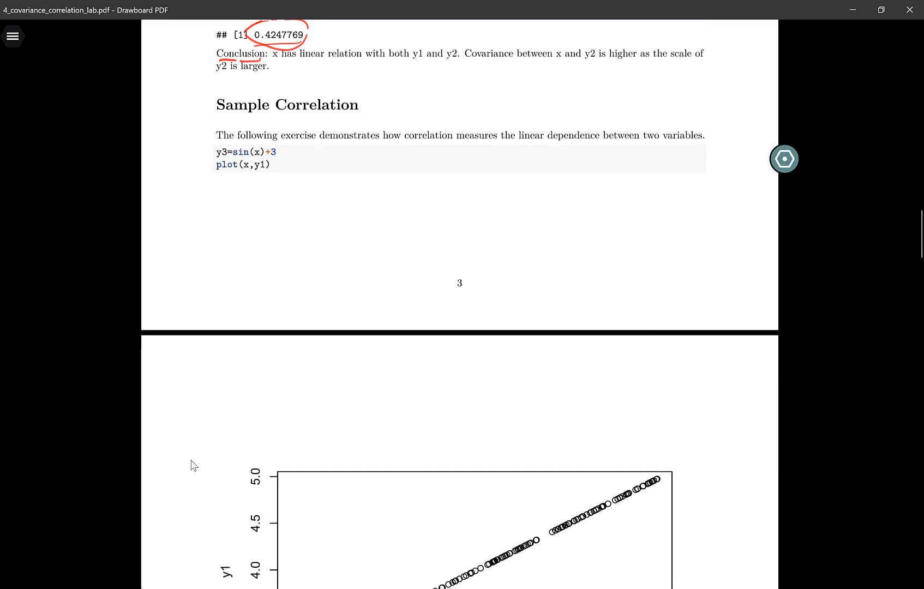
scroll("down", 3)
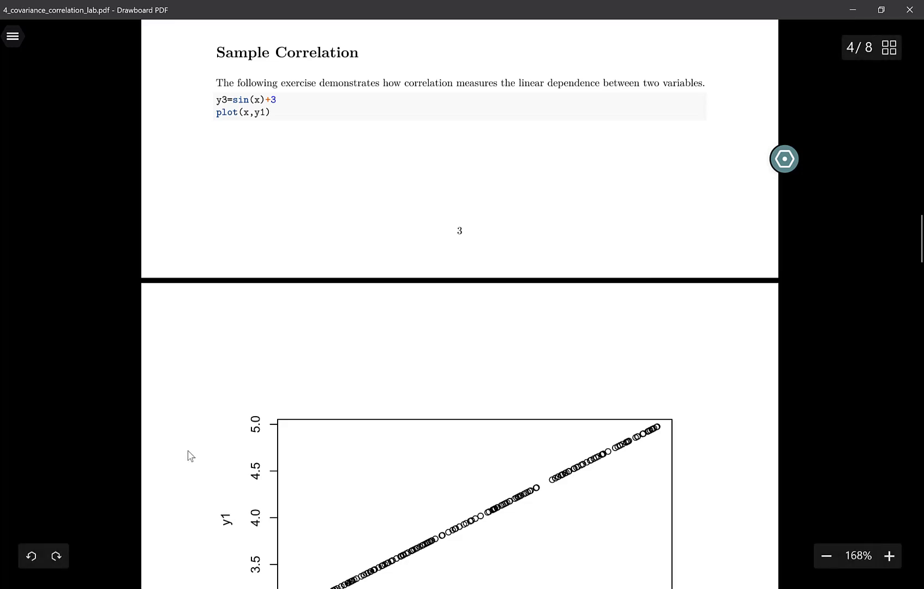
scroll("down", 3)
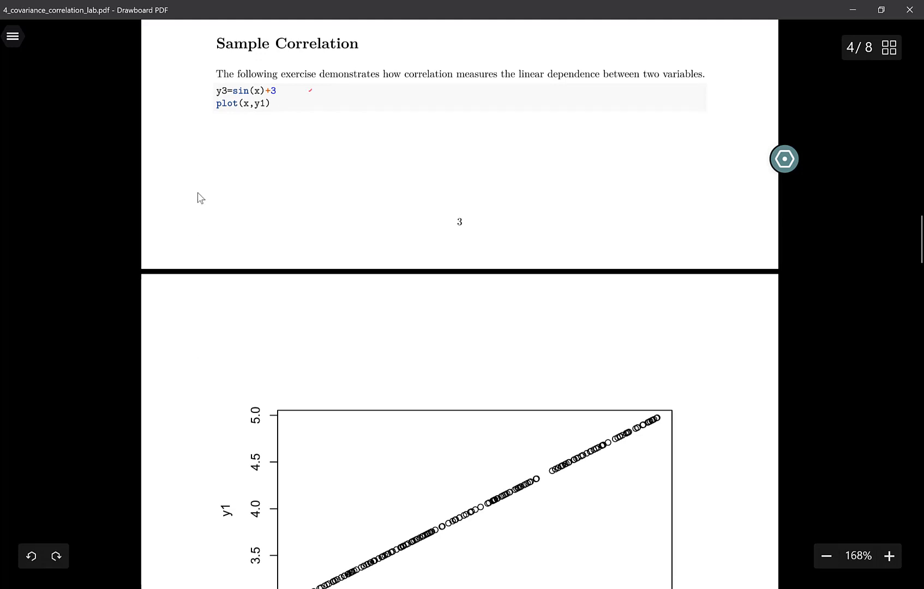
left_click_drag(289, 100, 312, 89)
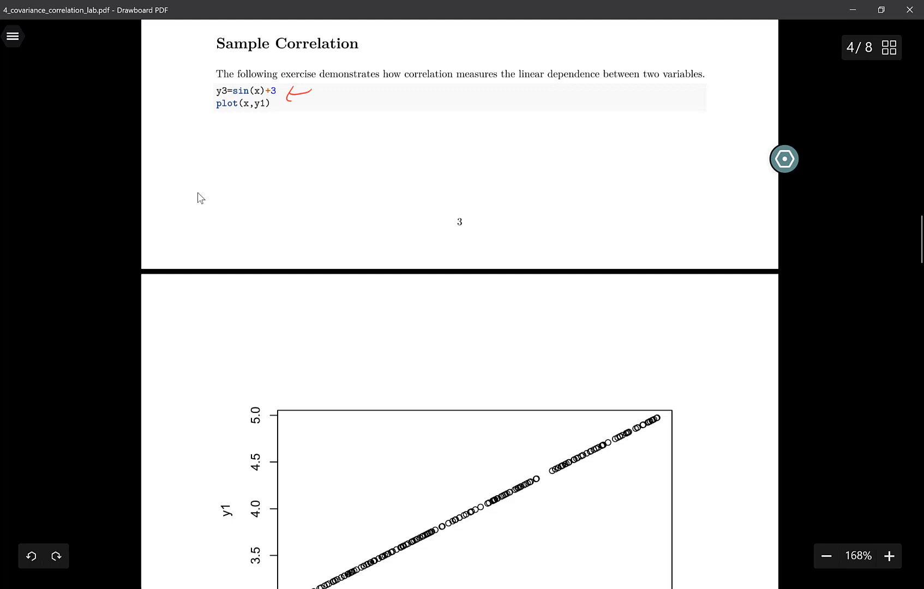
mouse_move(222, 122)
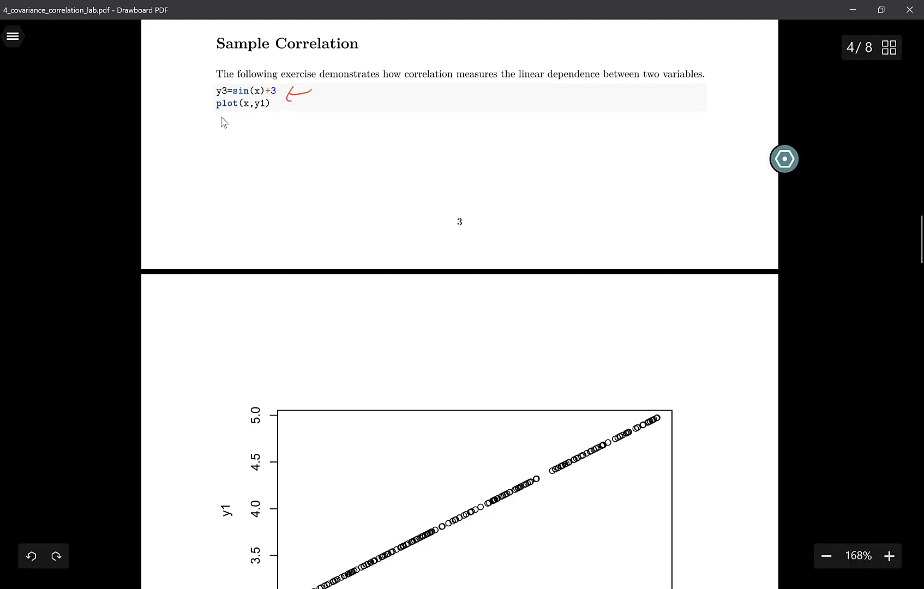
- Underline the correlation result ## [1] 1 in red on page 5
scroll("down", 3)
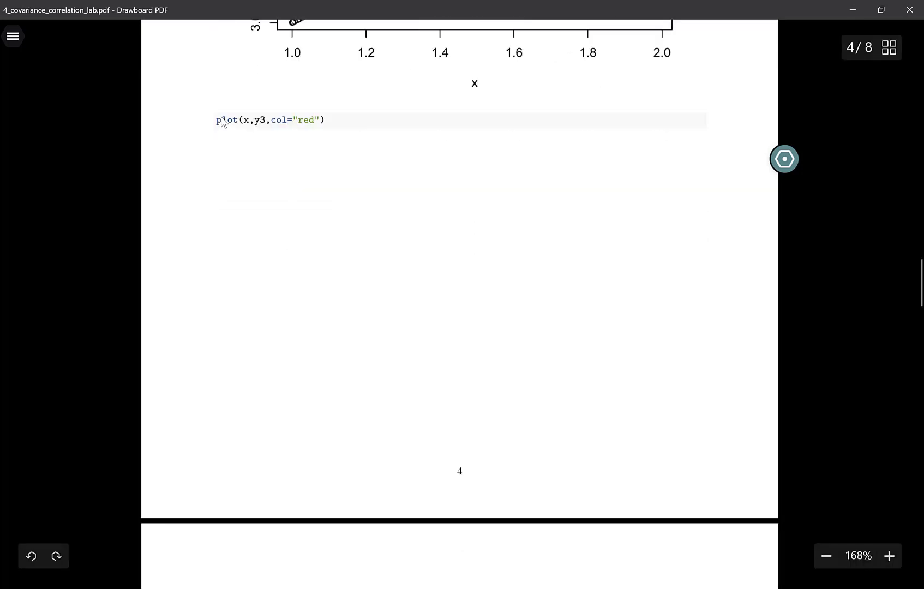
scroll("down", 3)
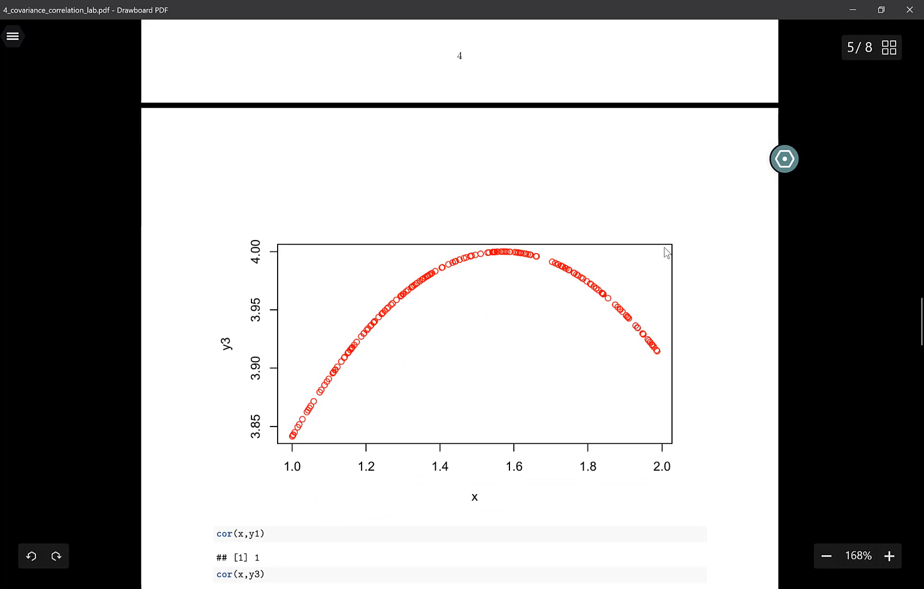
mouse_move(203, 342)
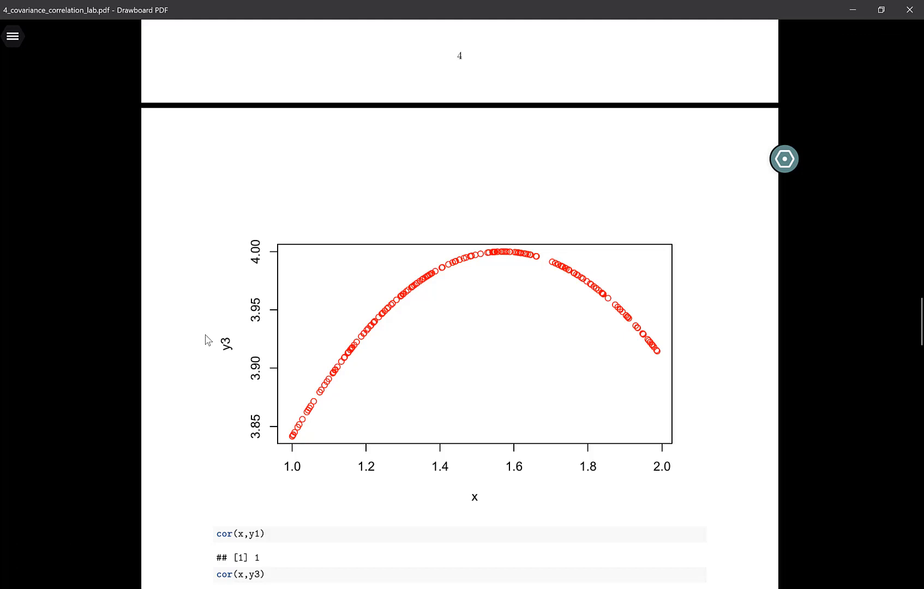
scroll("down", 3)
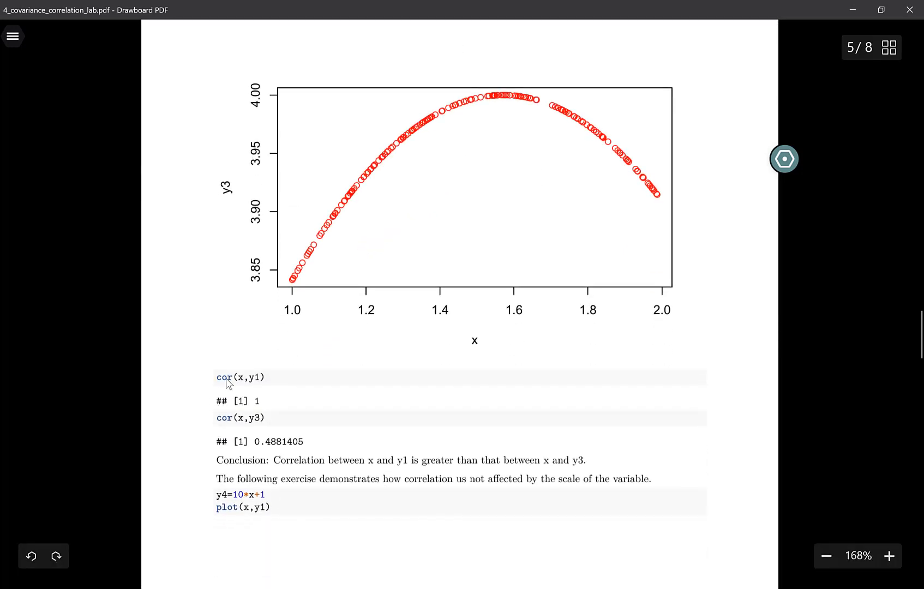
mouse_move(270, 389)
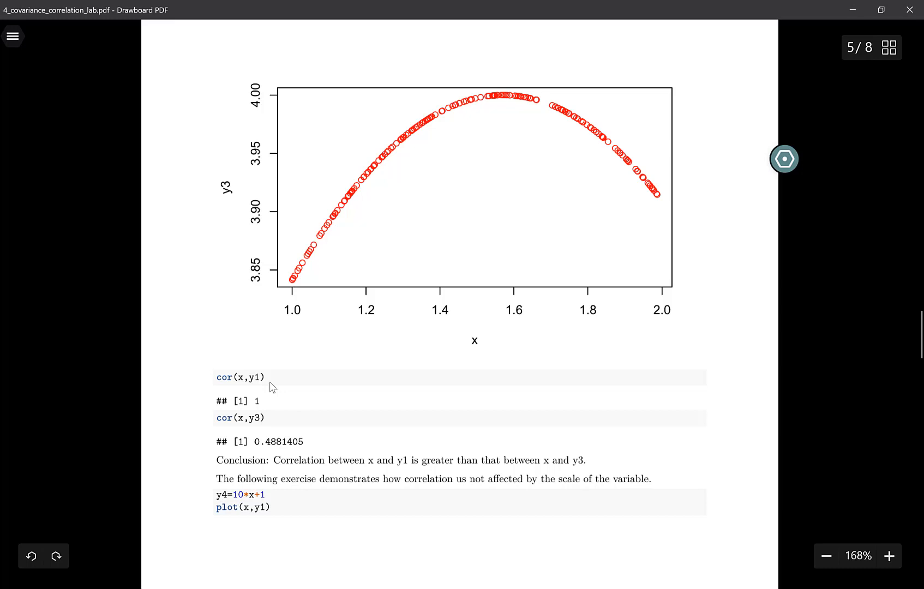
mouse_move(274, 410)
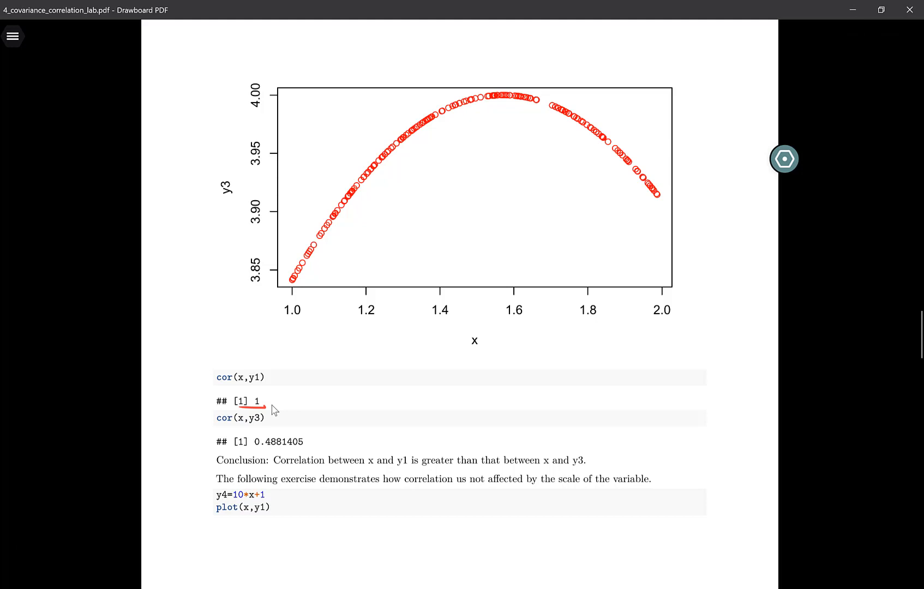
left_click_drag(255, 448, 305, 449)
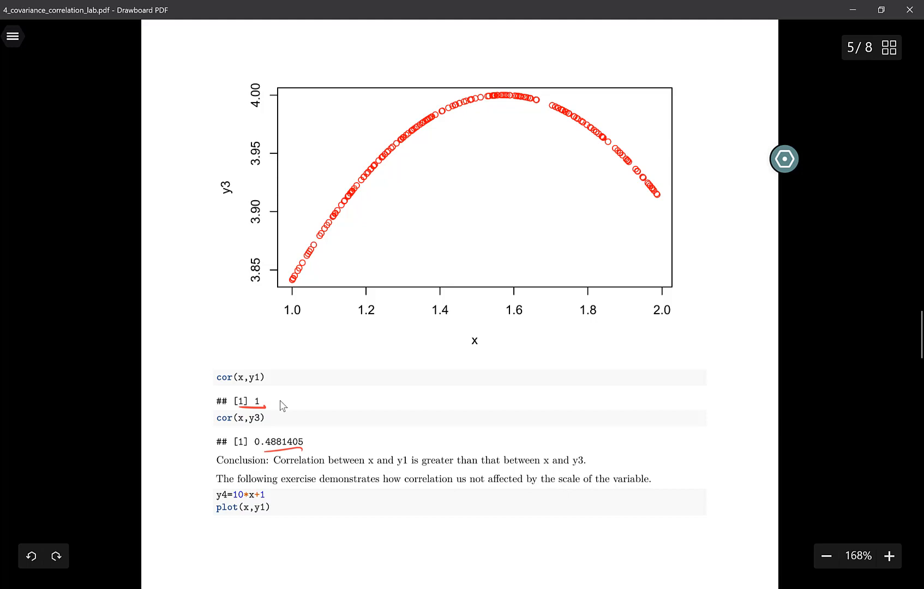
scroll("down", 3)
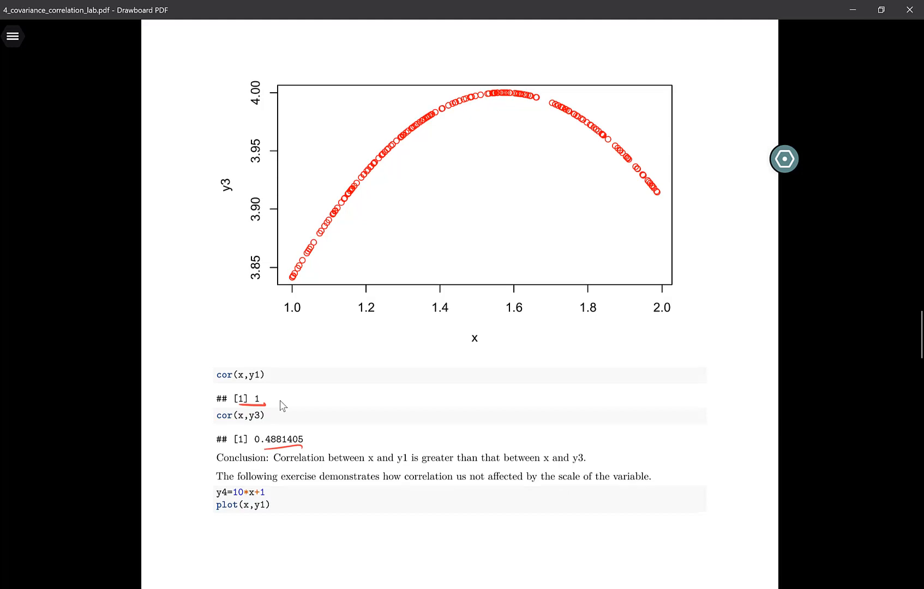
scroll("down", 3)
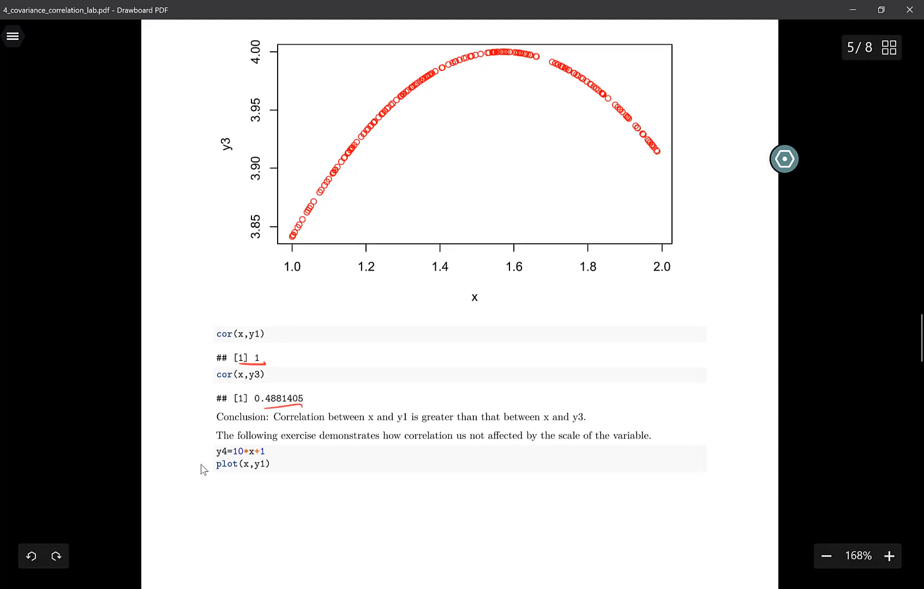
- Scroll from the y1 plot on page 6 to the red y4 plot and cor() outputs on page 7
scroll("down", 3)
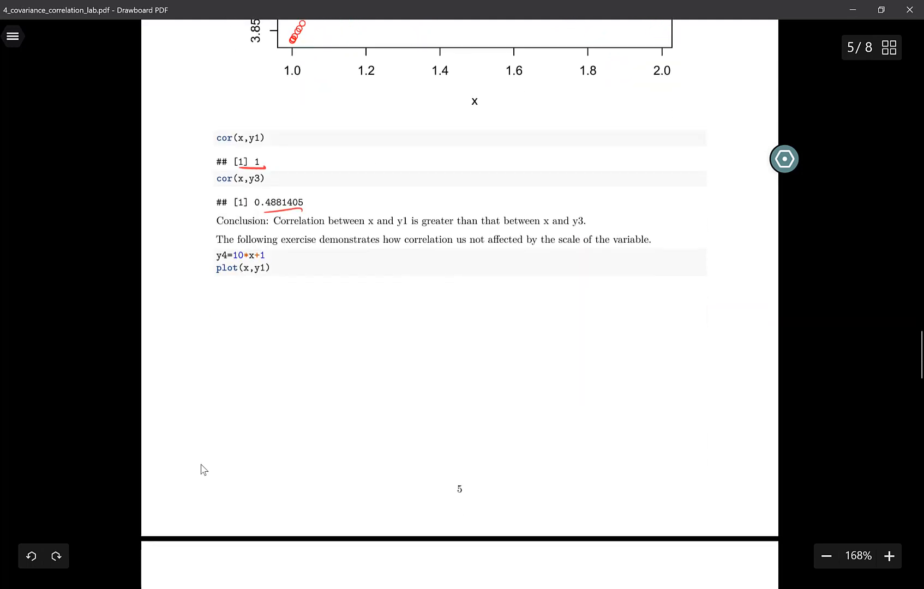
scroll("down", 3)
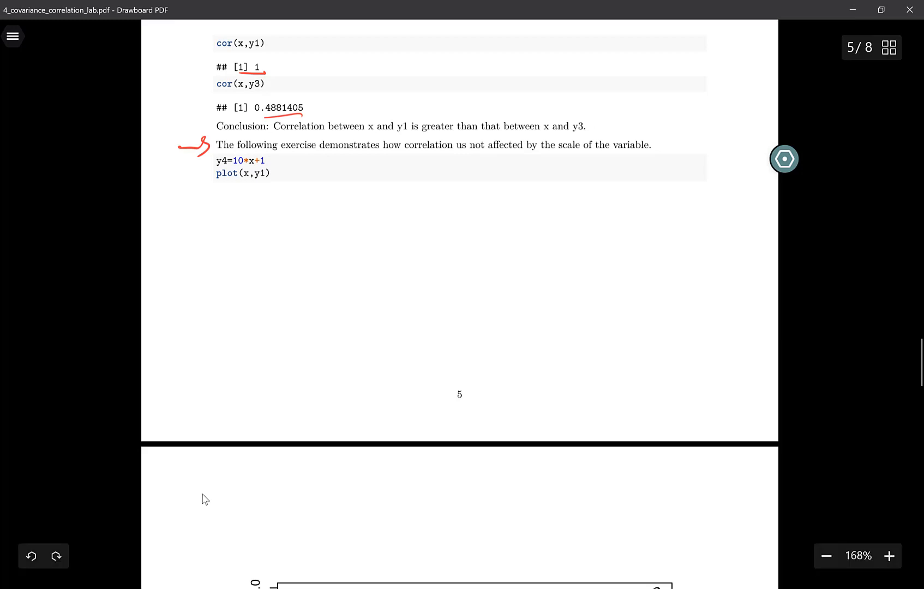
mouse_move(207, 189)
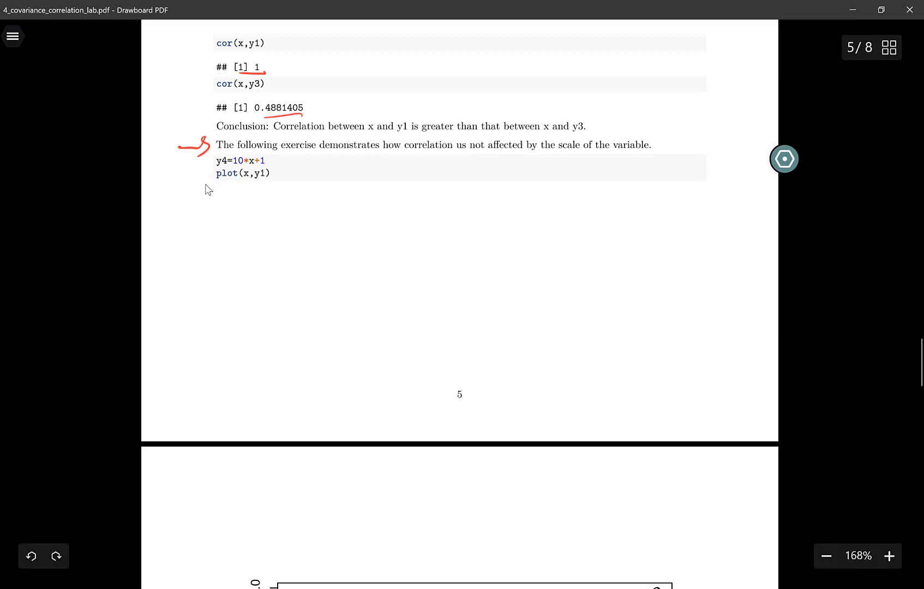
mouse_move(283, 169)
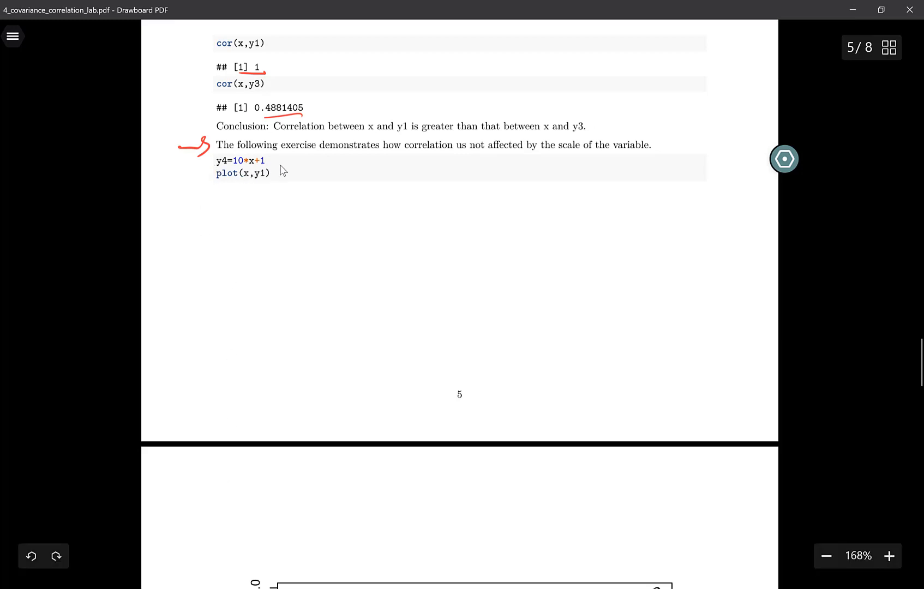
scroll("down", 3)
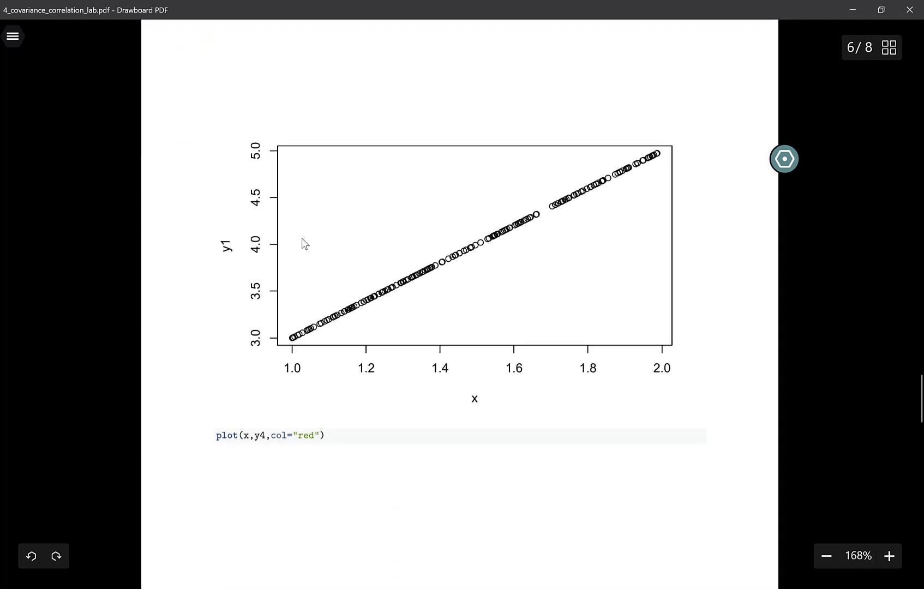
mouse_move(336, 329)
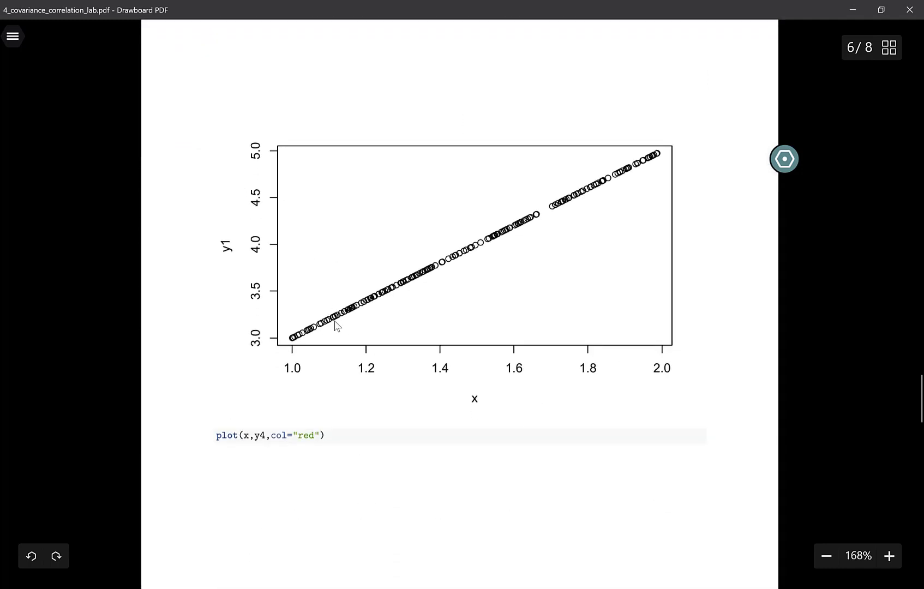
scroll("down", 3)
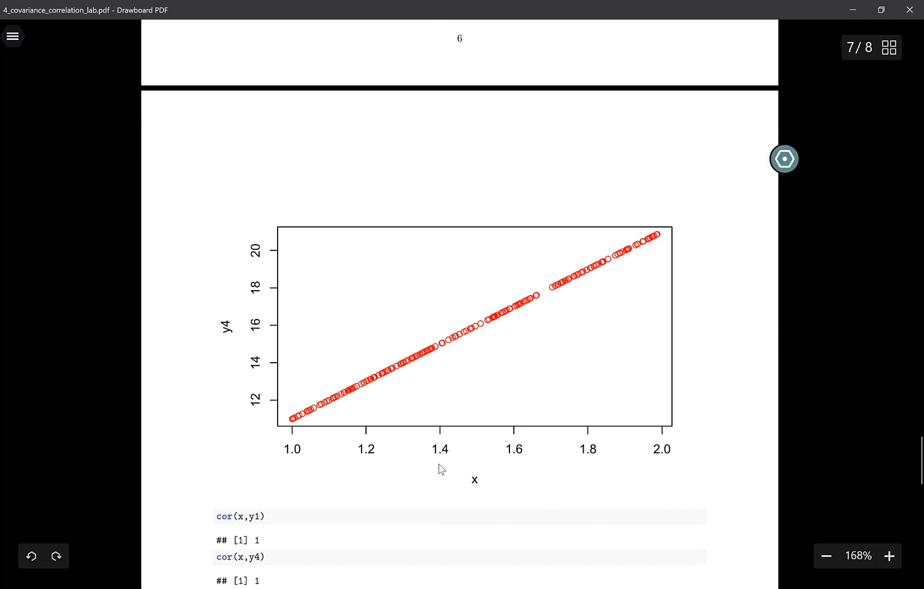
scroll("up", 3)
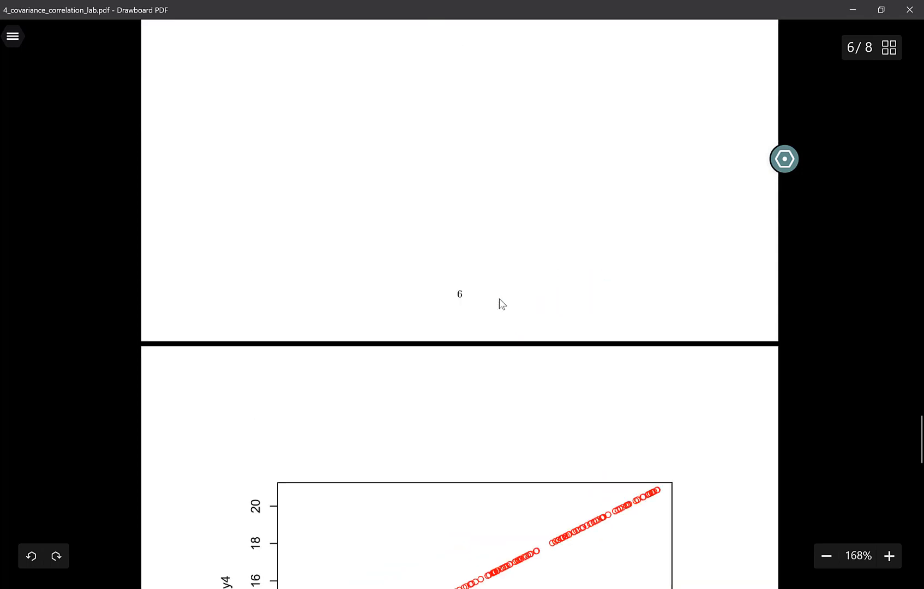
scroll("up", 3)
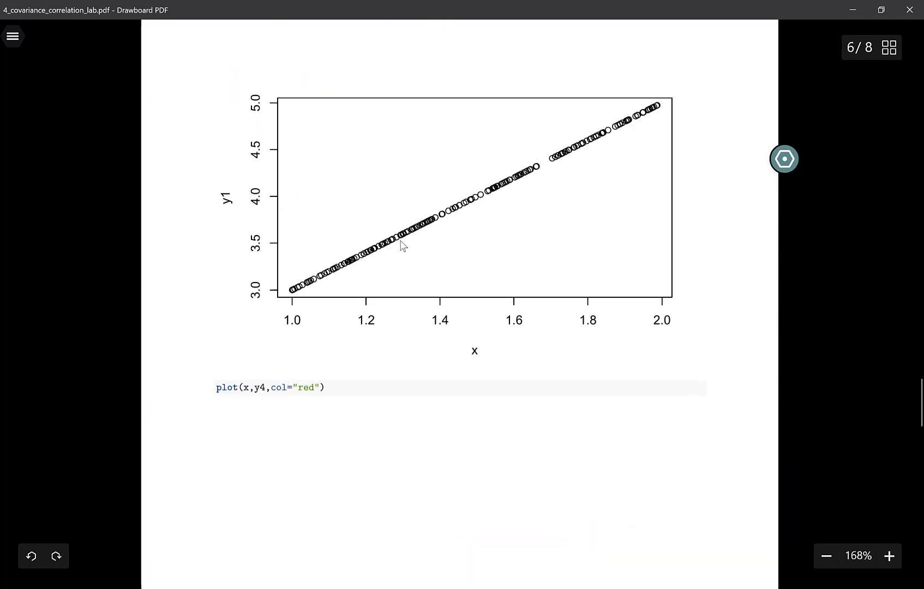
mouse_move(323, 337)
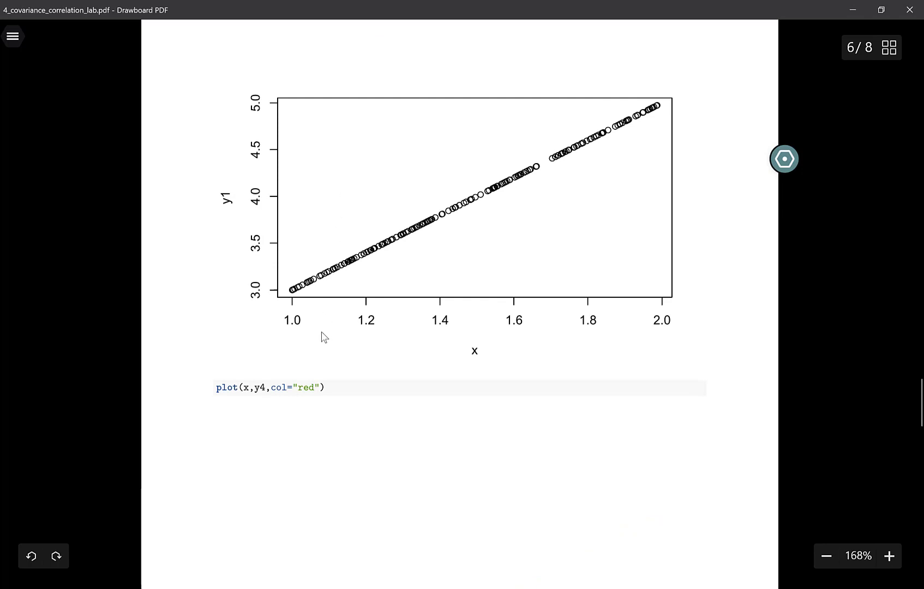
mouse_move(285, 296)
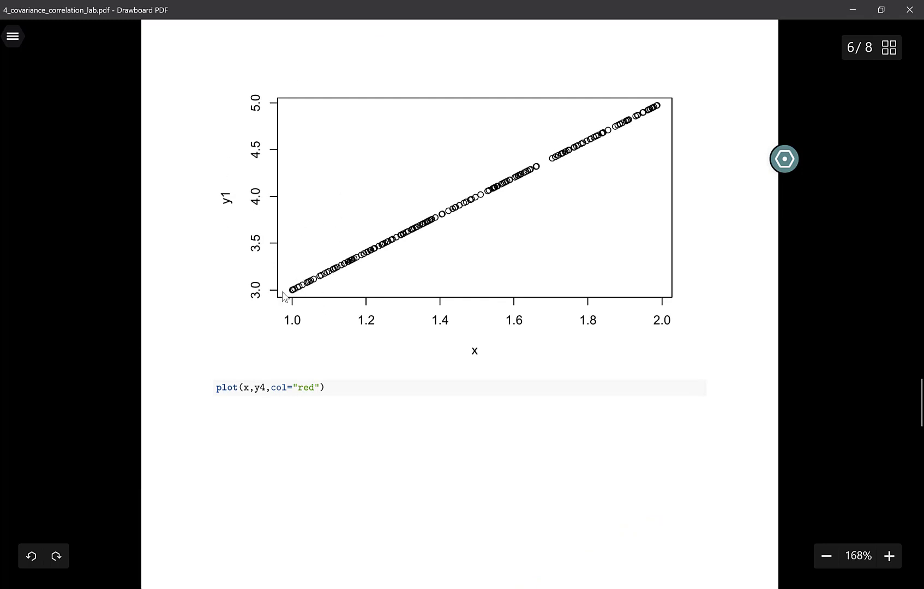
scroll("down", 3)
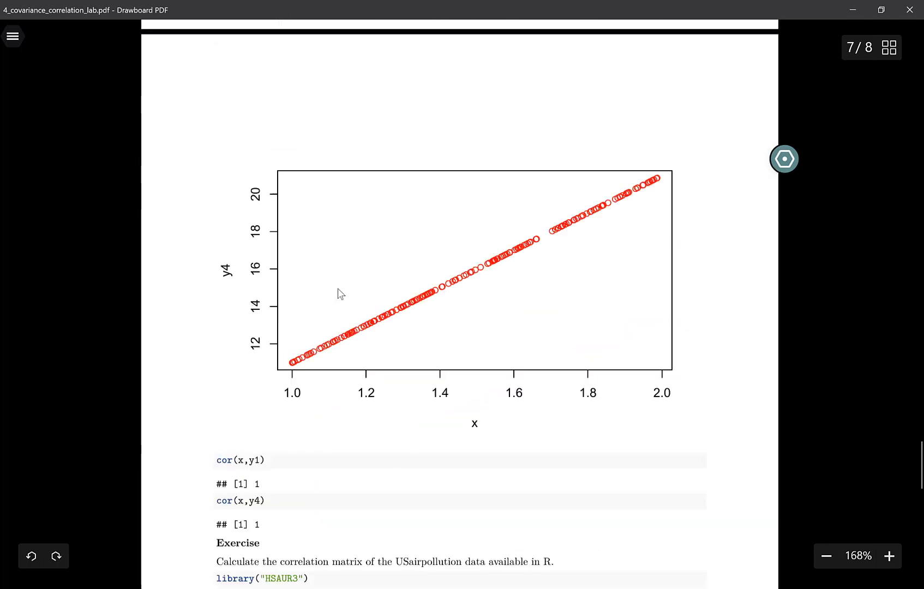
mouse_move(296, 204)
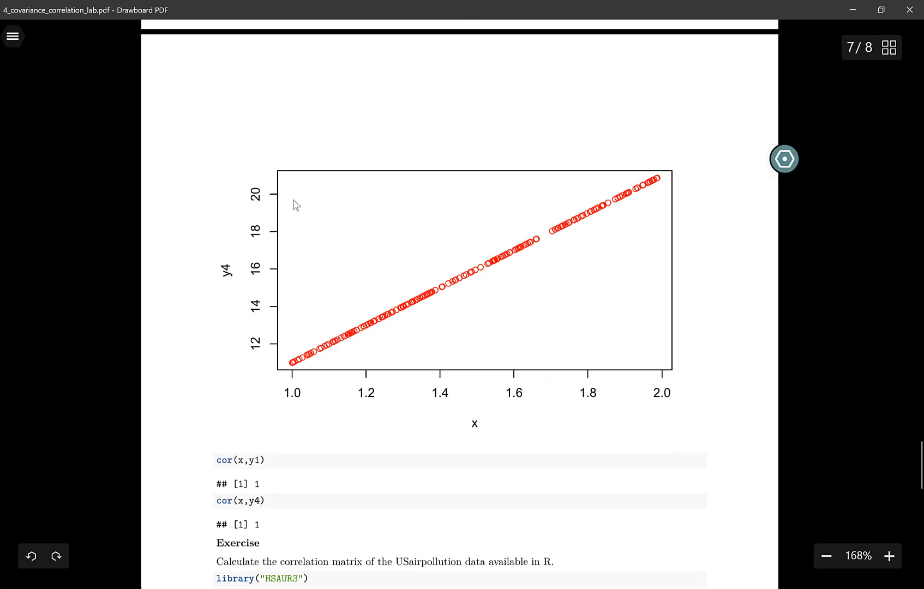
mouse_move(311, 363)
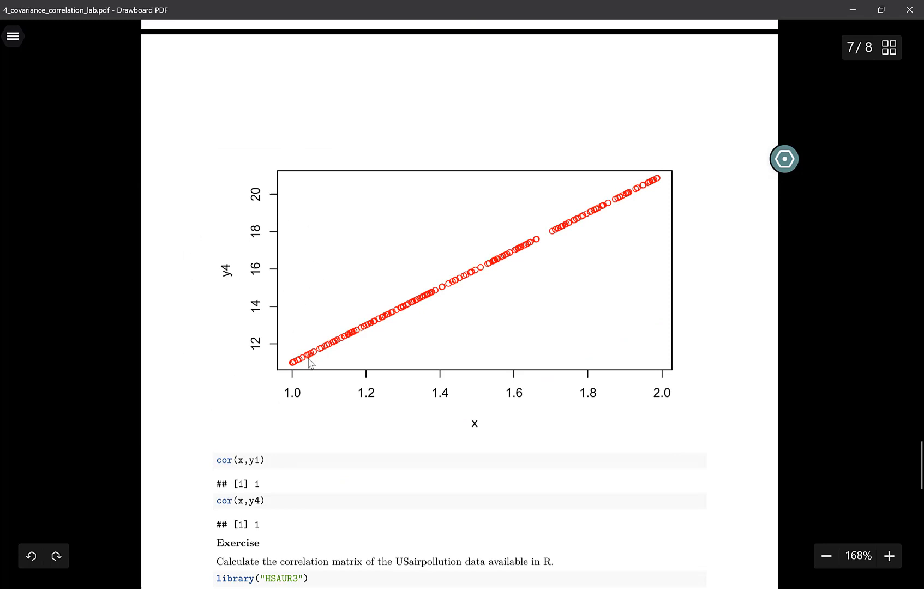
- Draw red underlines beneath the cor(x,y1) and cor(x,y4) code lines on page 7
scroll("down", 3)
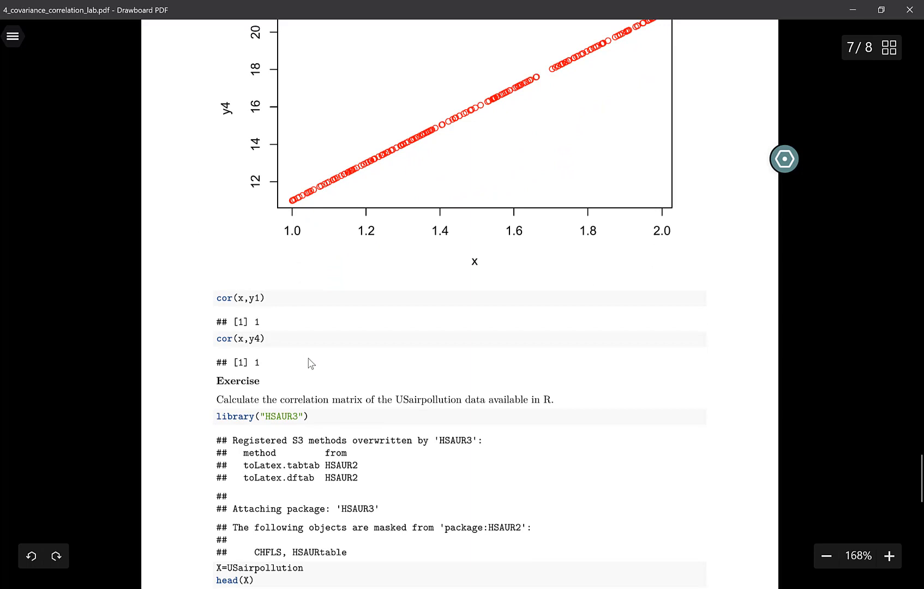
left_click_drag(215, 305, 258, 306)
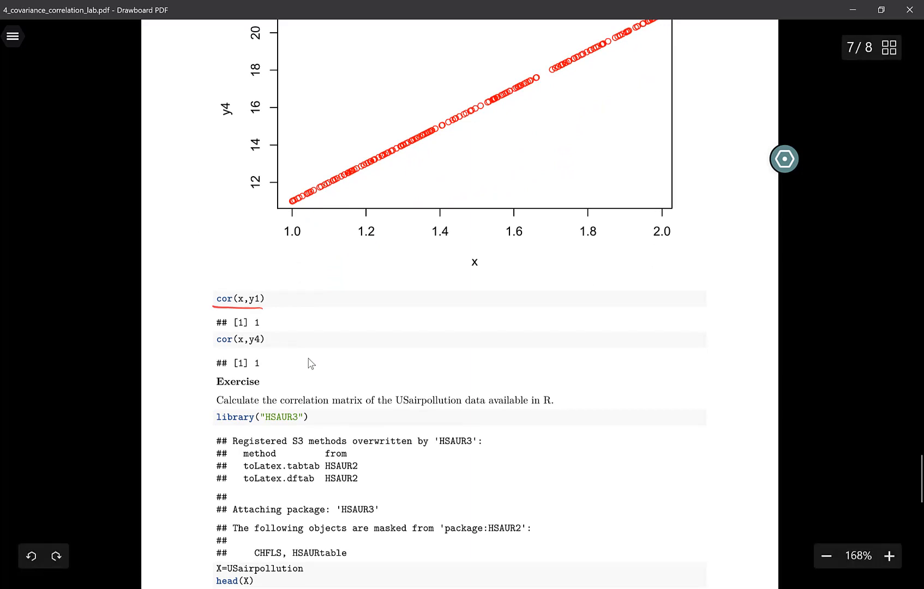
left_click_drag(217, 345, 266, 344)
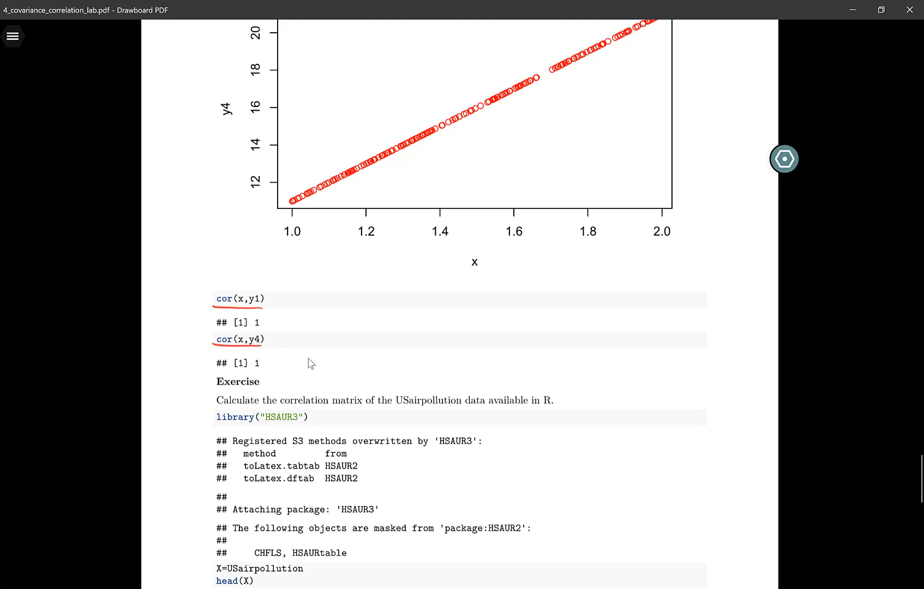
- Scroll down to page 8 showing the USairpollution cor(X) matrix and the two red questions
scroll("down", 3)
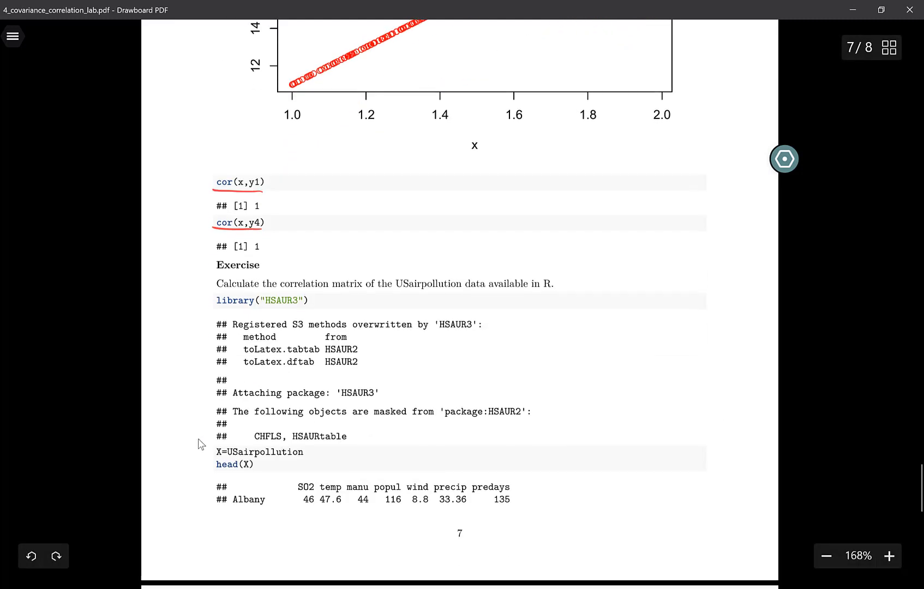
scroll("down", 3)
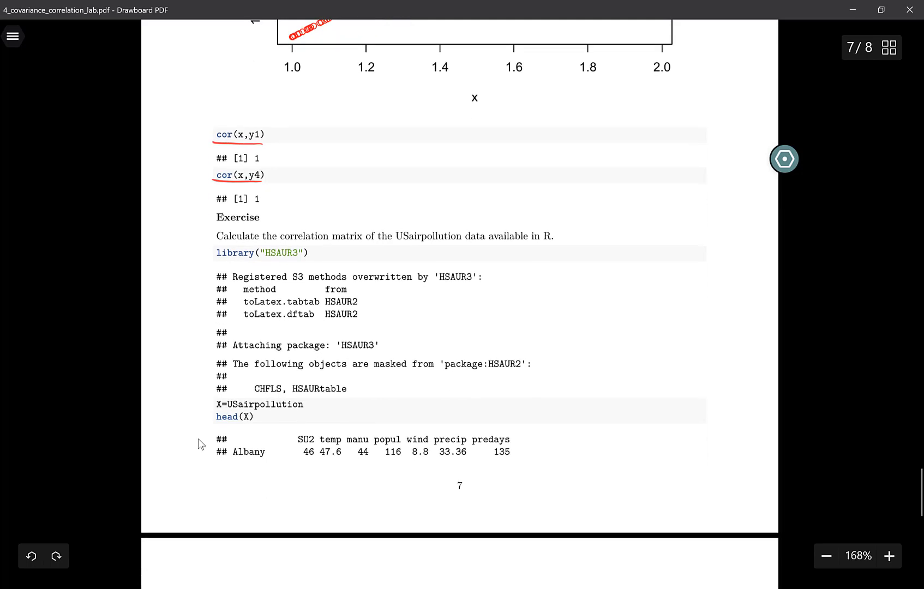
scroll("down", 3)
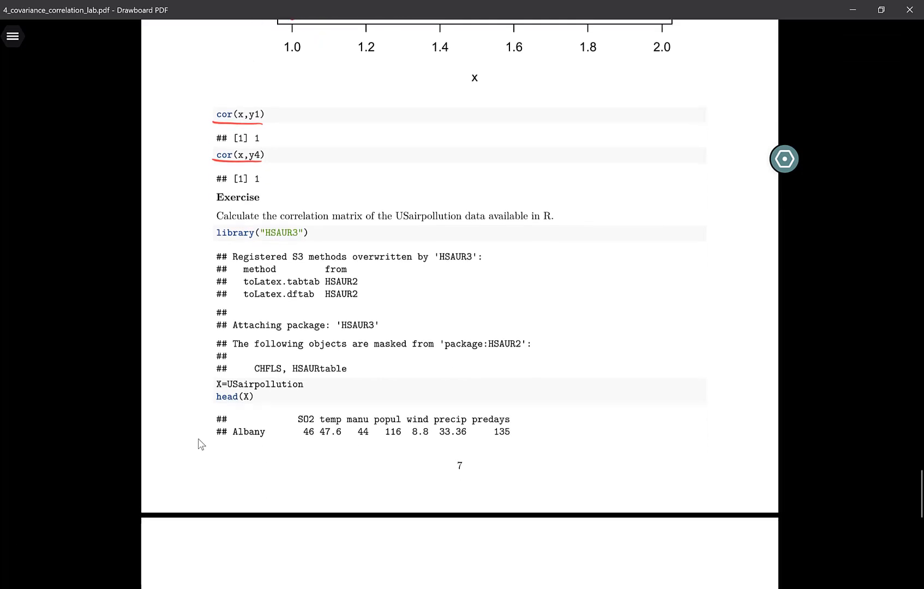
scroll("down", 3)
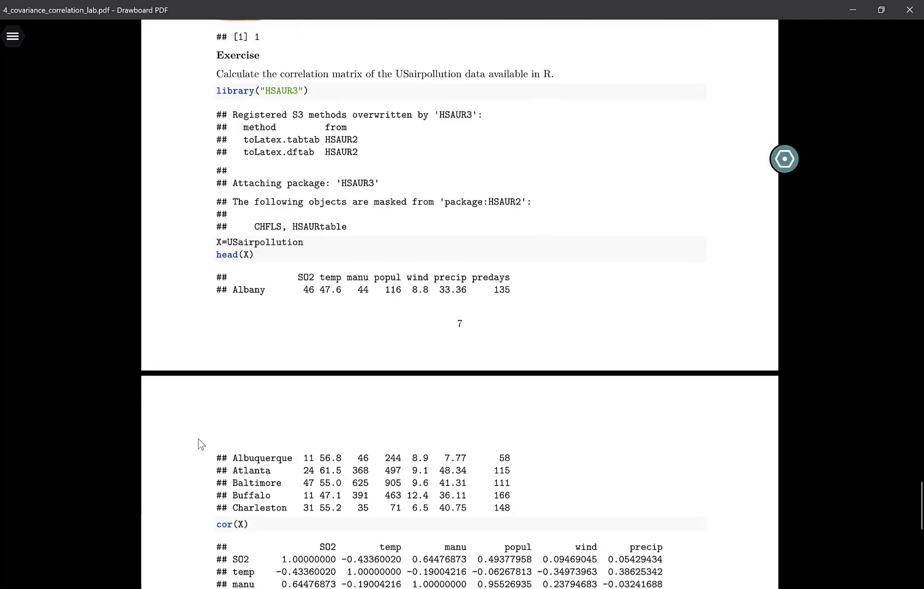
scroll("down", 3)
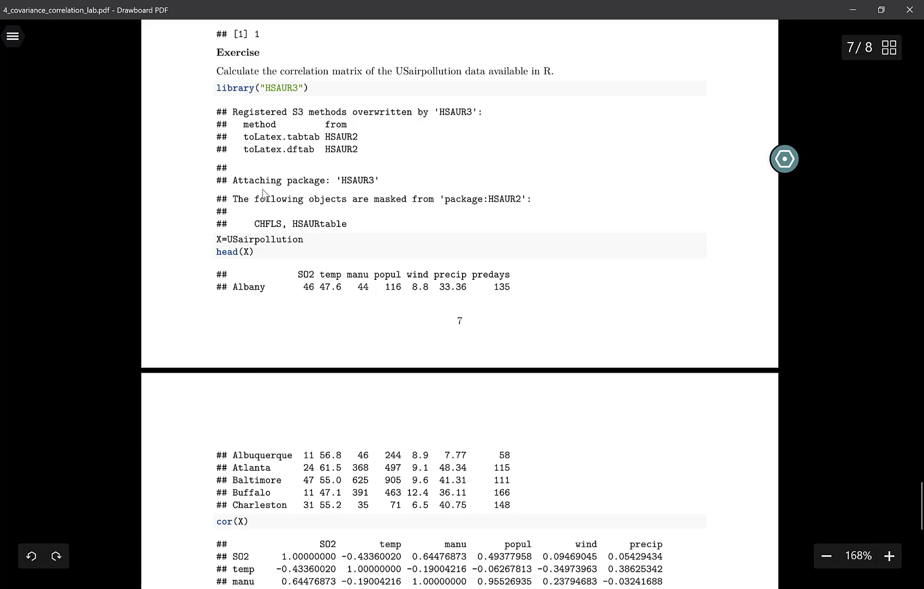
mouse_move(276, 103)
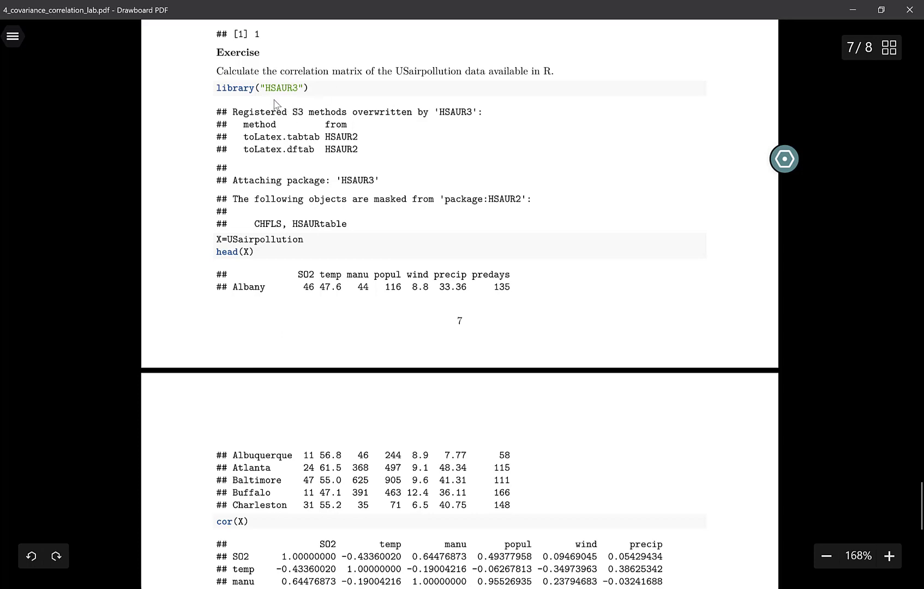
mouse_move(181, 274)
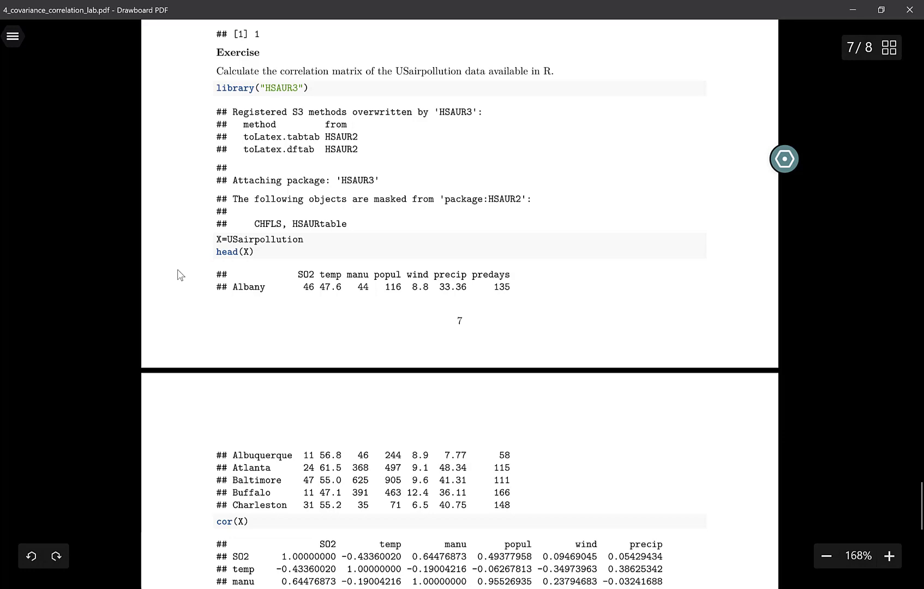
mouse_move(218, 249)
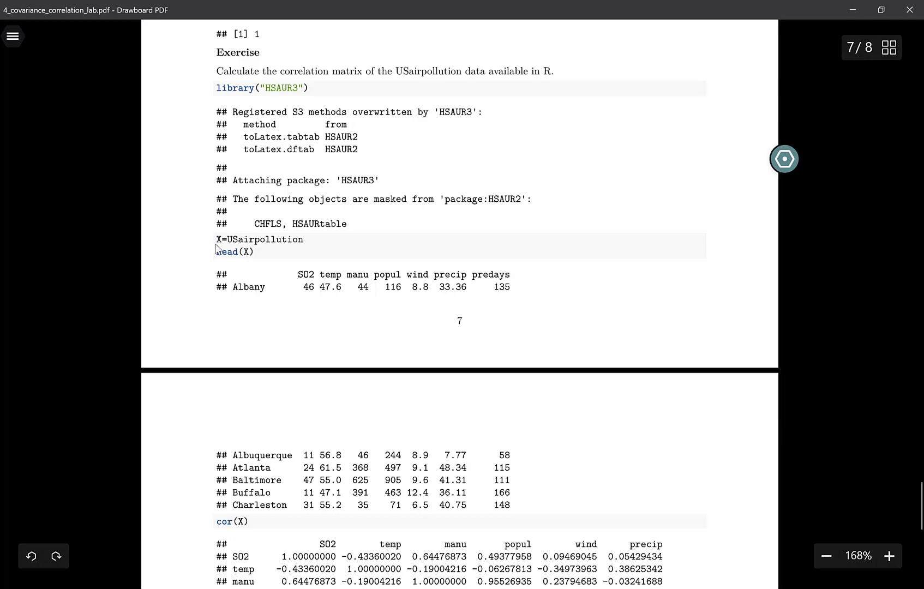
scroll("down", 3)
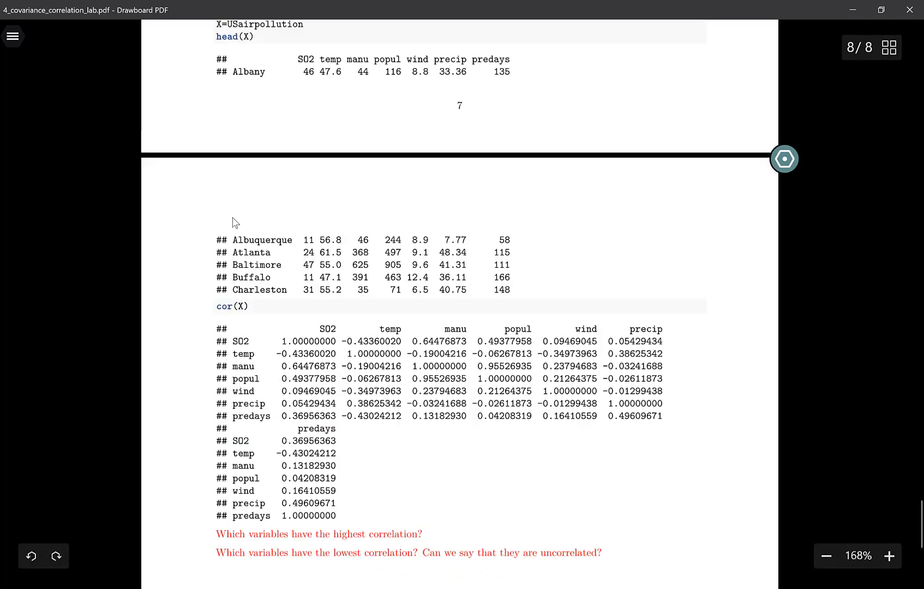
- Draw a red curly brace left of the highest/lowest correlation questions on page 8
scroll("down", 3)
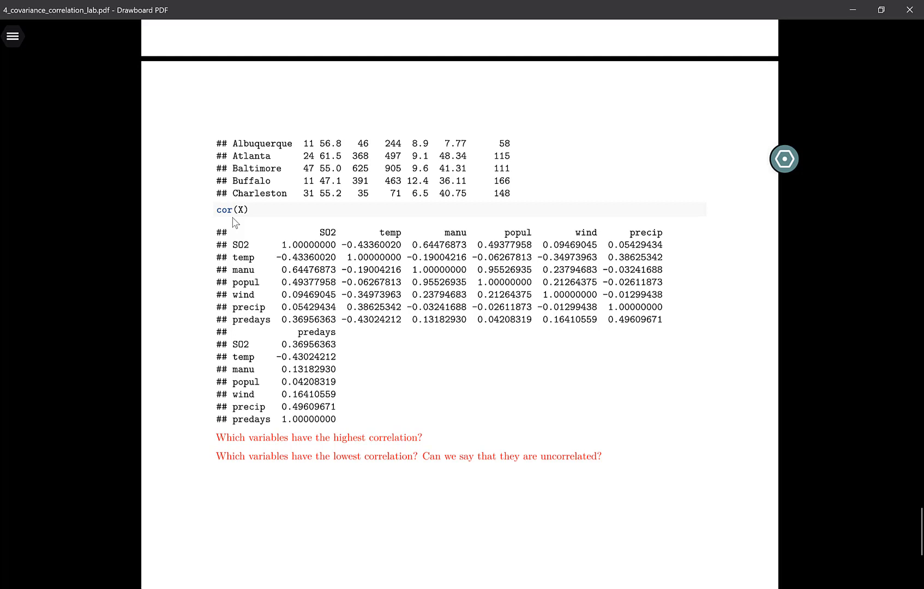
left_click_drag(209, 433, 212, 466)
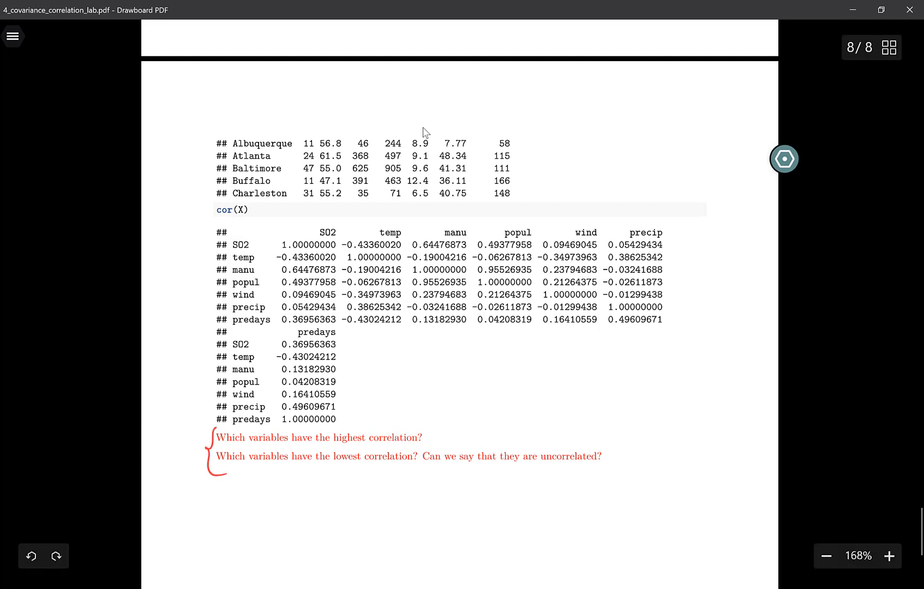
mouse_move(600, 329)
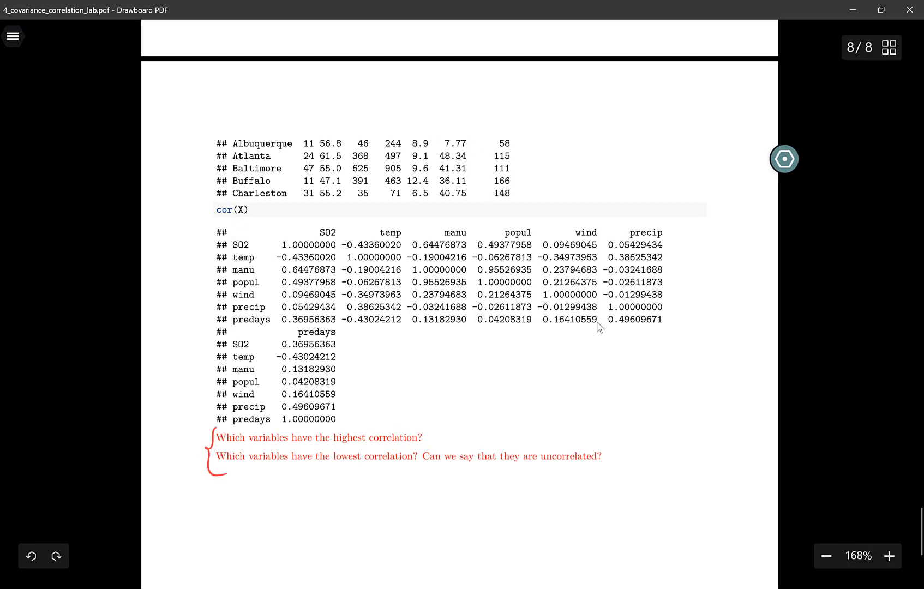
mouse_move(541, 499)
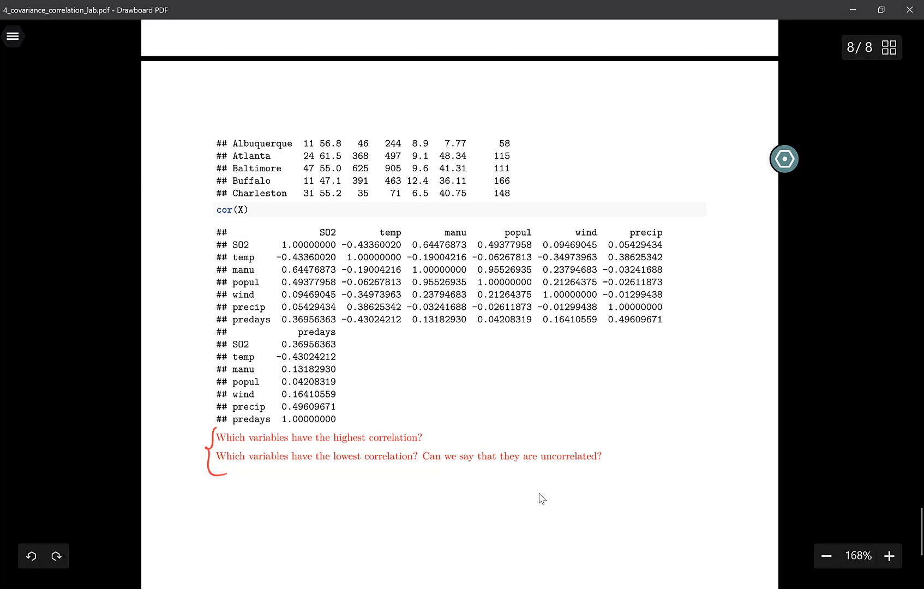